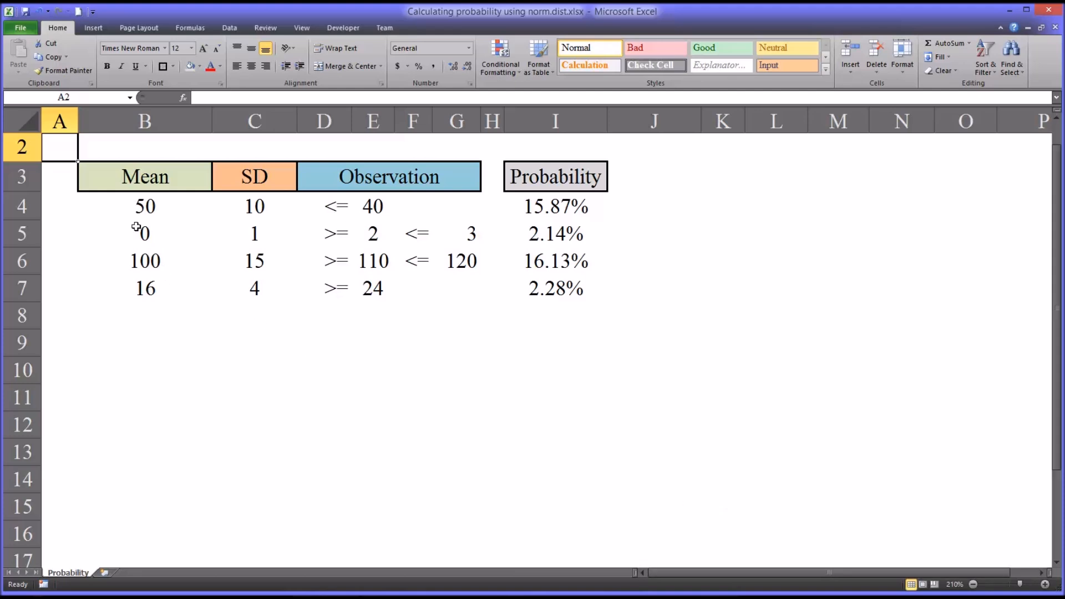
Review row 4's inputs: mean 50 in B4, SD in C4, observation 40 in E4
click(145, 206)
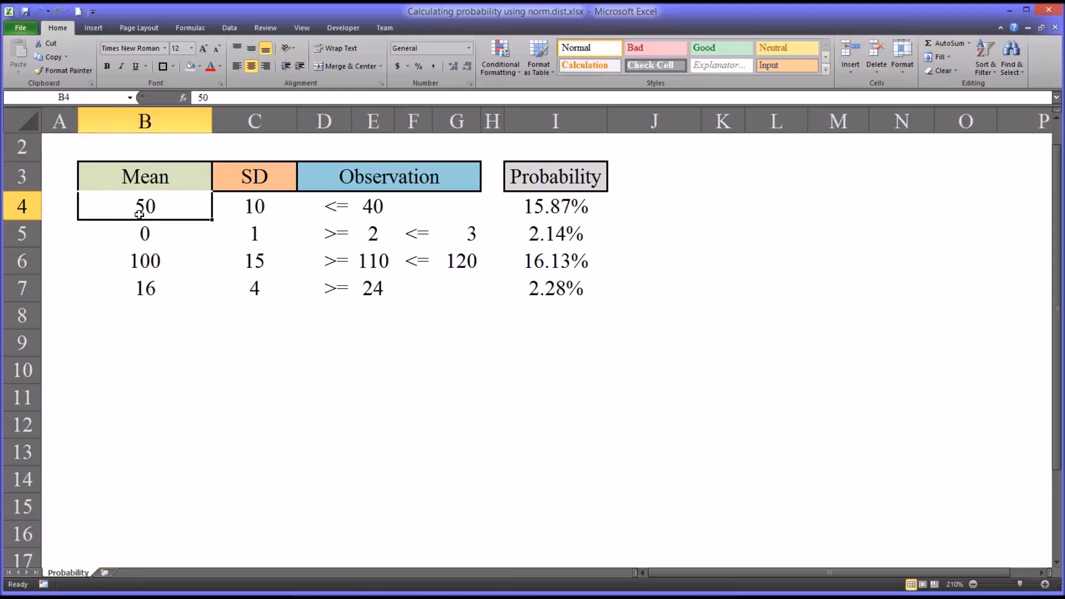
click(254, 206)
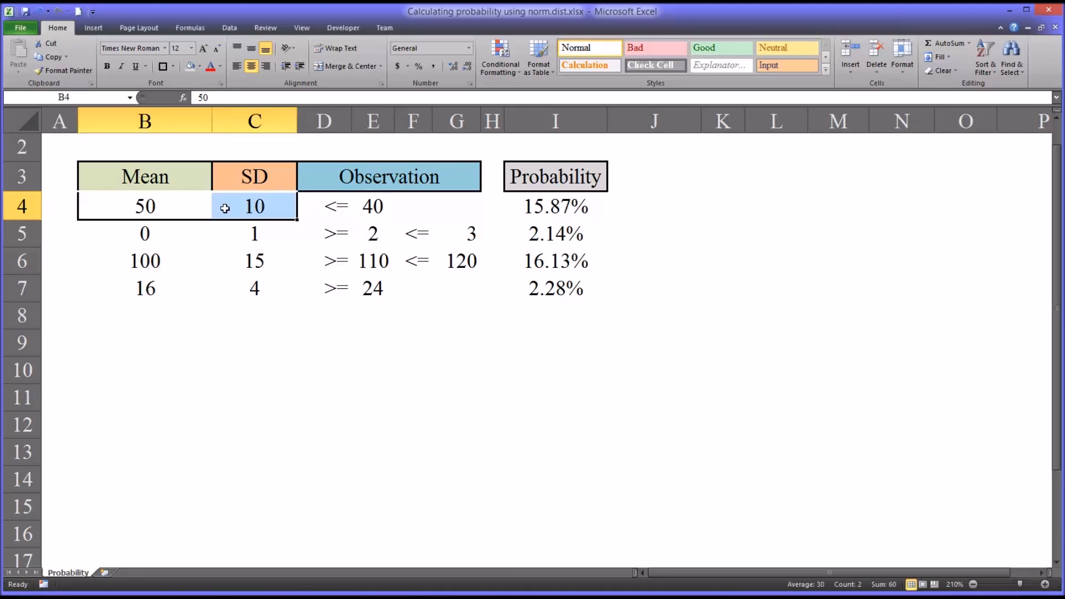
click(373, 206)
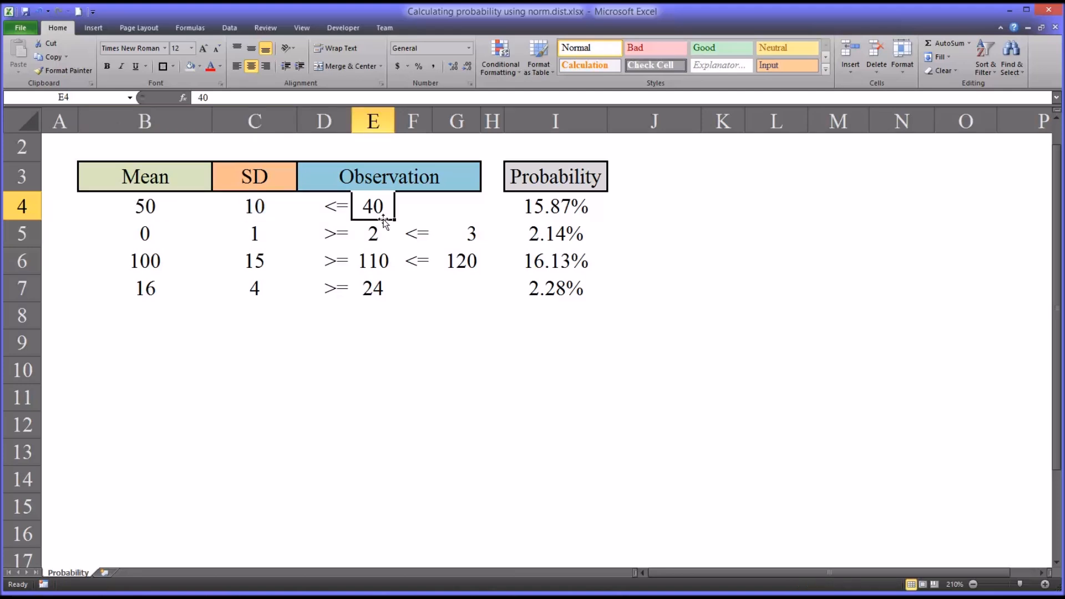
mouse_move(388, 224)
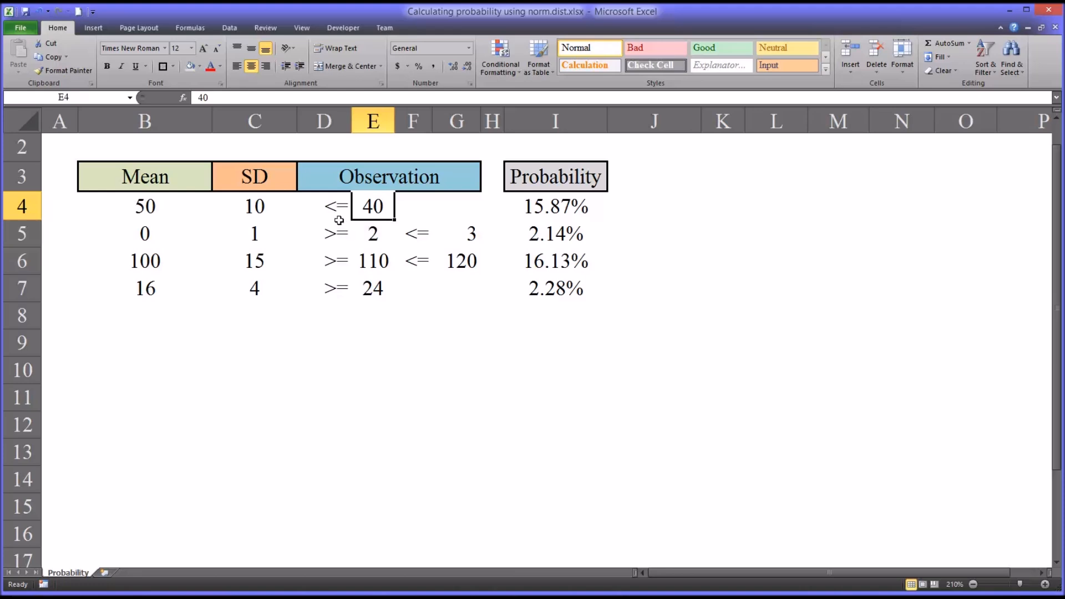
mouse_move(441, 219)
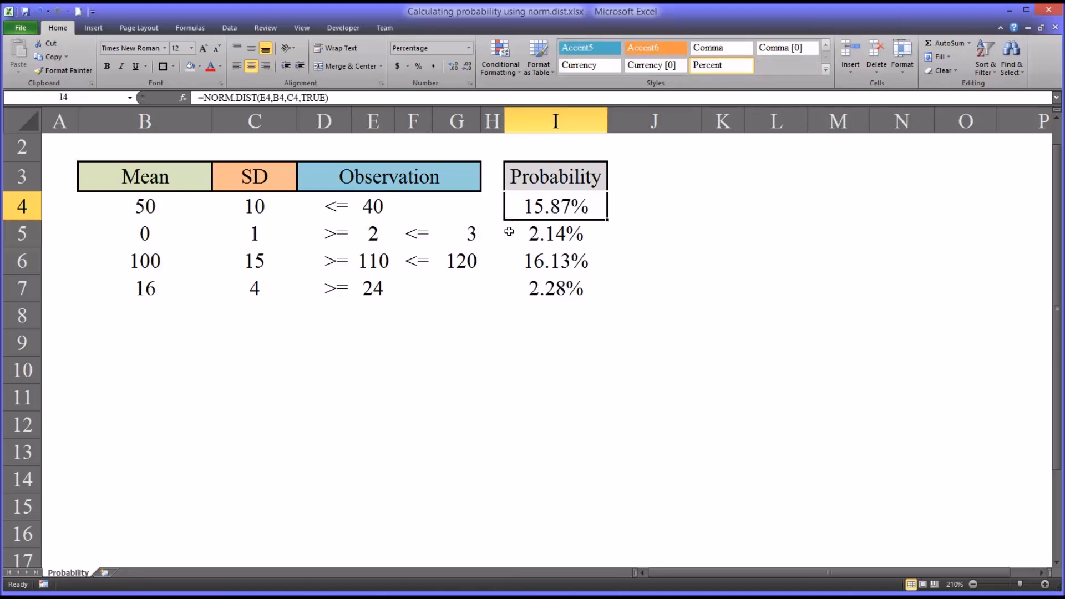
mouse_move(657, 210)
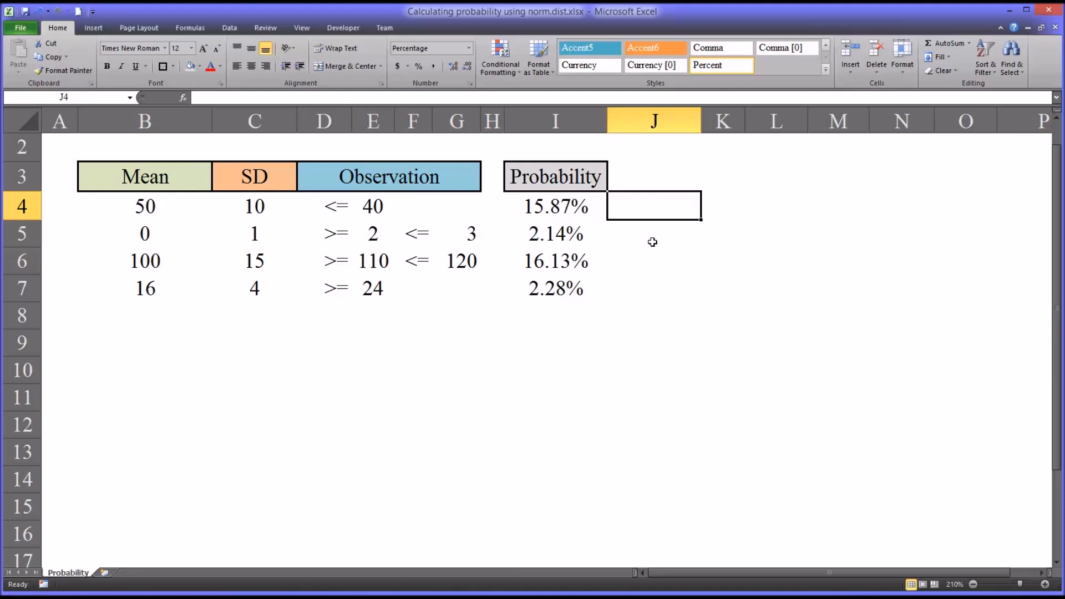
Enter =NORM.DIST(E4,B4,C4,TRUE) in J4, returning 15.87%
text(=)
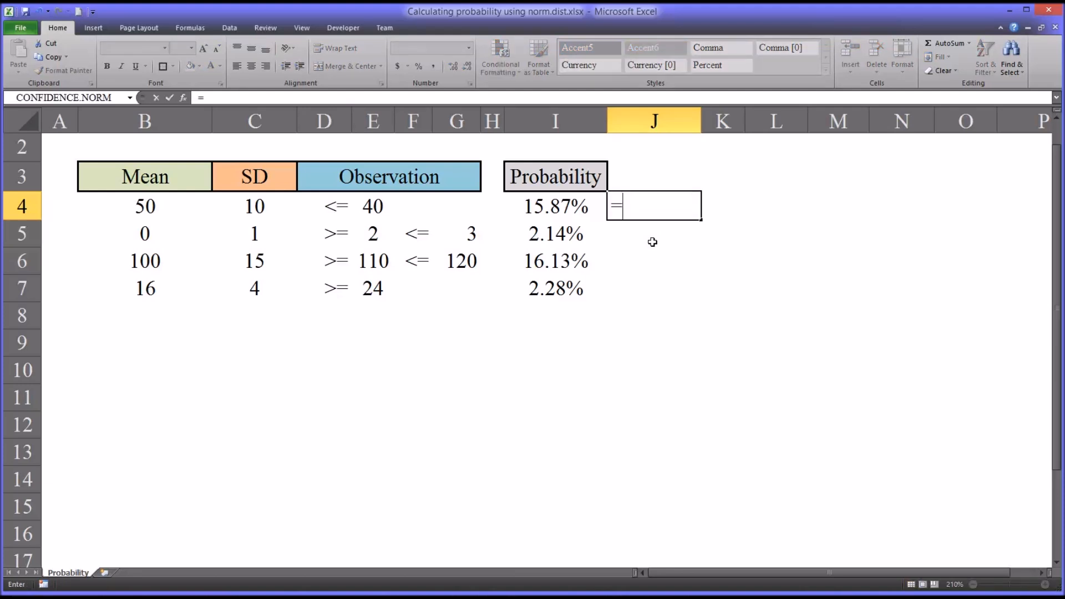
text(no)
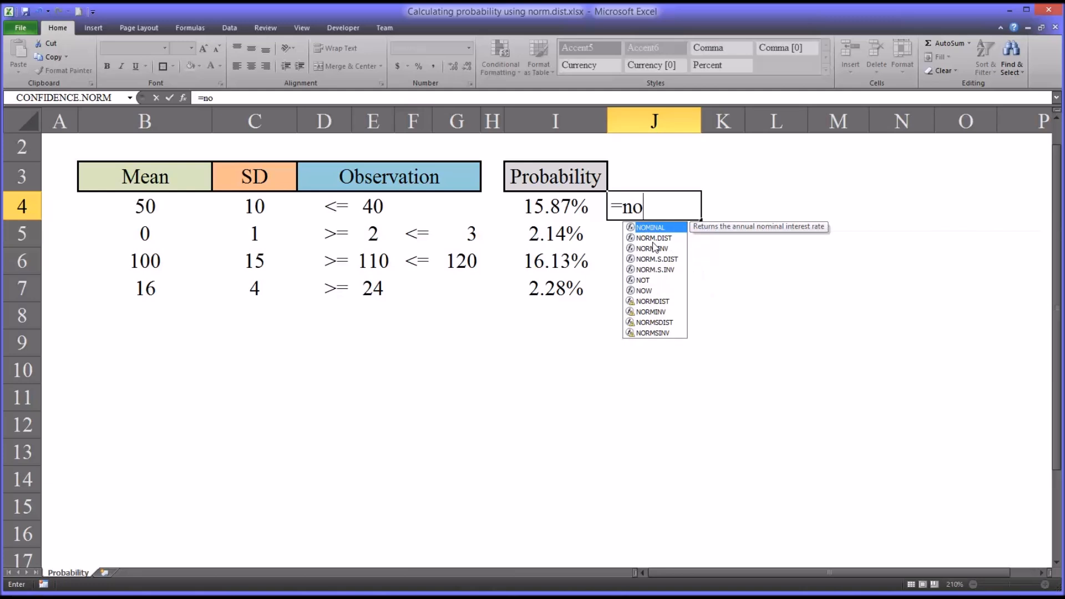
text(rm.)
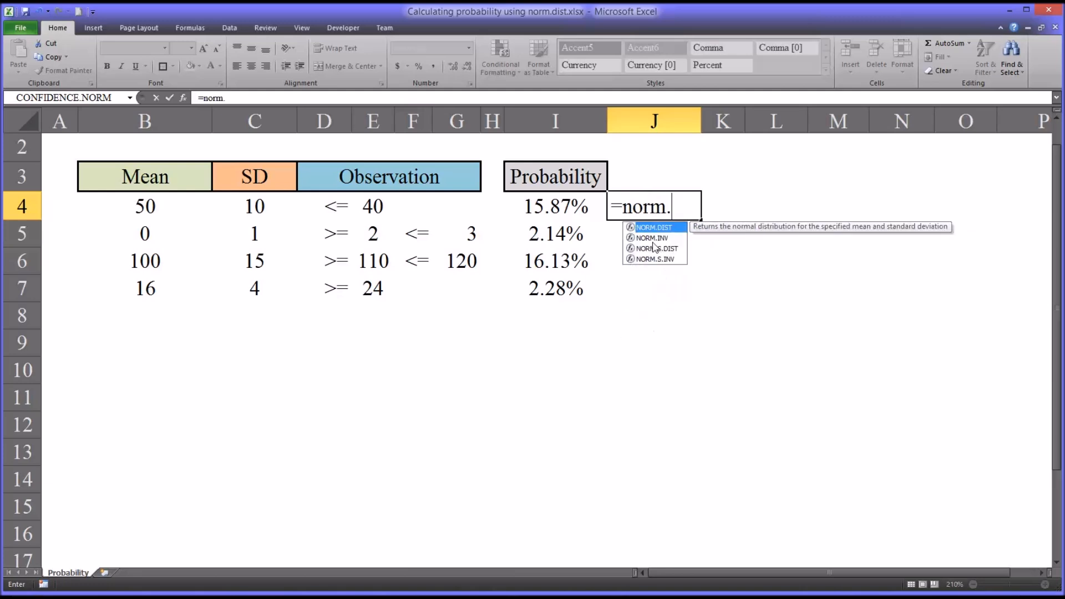
text(dist()
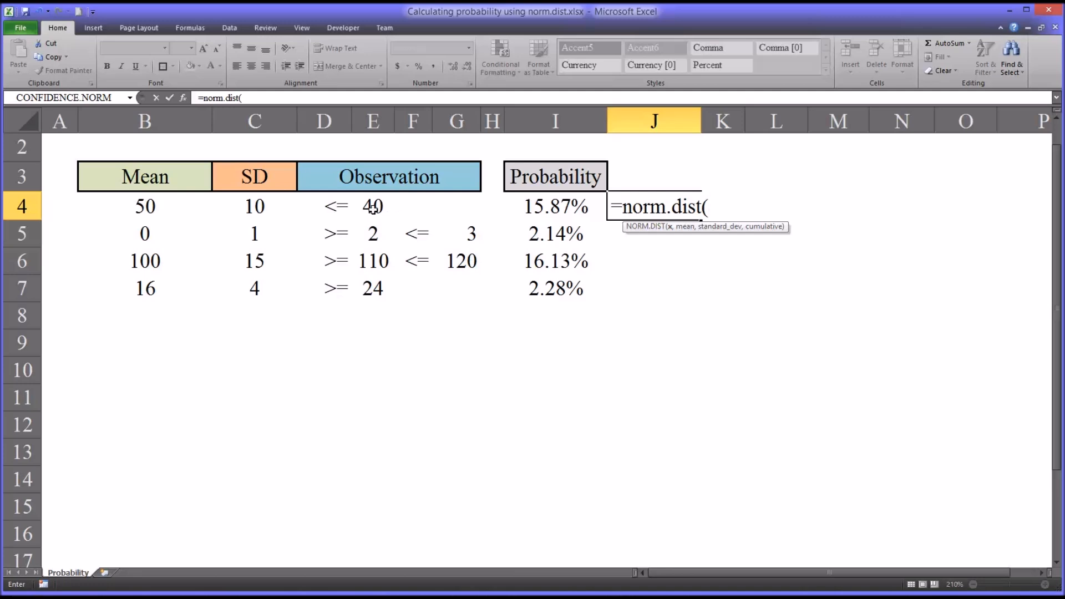
click(372, 206)
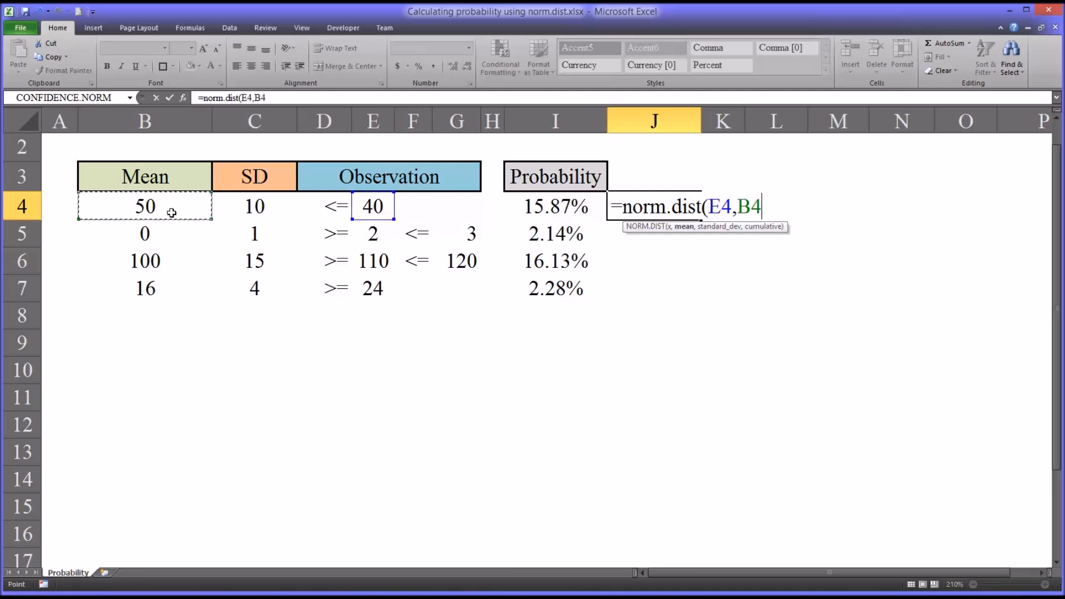
click(254, 206)
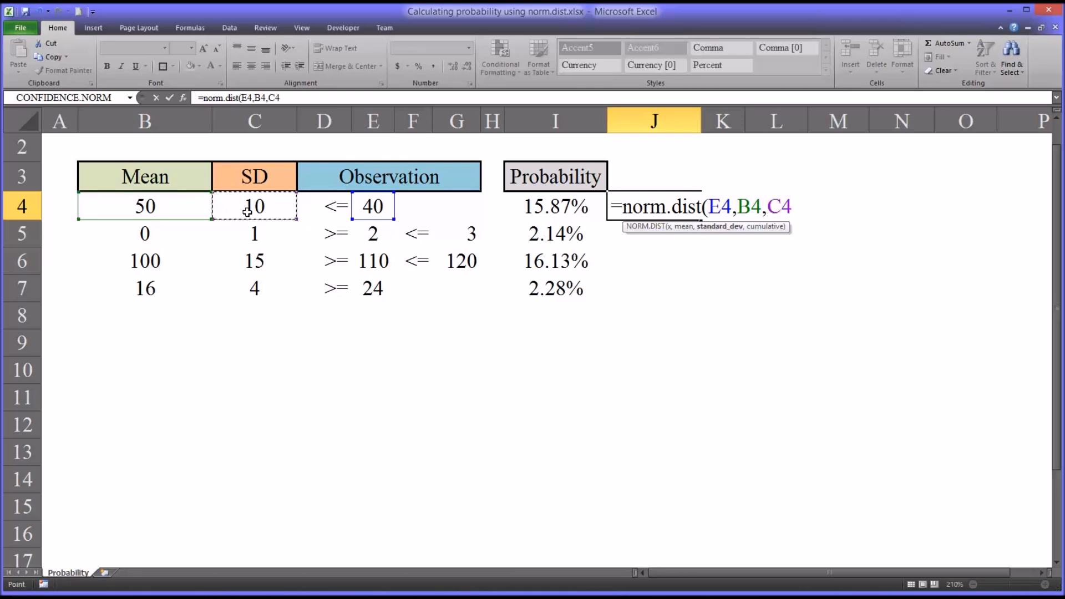
text(,)
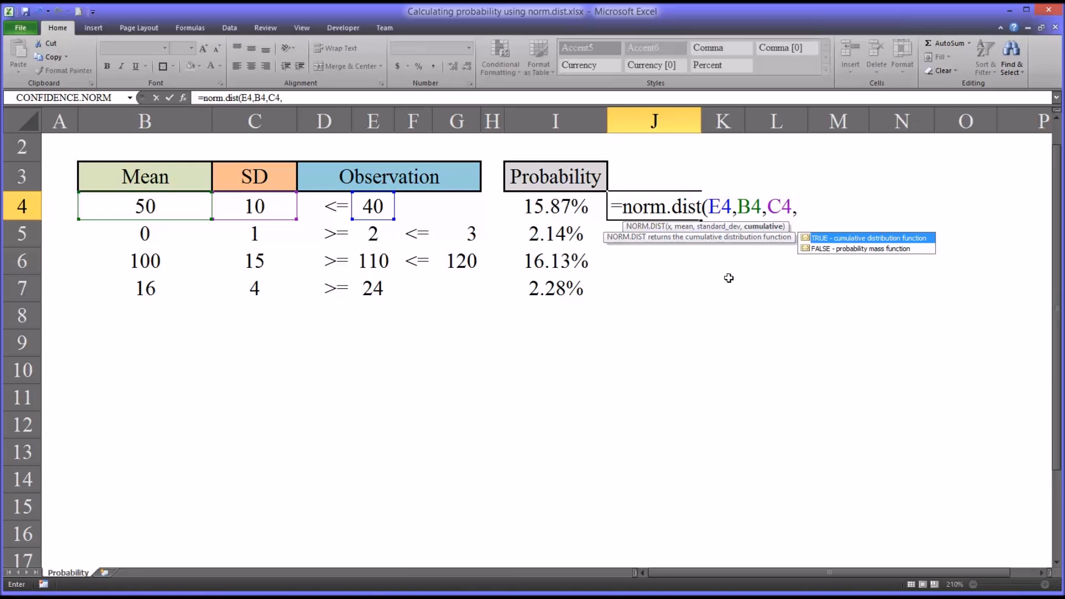
mouse_move(850, 249)
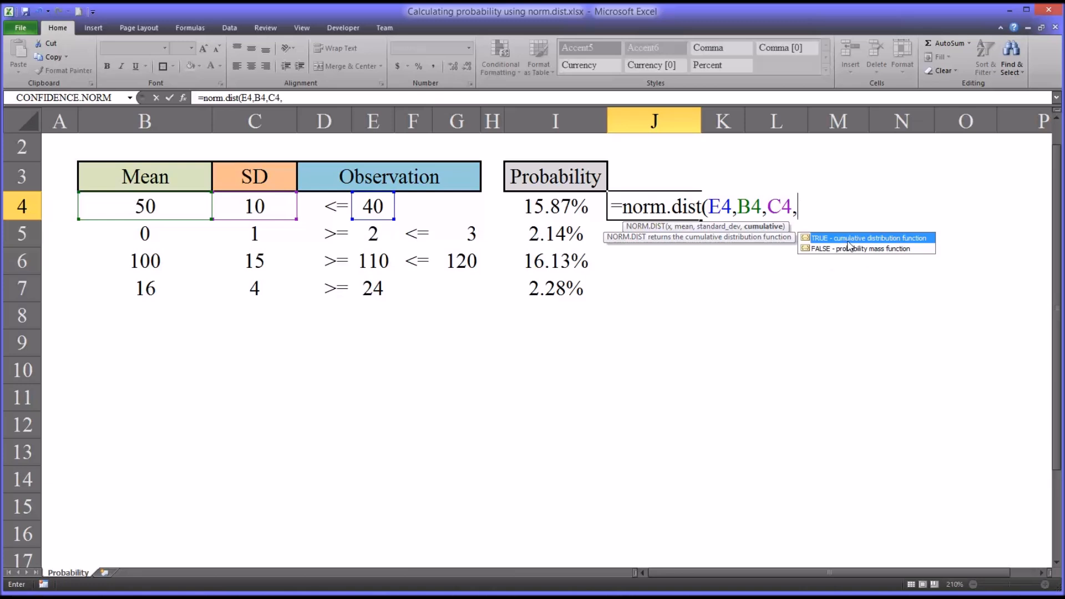
mouse_move(845, 260)
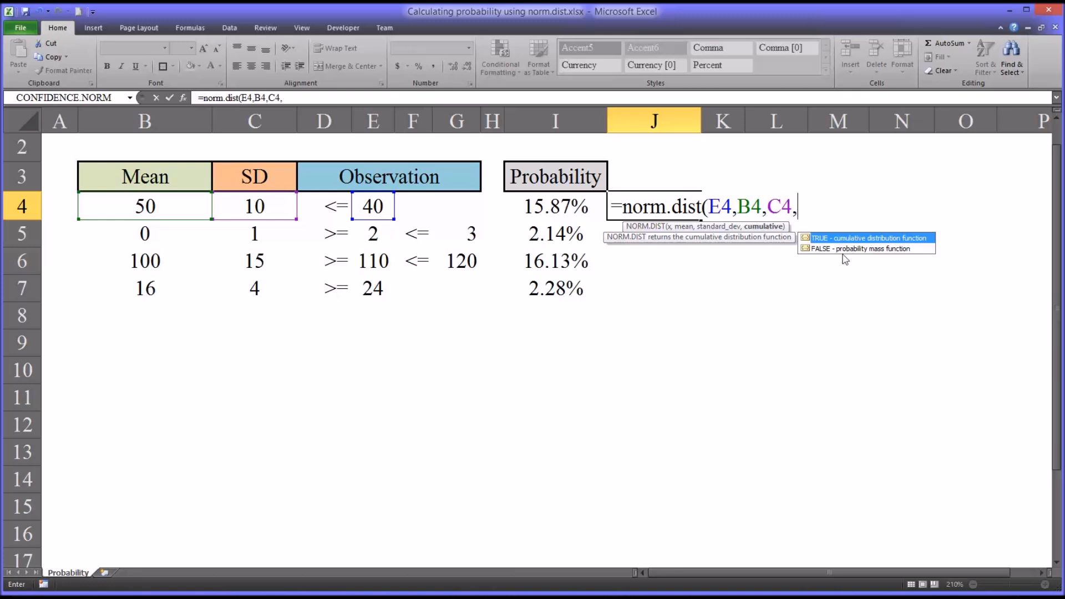
mouse_move(827, 252)
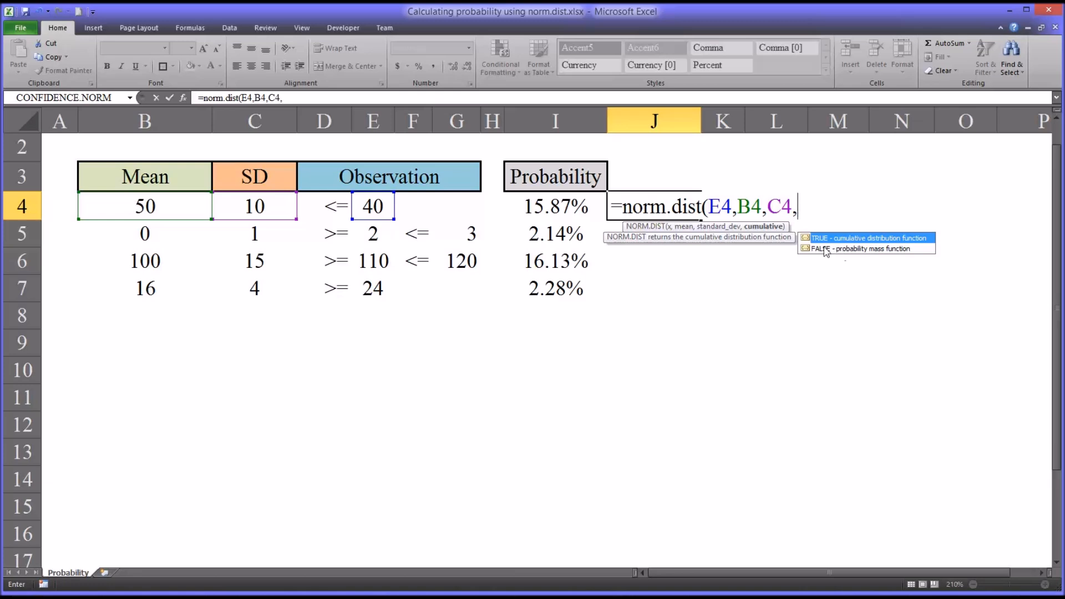
click(868, 238)
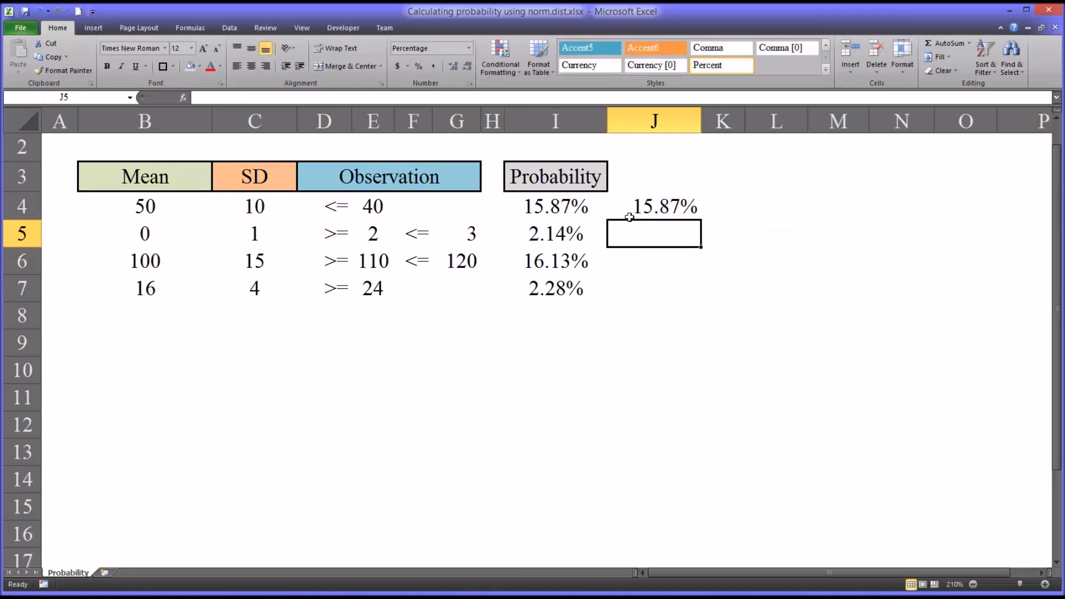
click(653, 206)
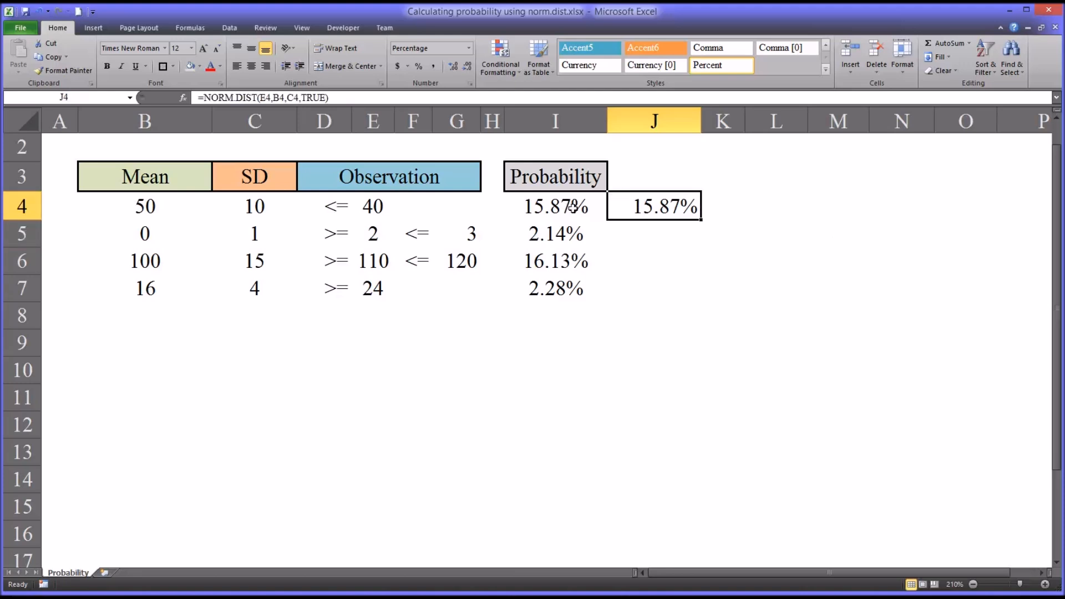
mouse_move(637, 221)
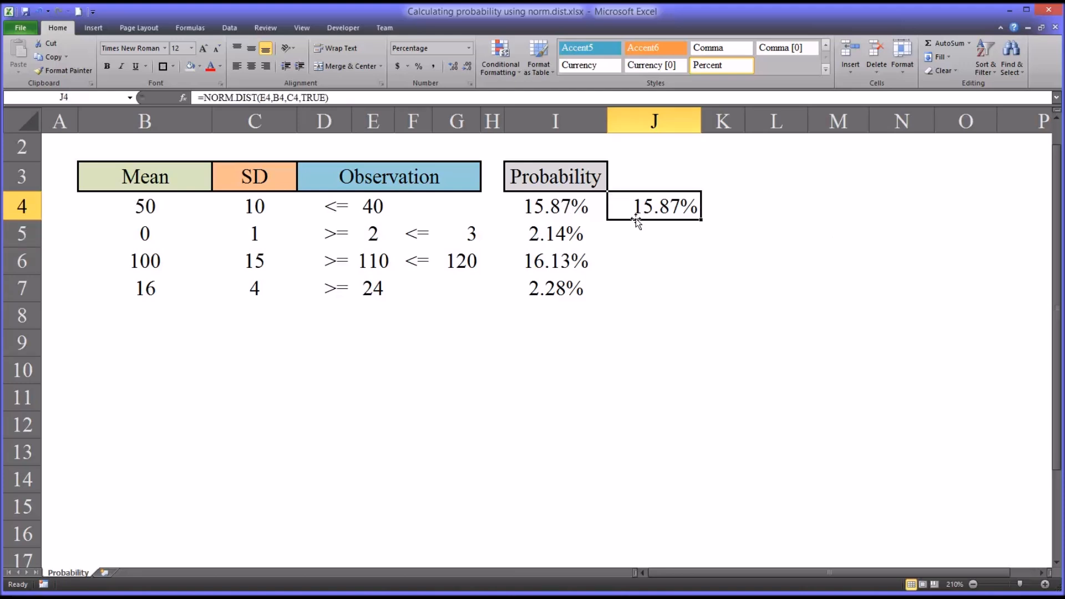
mouse_move(638, 224)
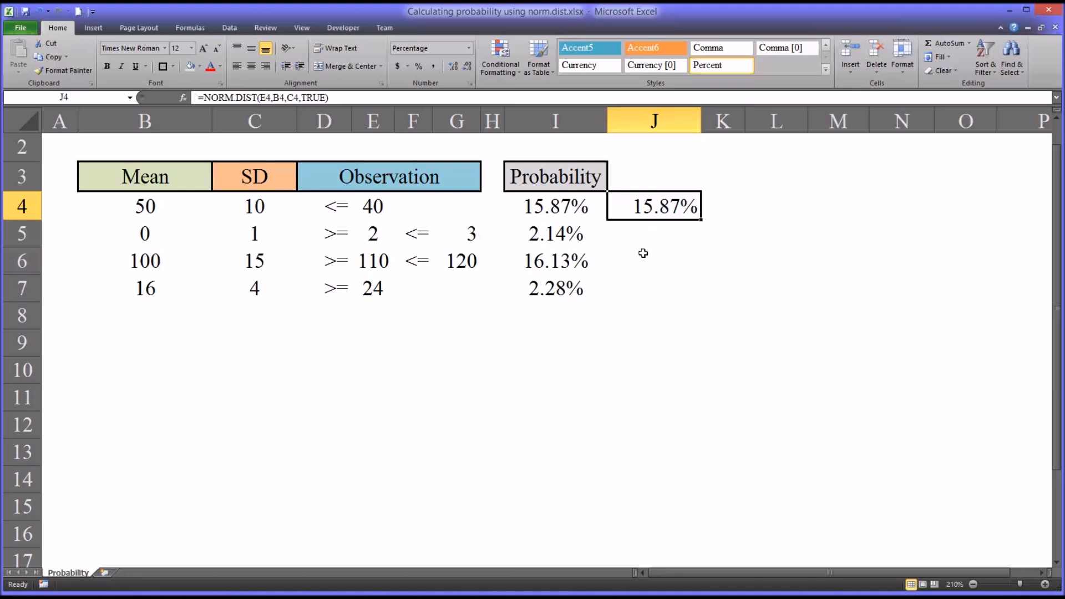
mouse_move(652, 224)
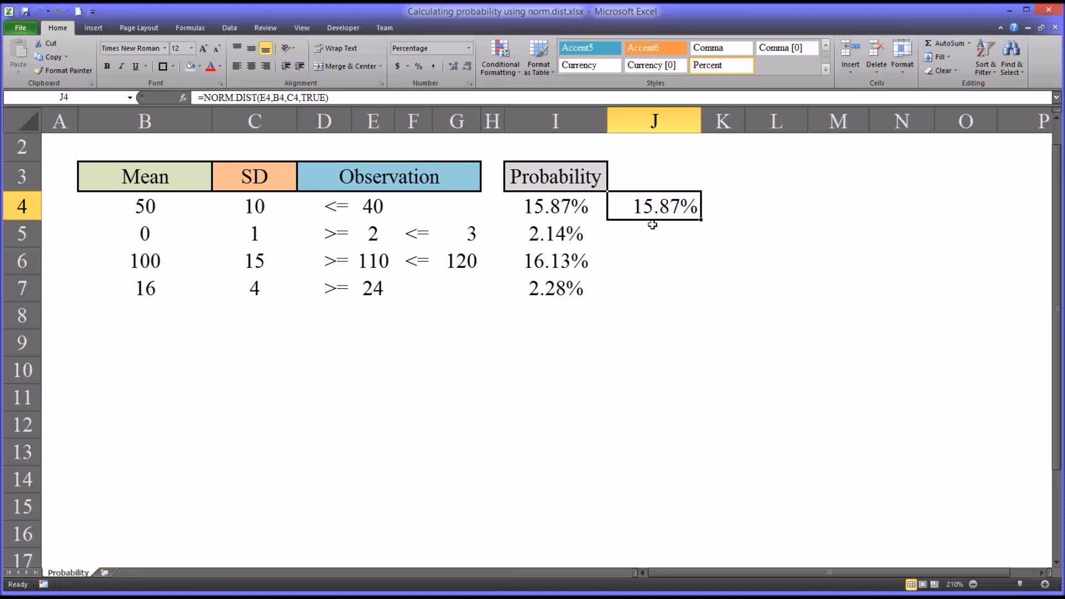
mouse_move(645, 227)
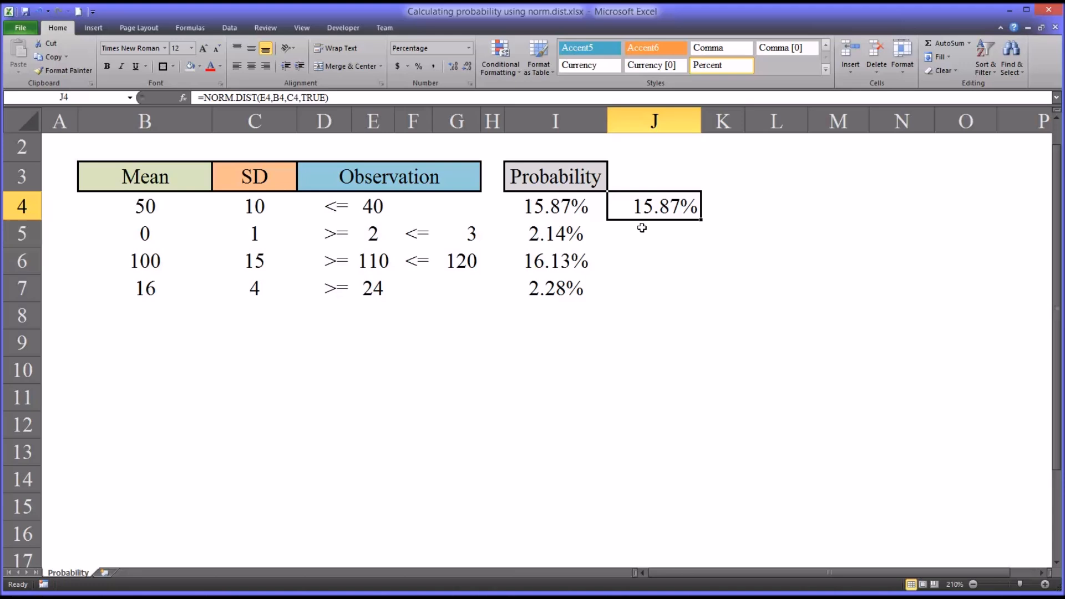
mouse_move(500, 222)
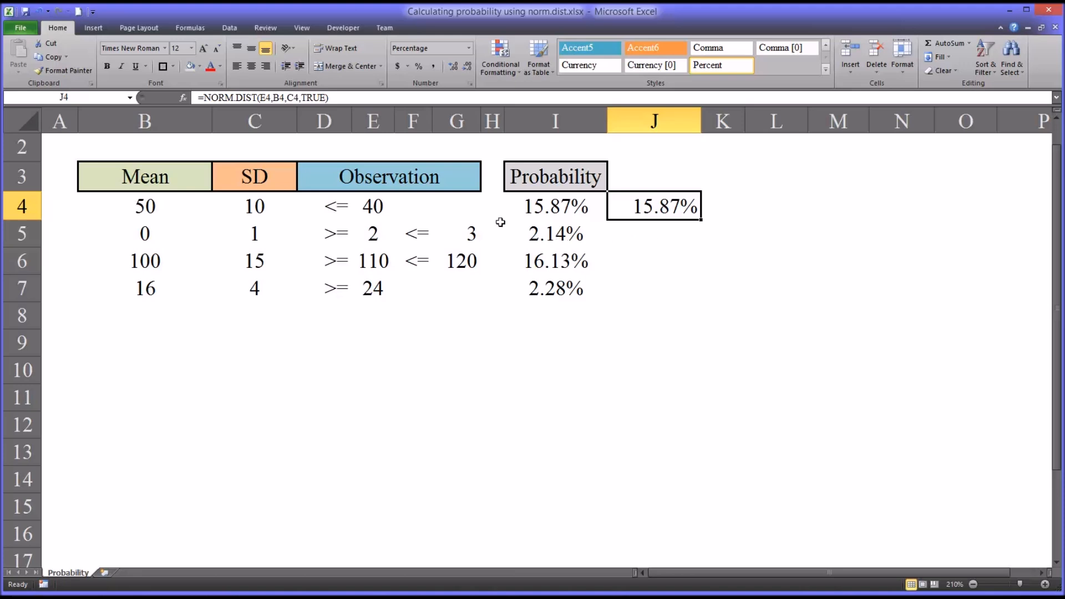
click(653, 233)
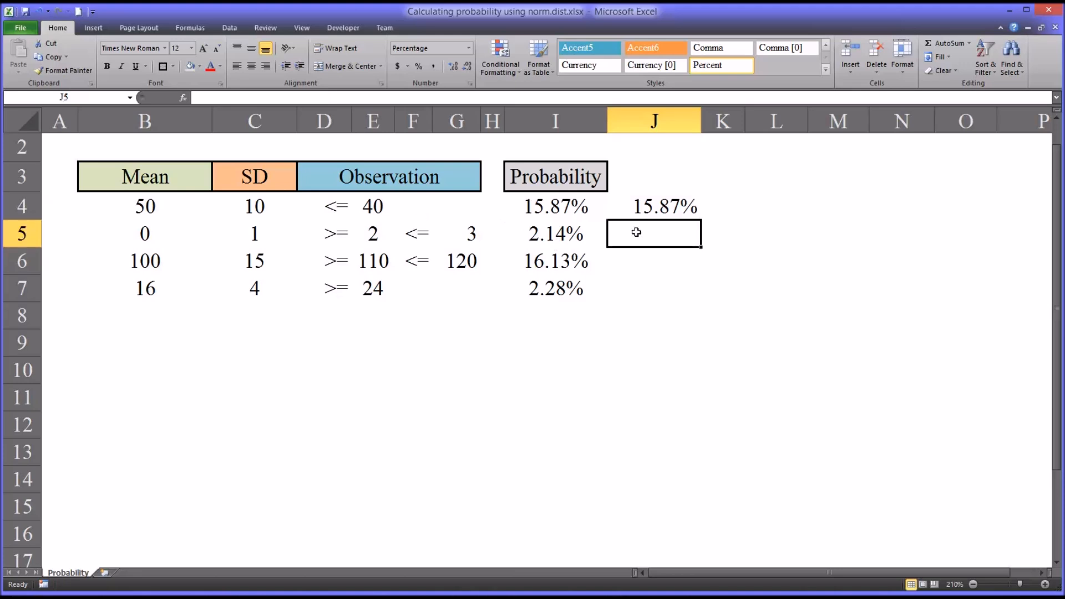
mouse_move(517, 238)
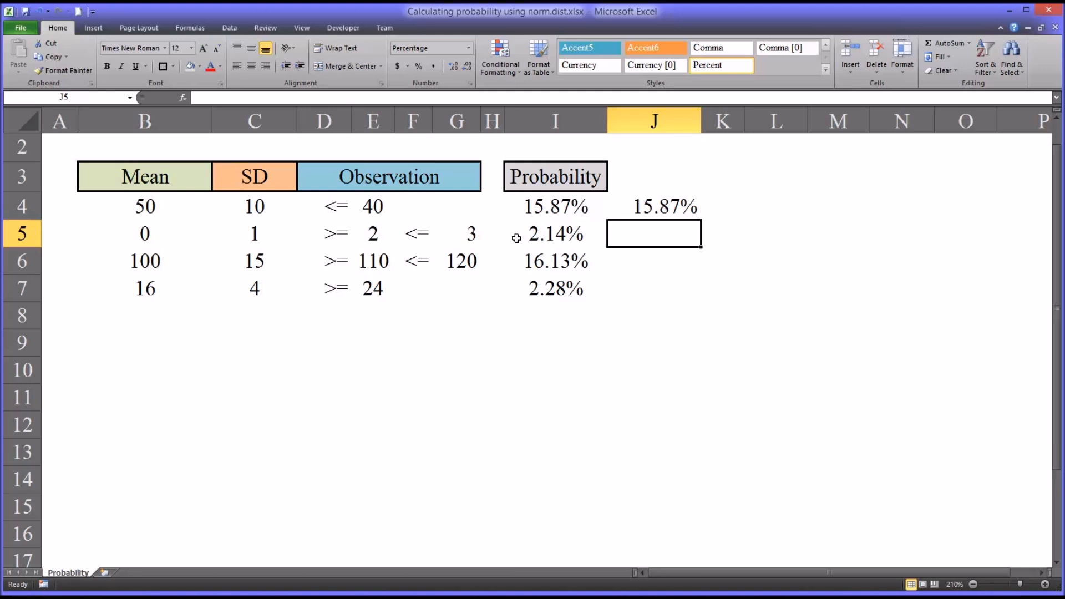
mouse_move(176, 237)
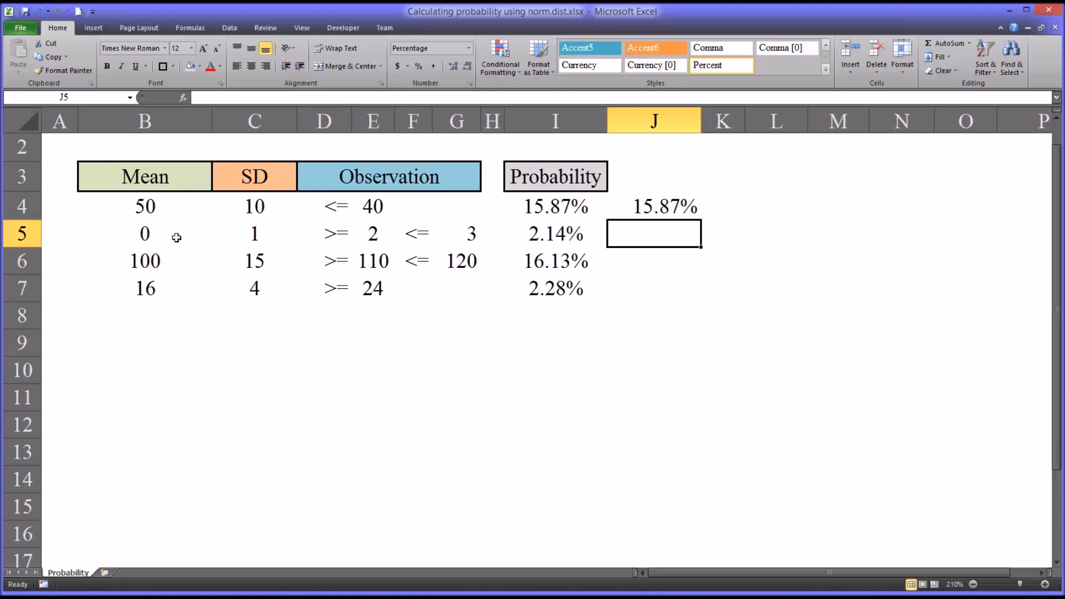
drag(145, 233, 415, 260)
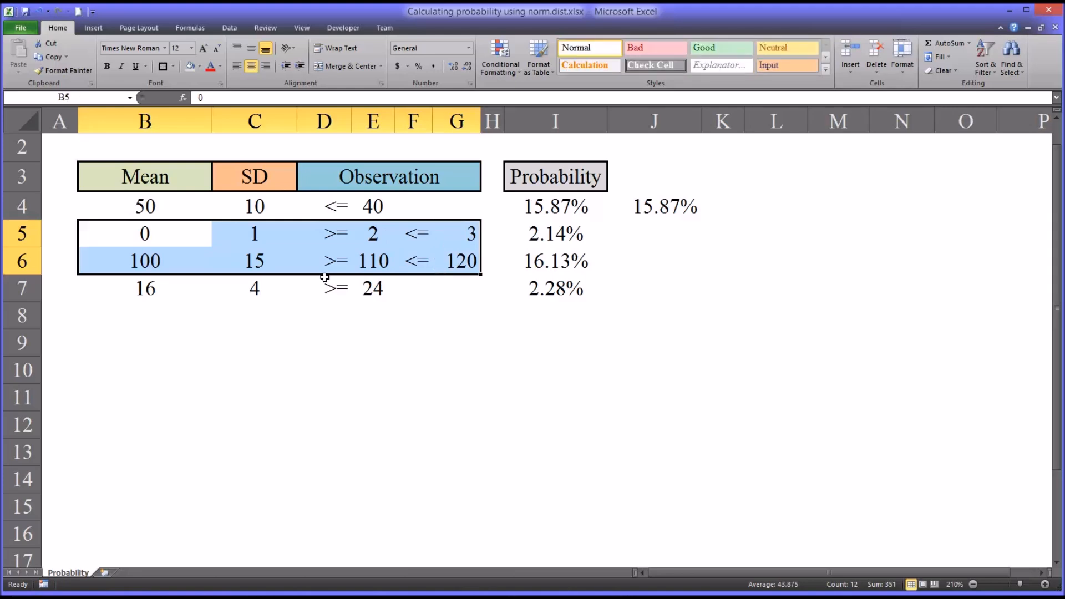
click(145, 233)
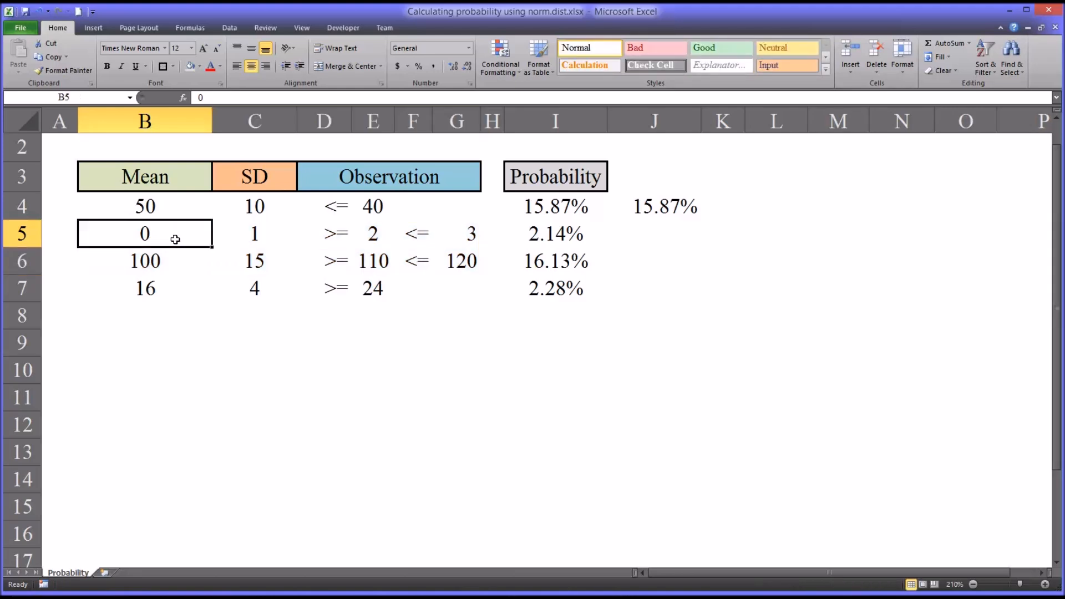
click(254, 233)
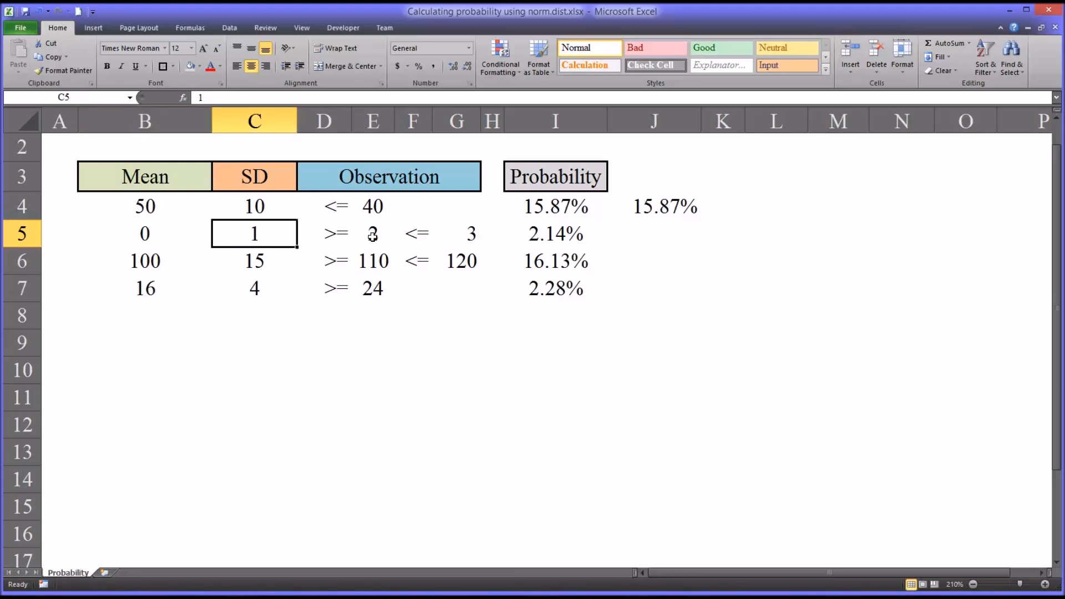
click(372, 233)
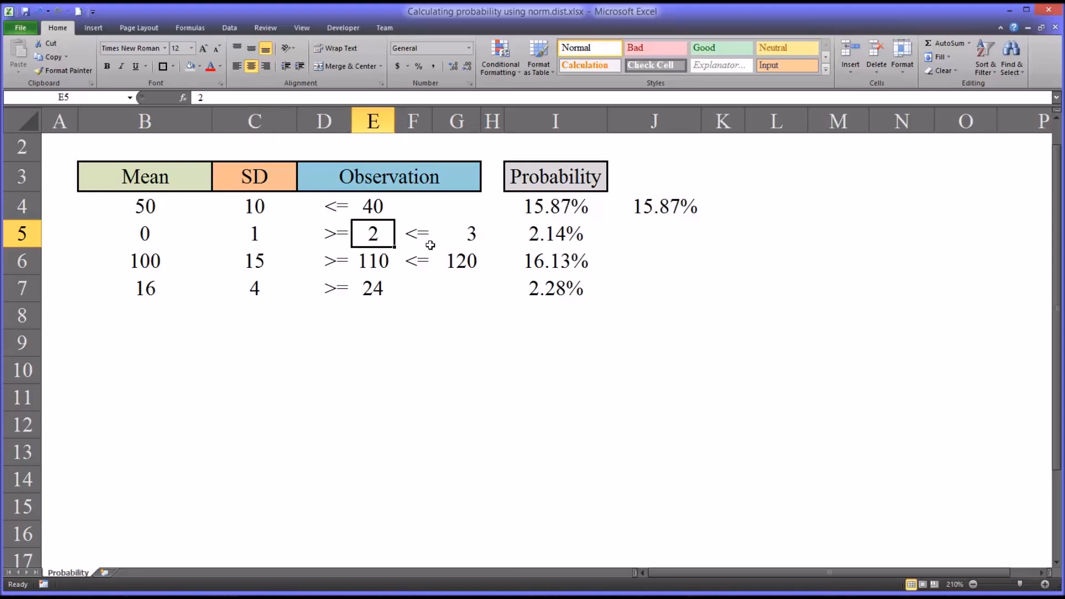
click(456, 234)
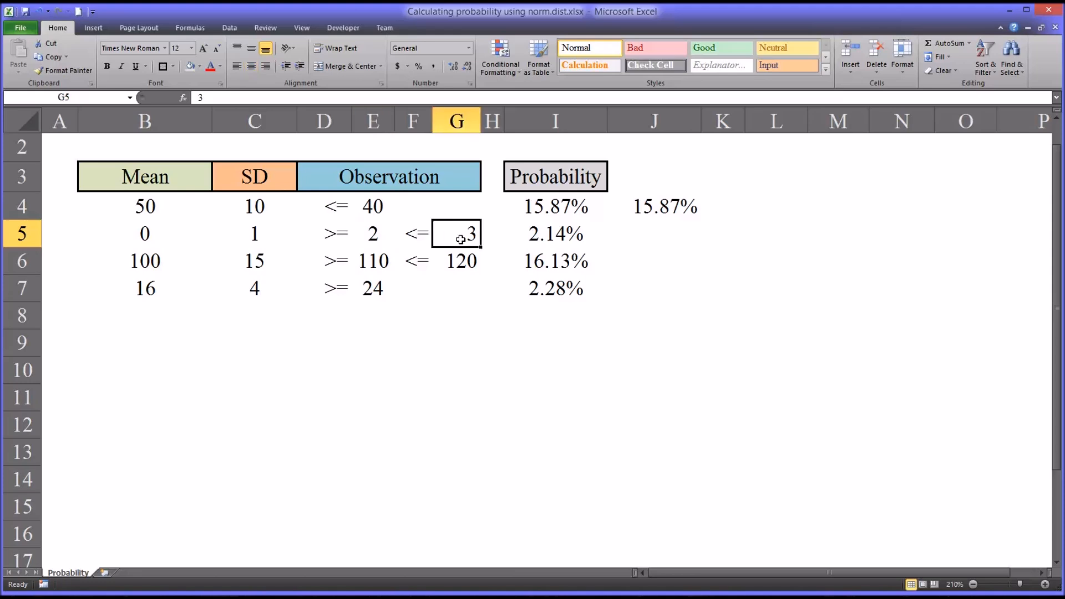
click(555, 233)
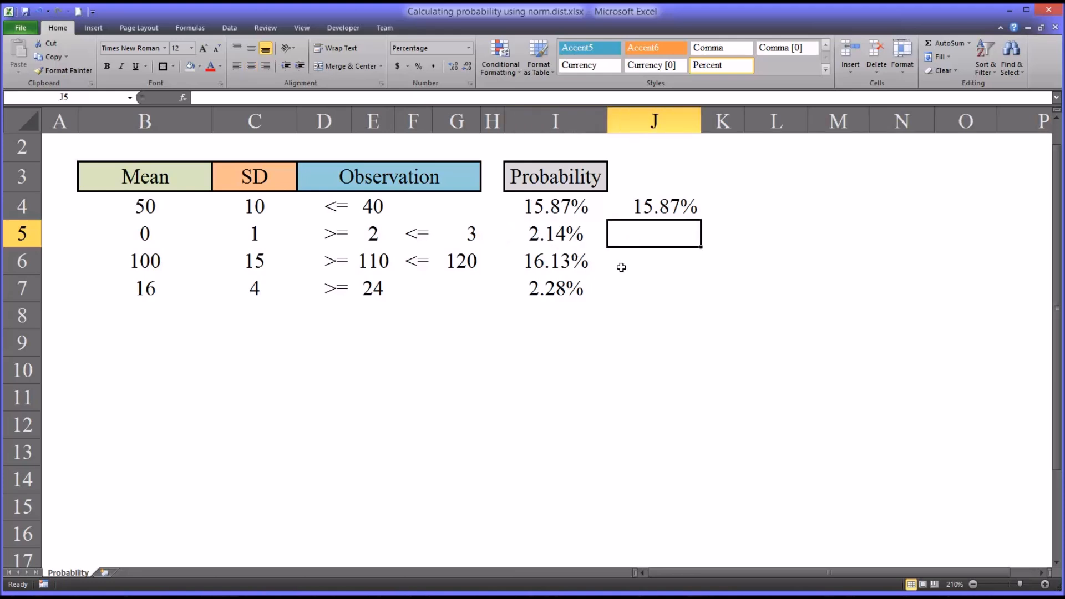
mouse_move(464, 238)
text(=)
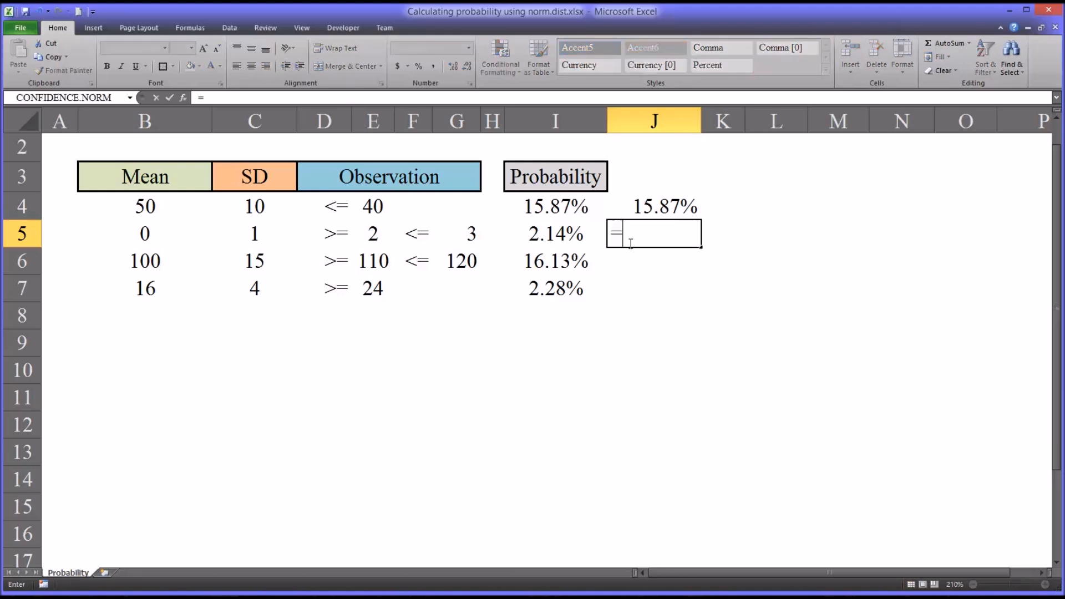
Start J5 with the upper-bound cumulative value NORM.DIST(G5,B5,C5,TRUE)
text(no)
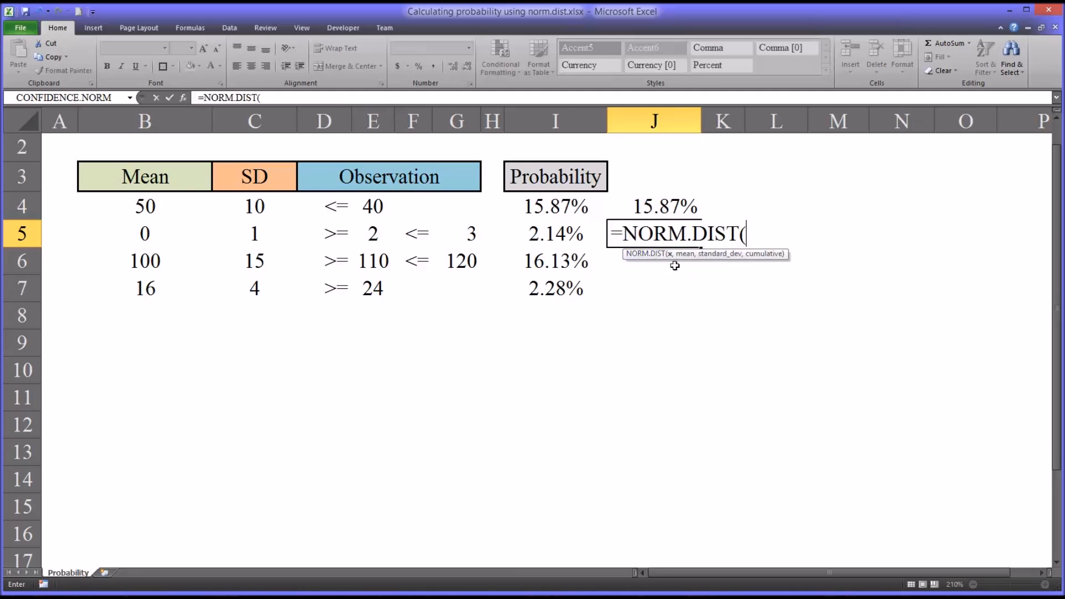
mouse_move(474, 236)
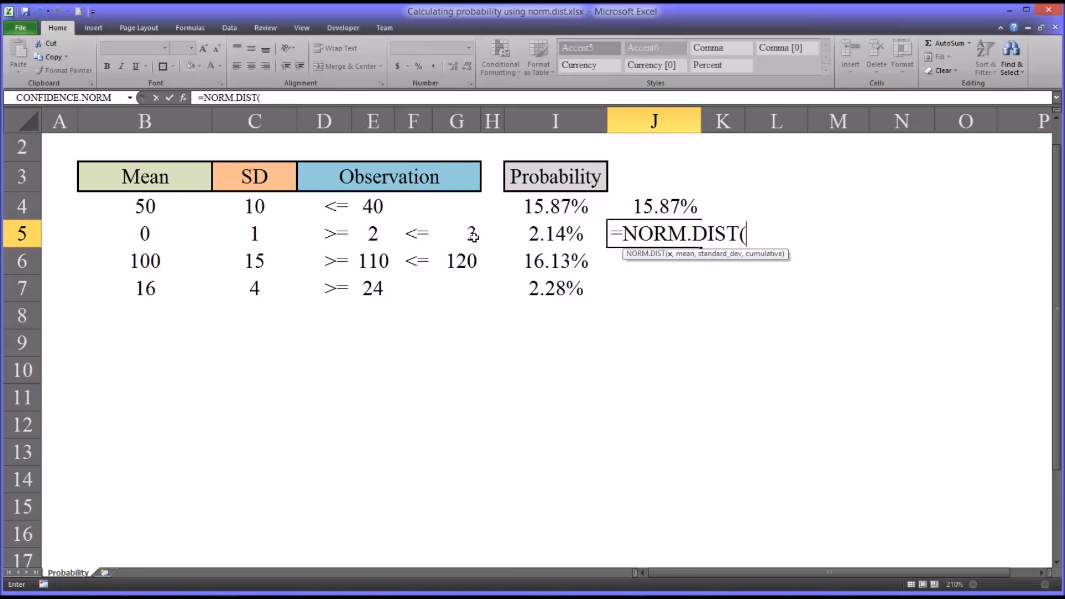
mouse_move(467, 236)
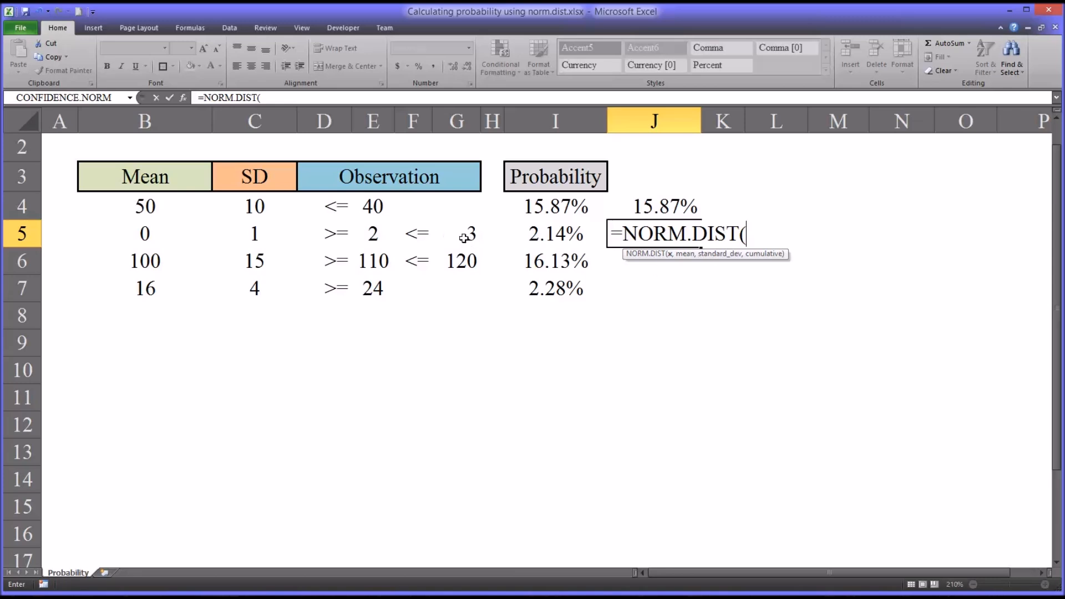
click(466, 233)
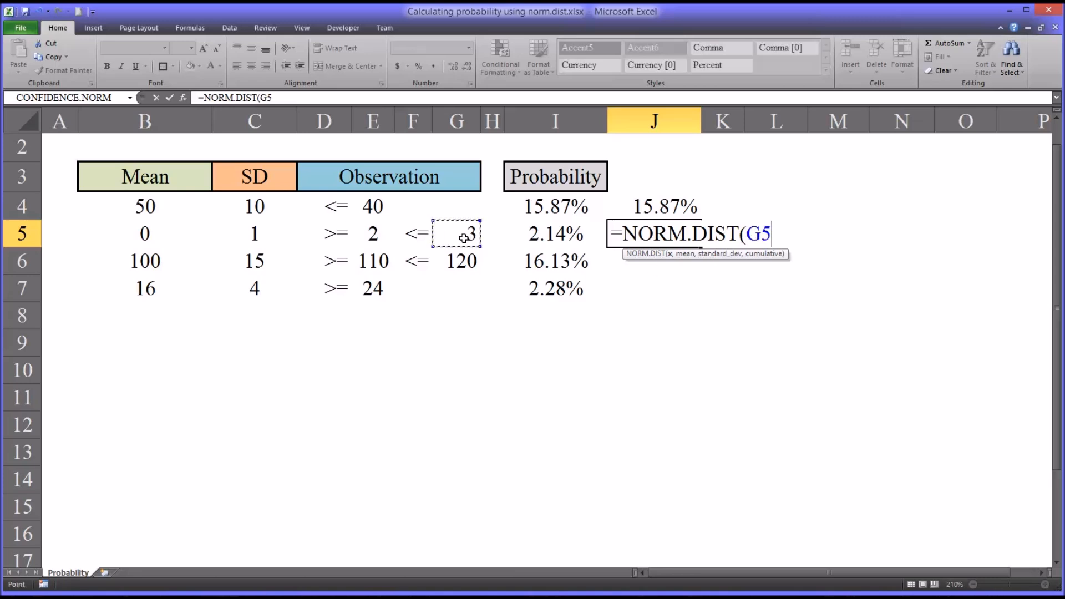
click(145, 233)
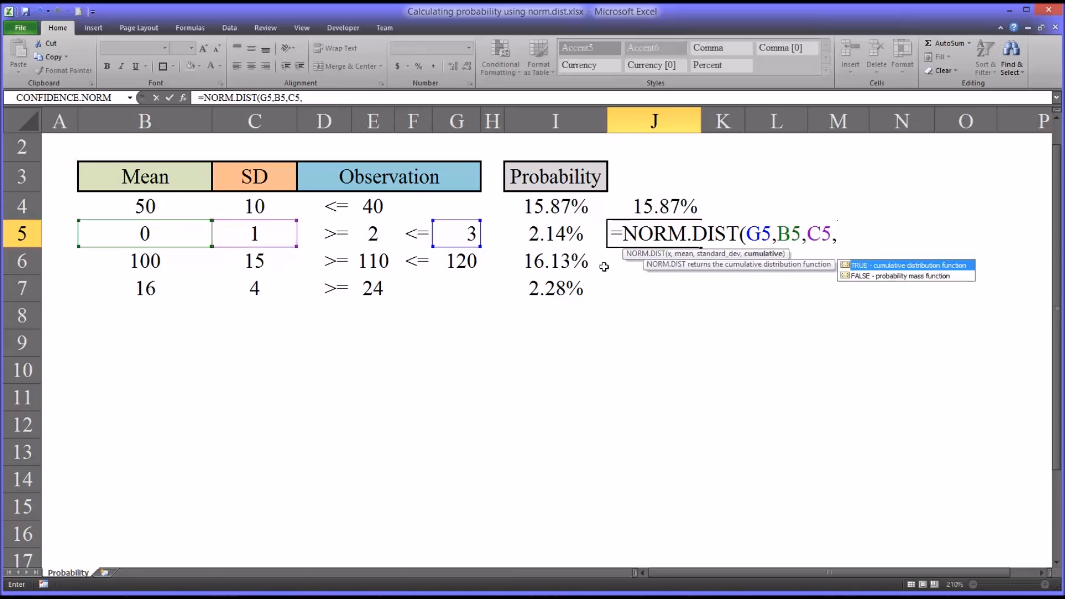
text(TRUE)
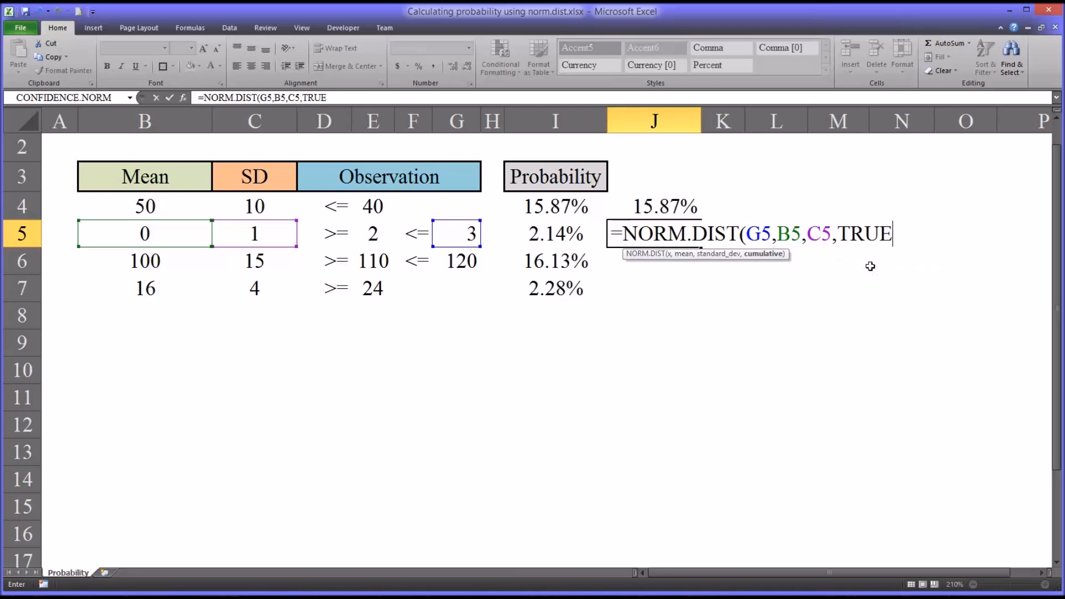
text())
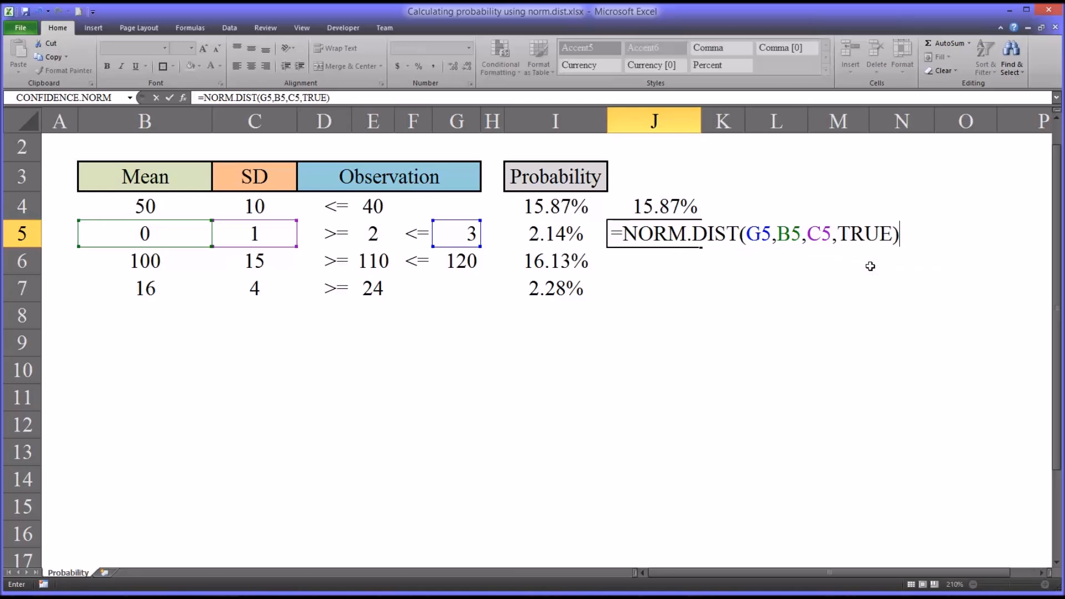
Subtract NORM.DIST(E5,B5,C5,TRUE) for the lower bound 2, giving 2.14%
text(-n)
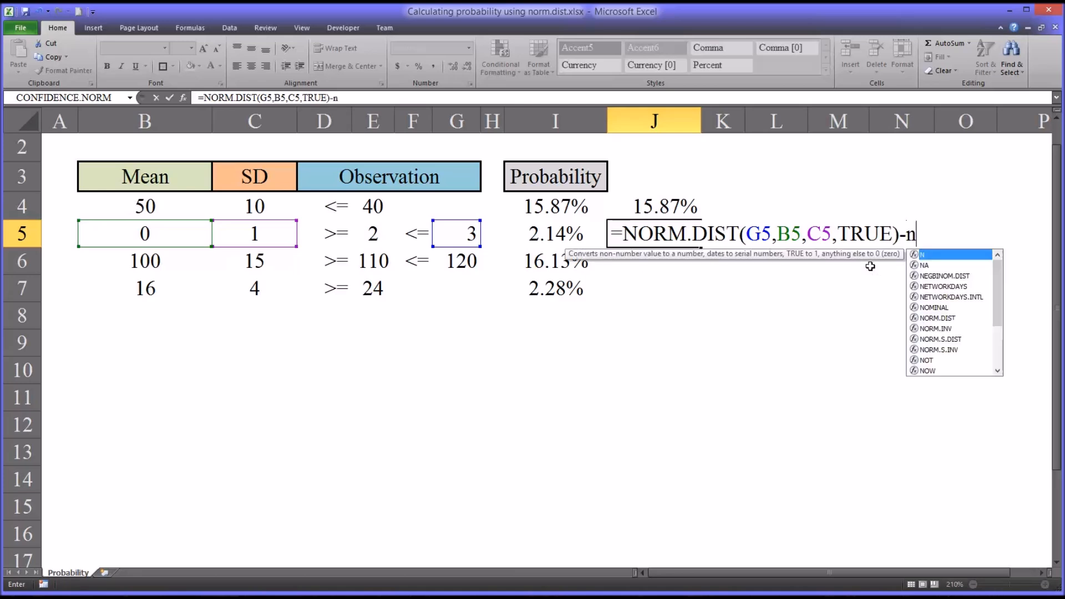
text(or)
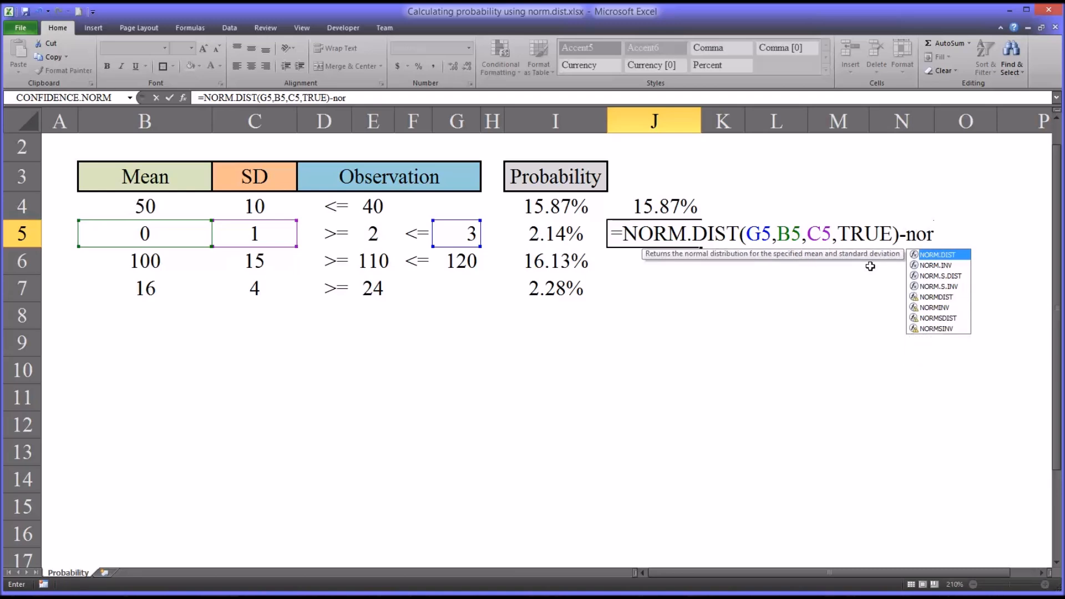
text(NORM.DIST()
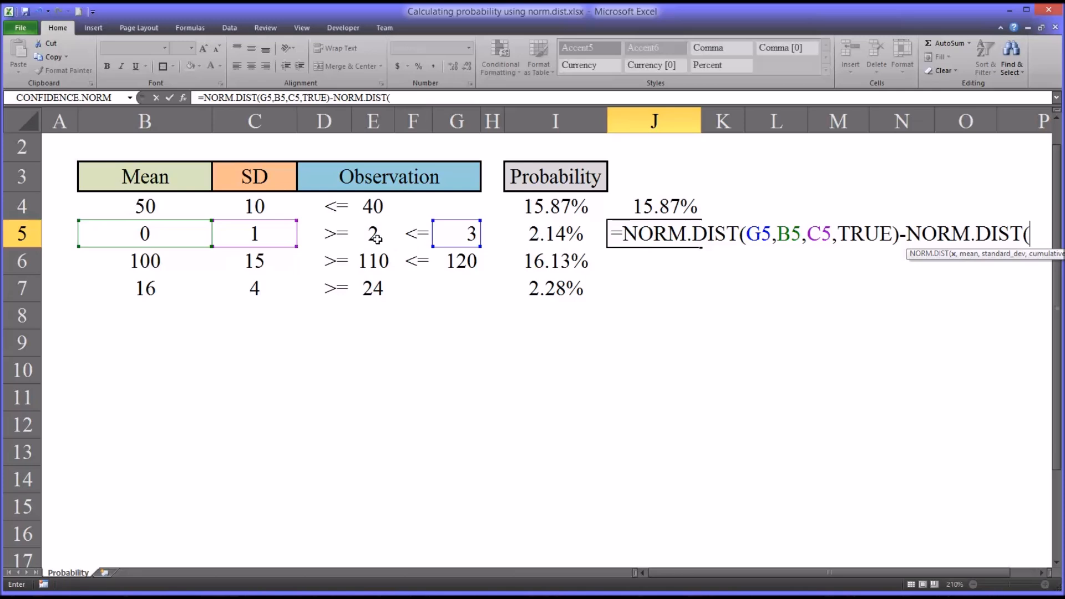
click(373, 233)
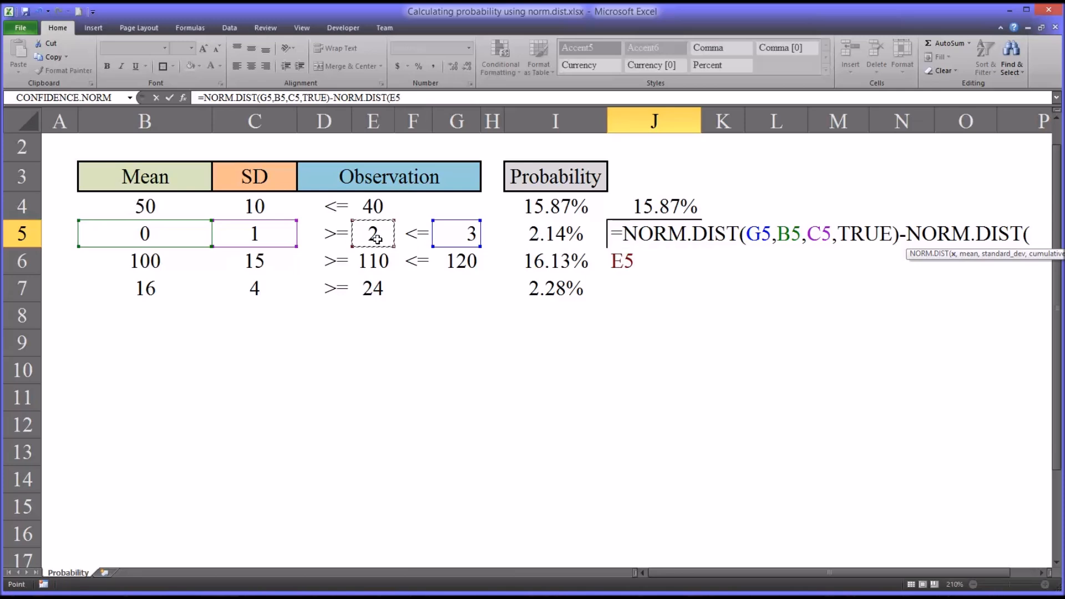
text(,)
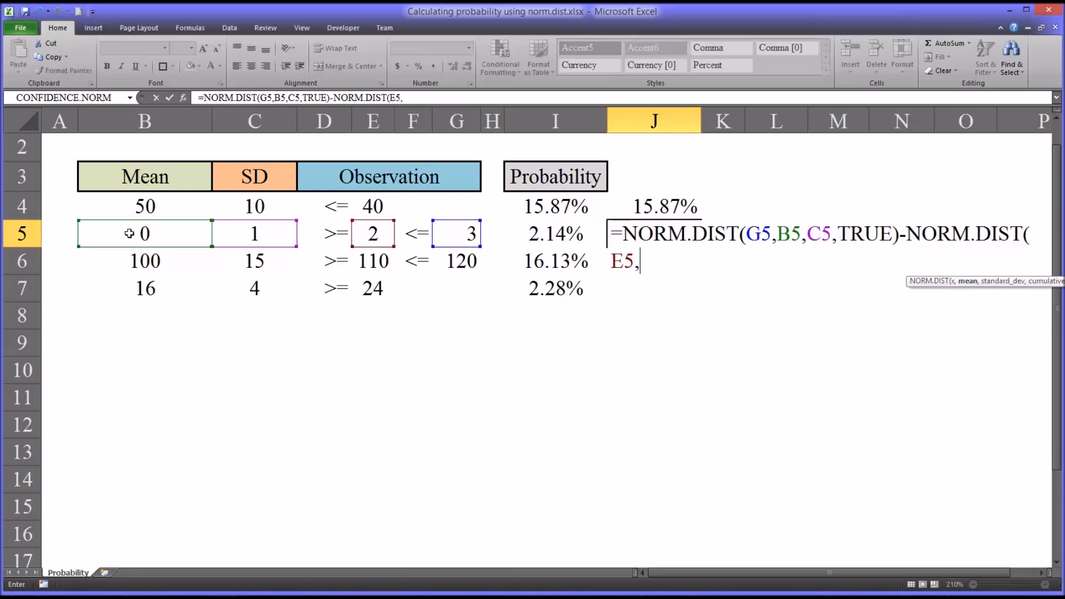
text(B5,C5,)
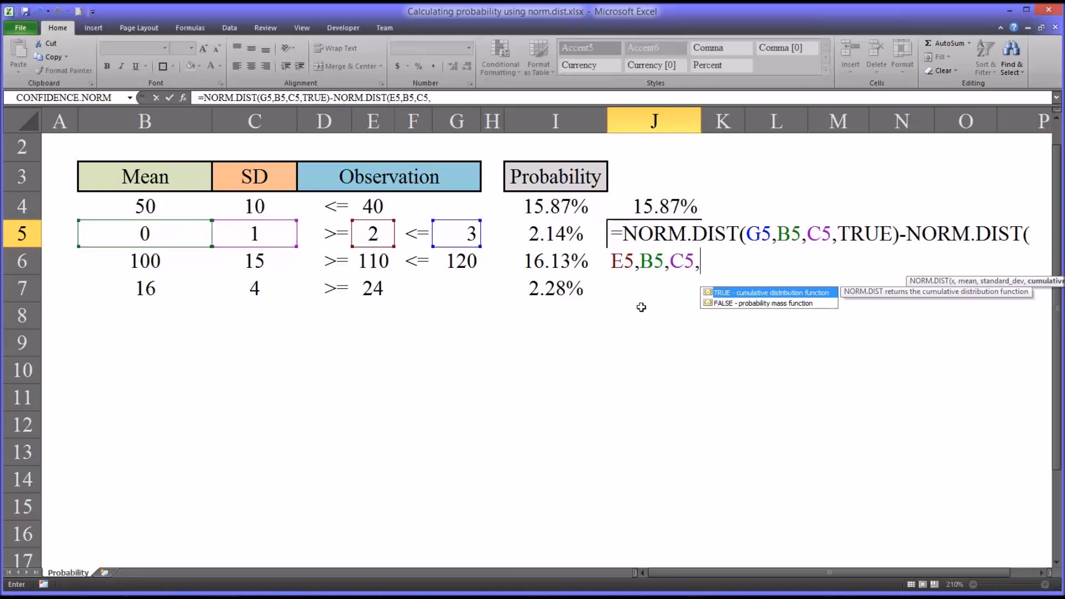
text(TRUE)
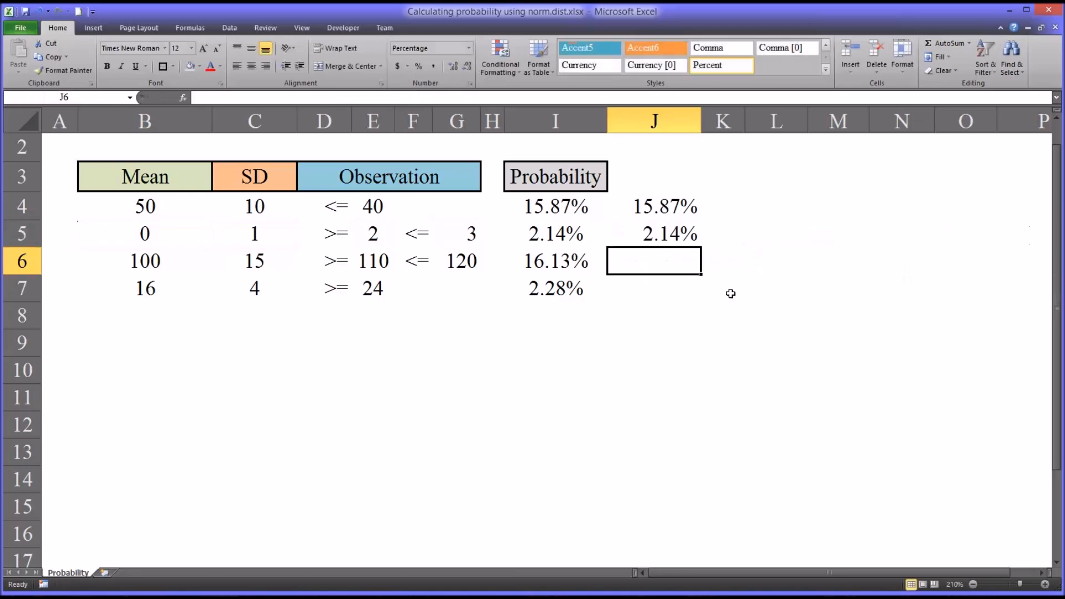
click(653, 233)
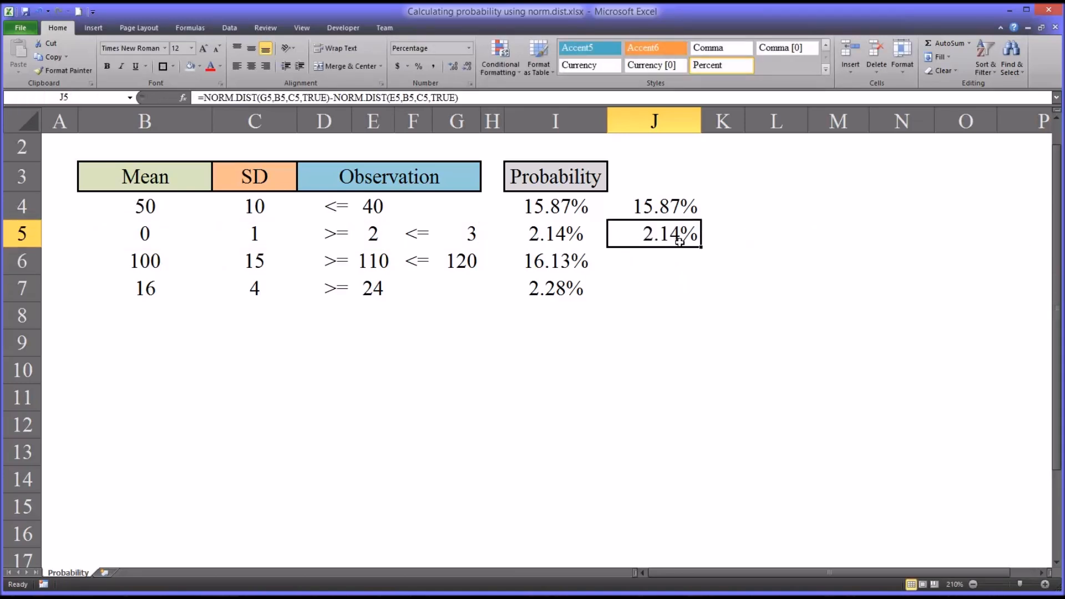
mouse_move(669, 243)
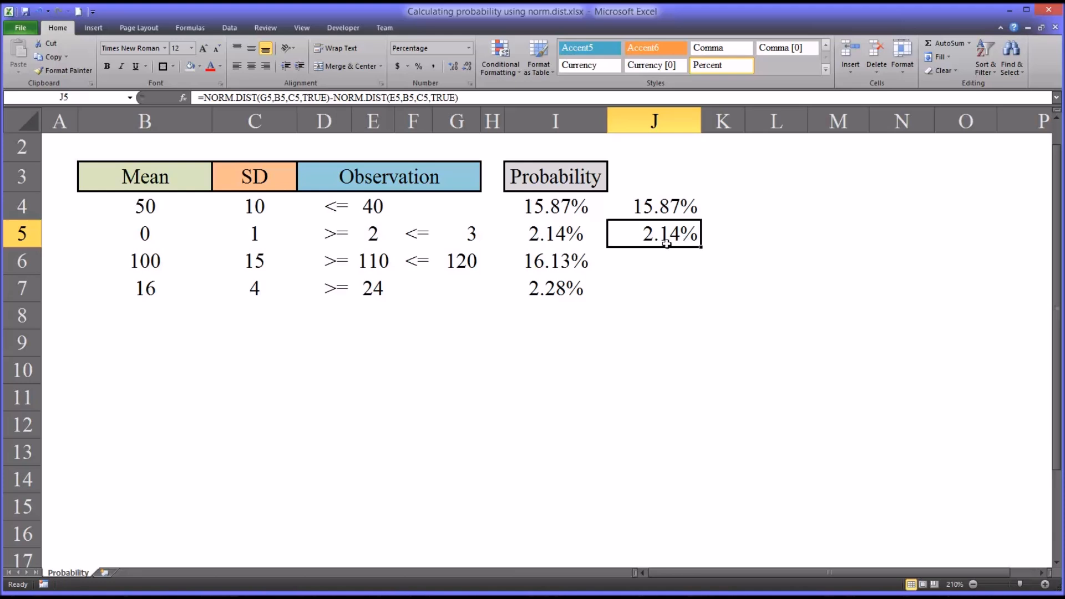
click(555, 261)
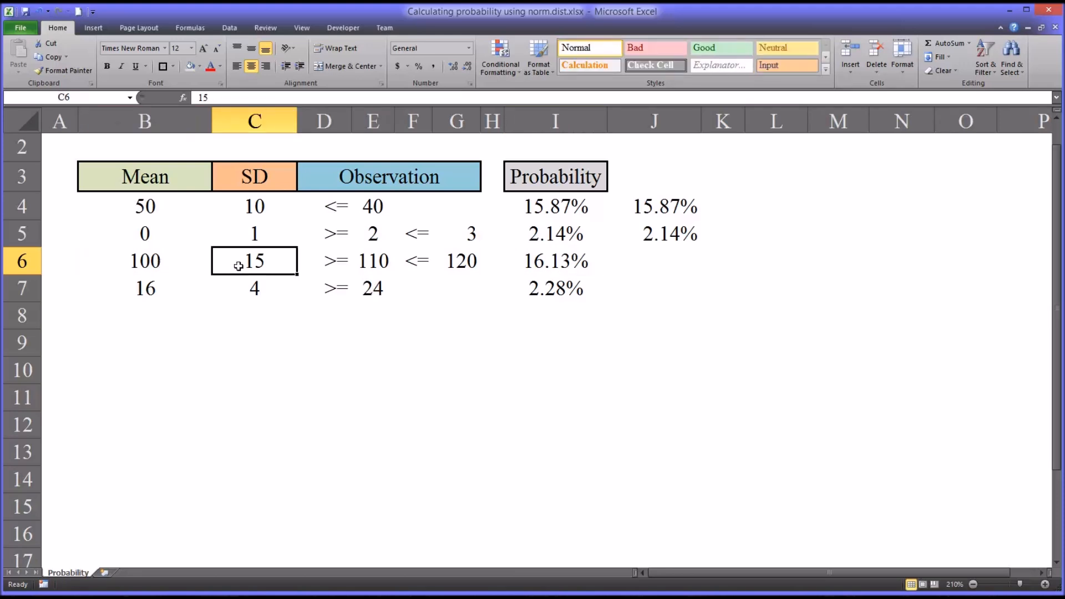
click(144, 261)
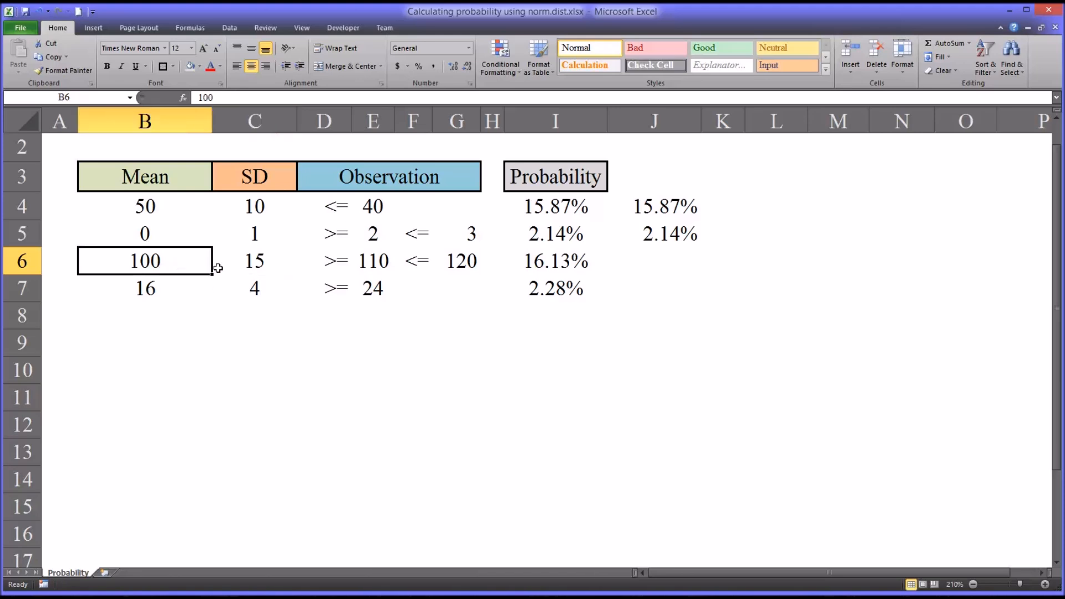
click(254, 261)
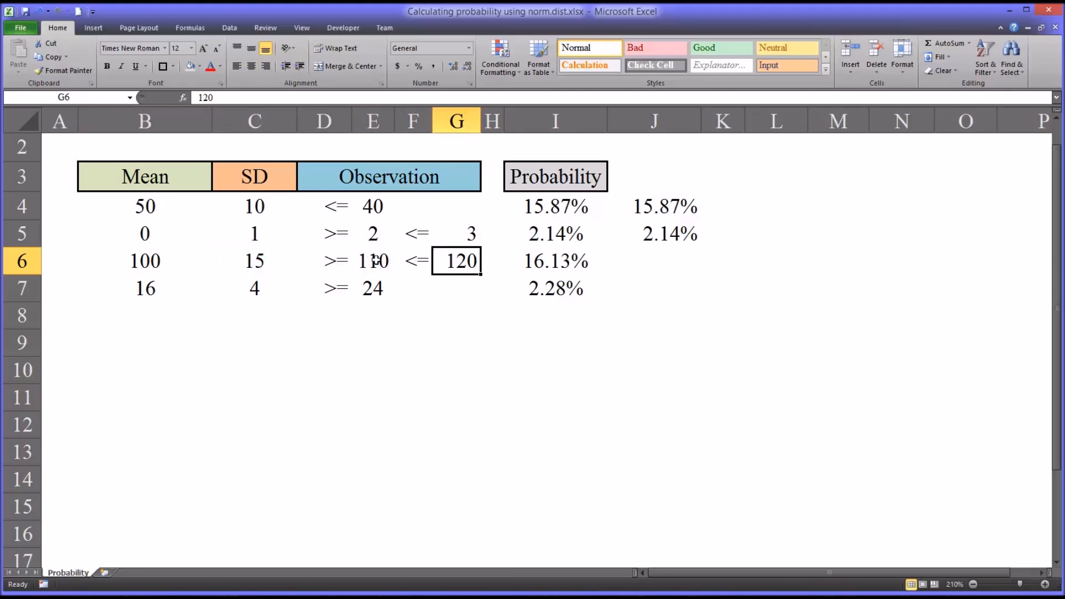
click(372, 261)
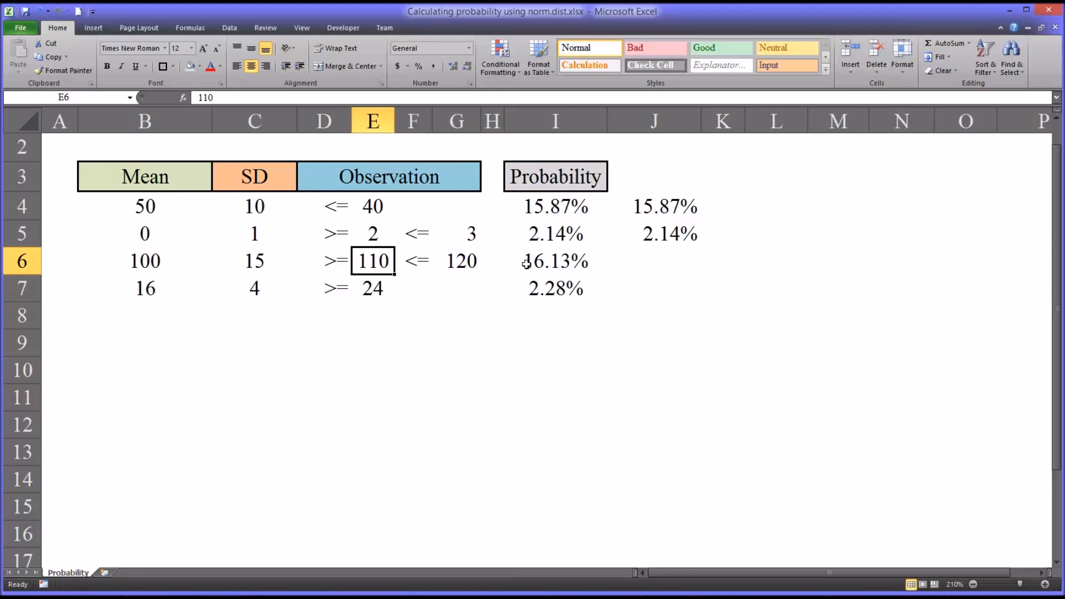
click(555, 261)
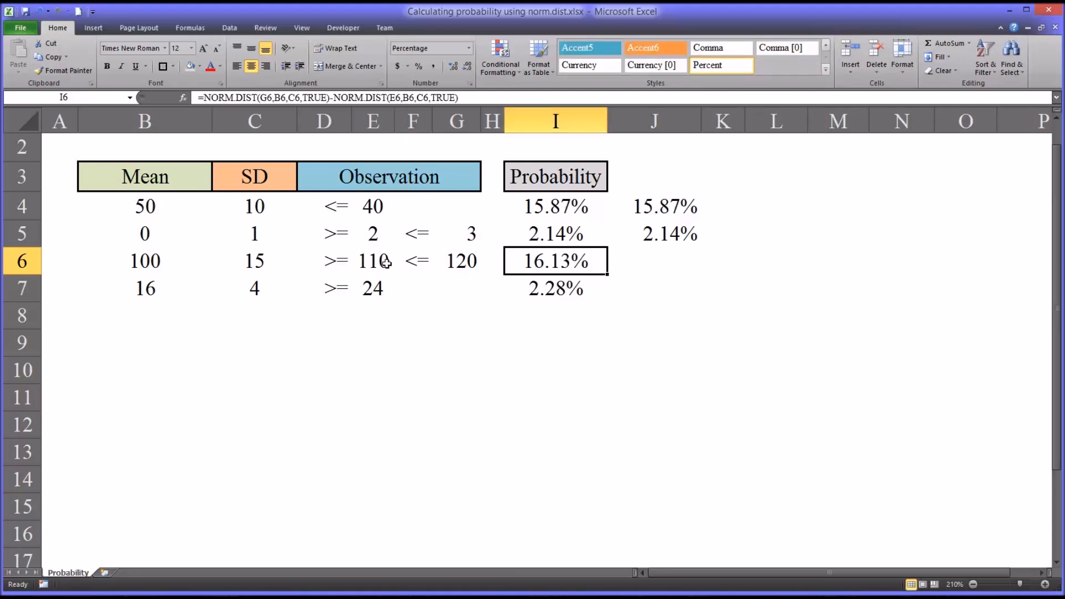
click(373, 260)
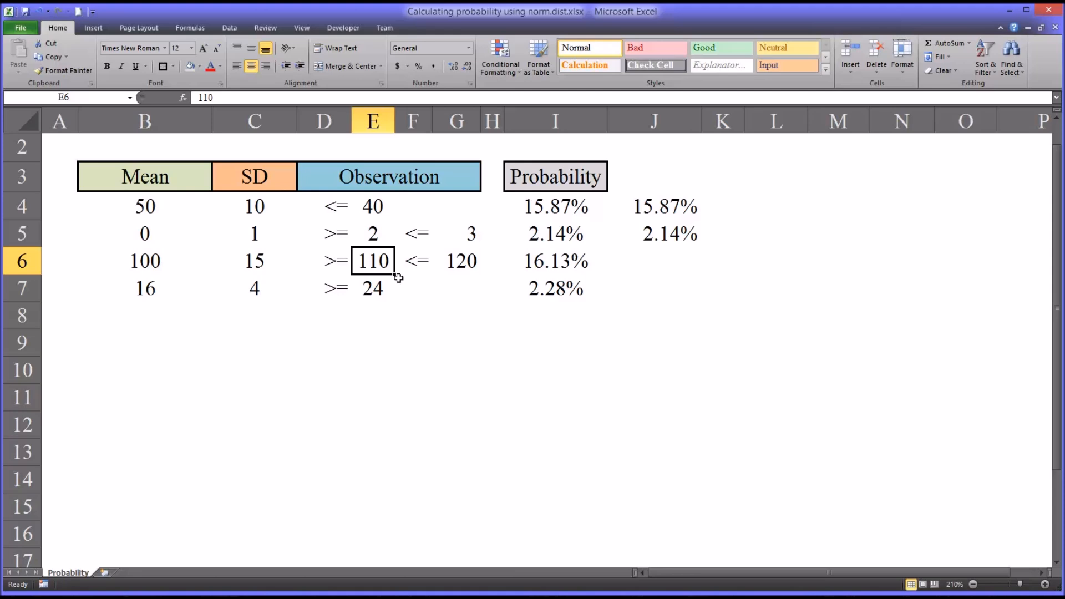
mouse_move(438, 275)
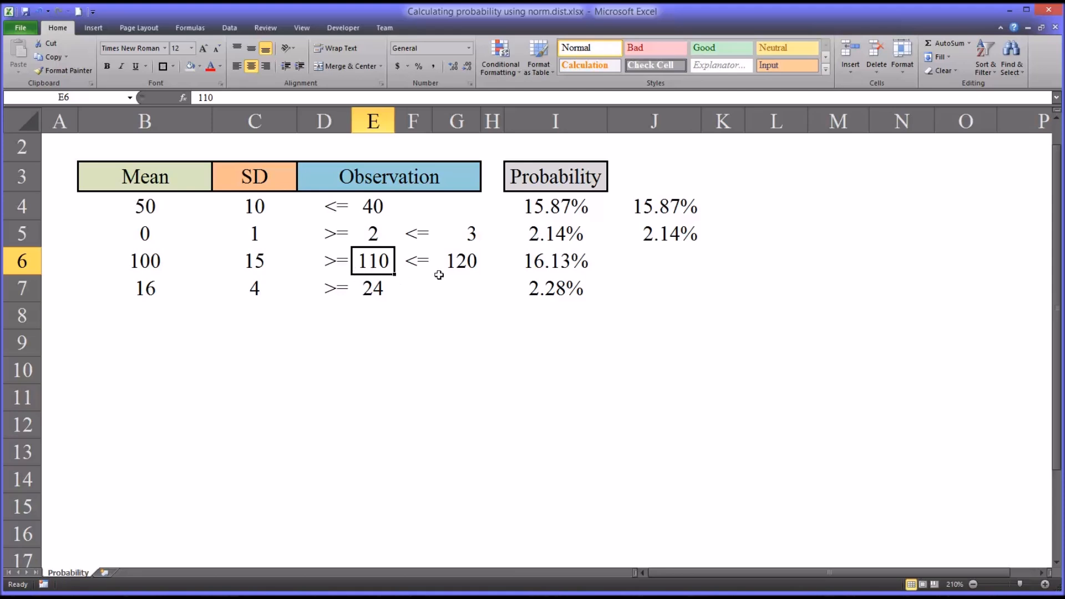
click(456, 261)
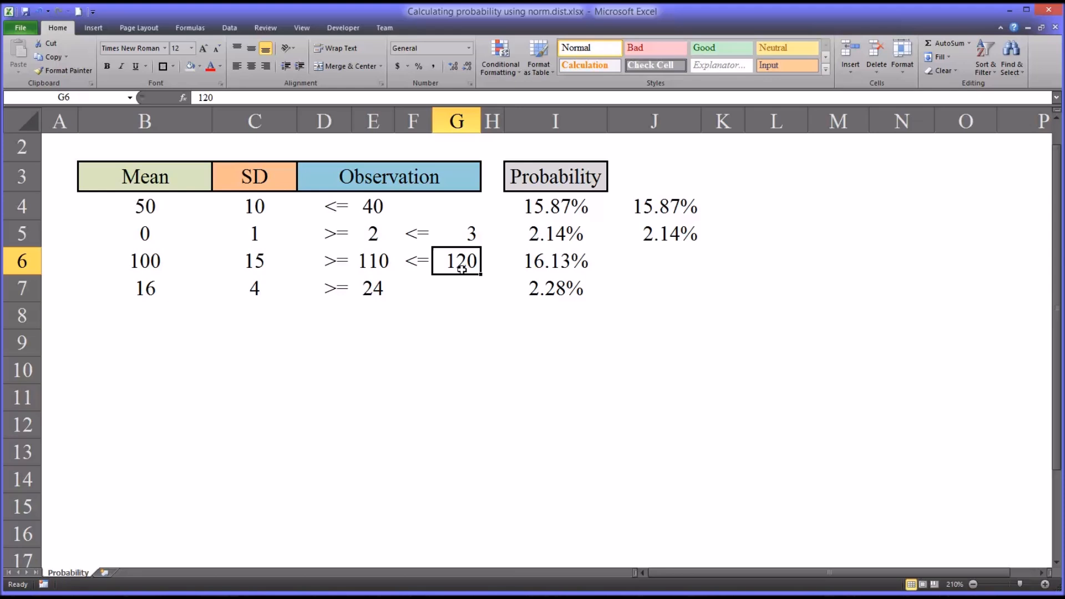
mouse_move(472, 279)
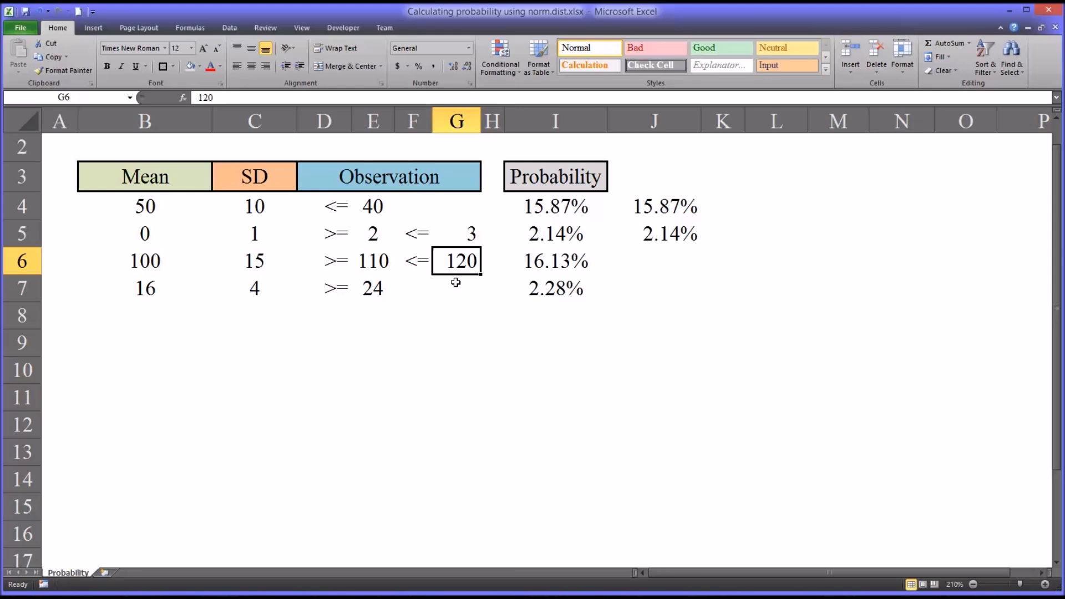
mouse_move(396, 260)
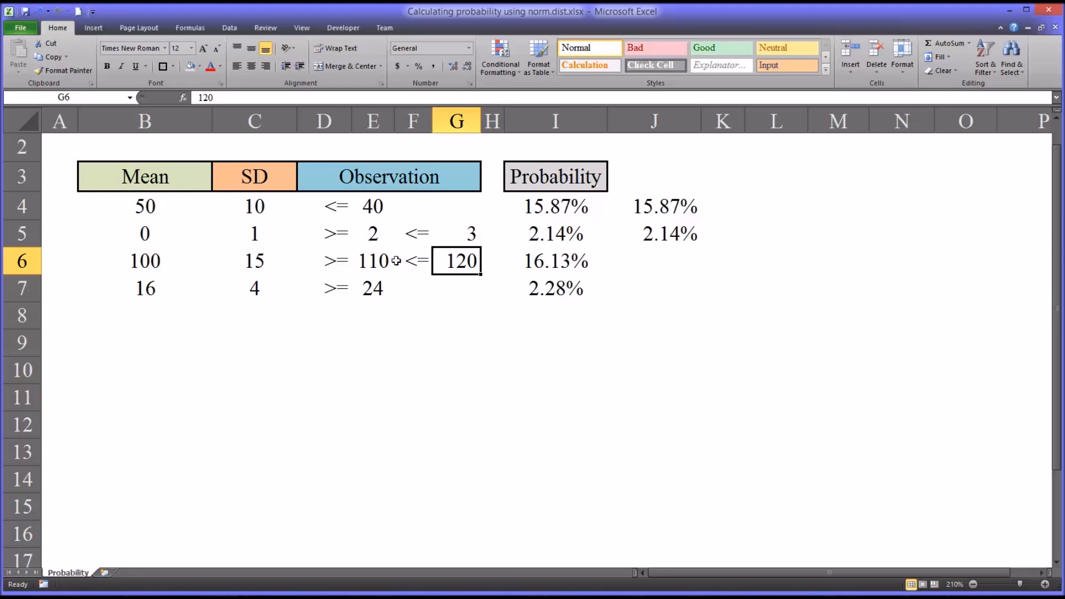
mouse_move(393, 261)
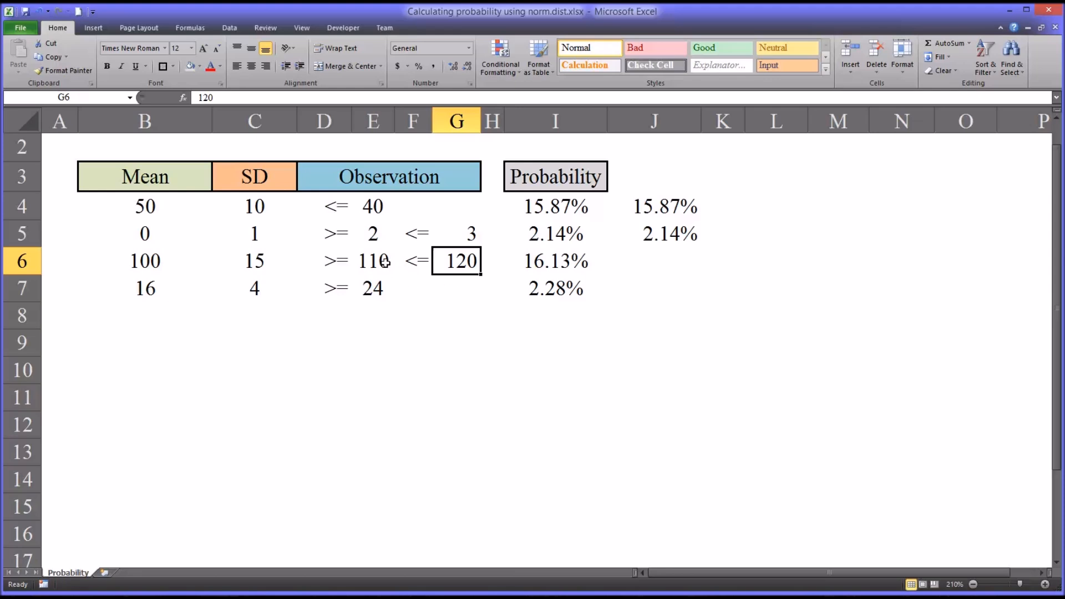
mouse_move(398, 265)
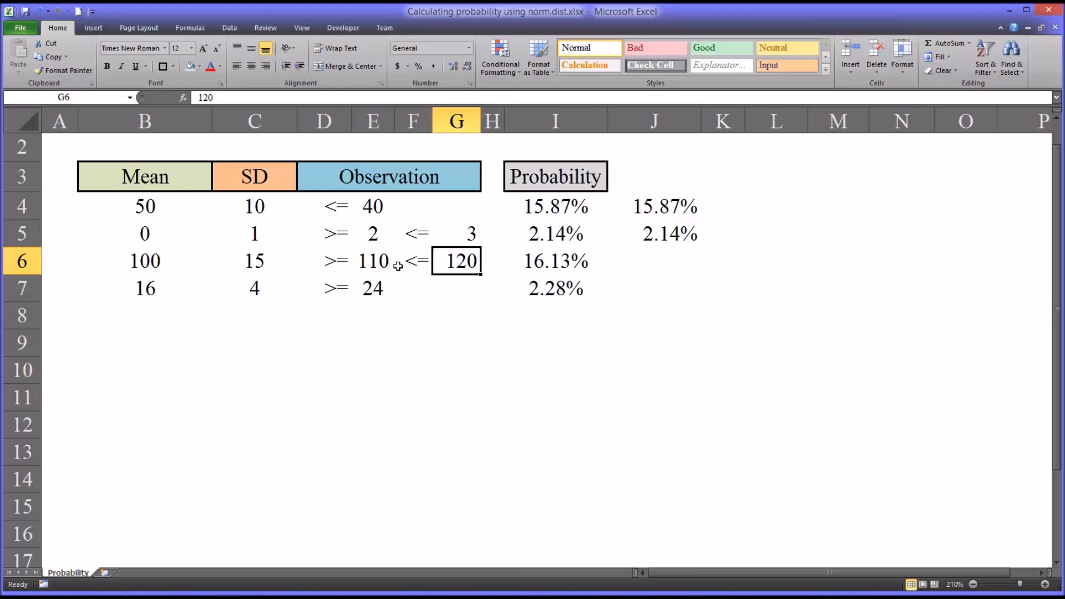
click(372, 261)
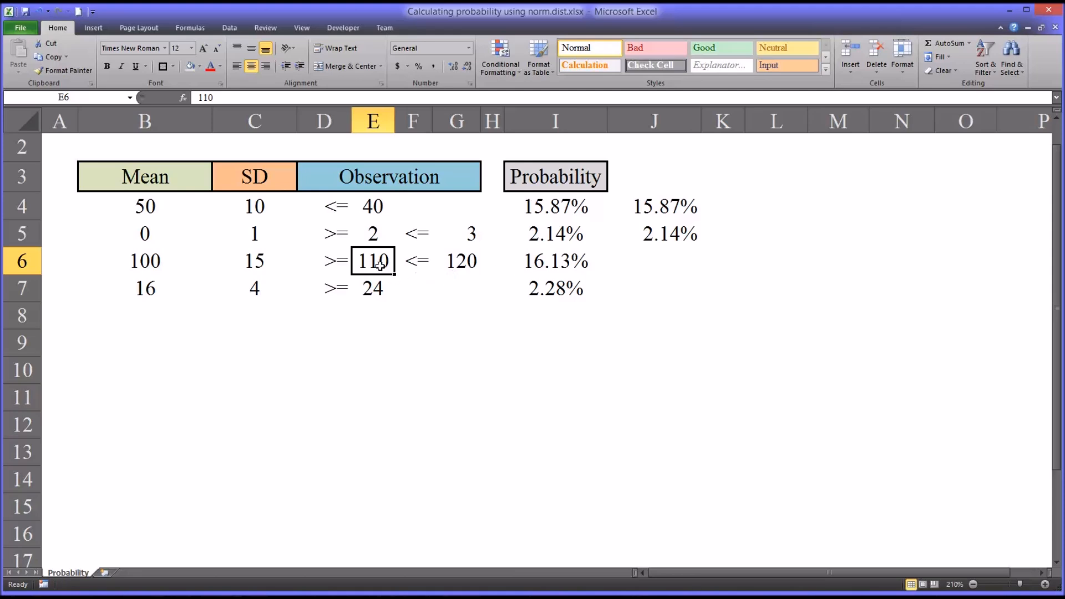
click(460, 261)
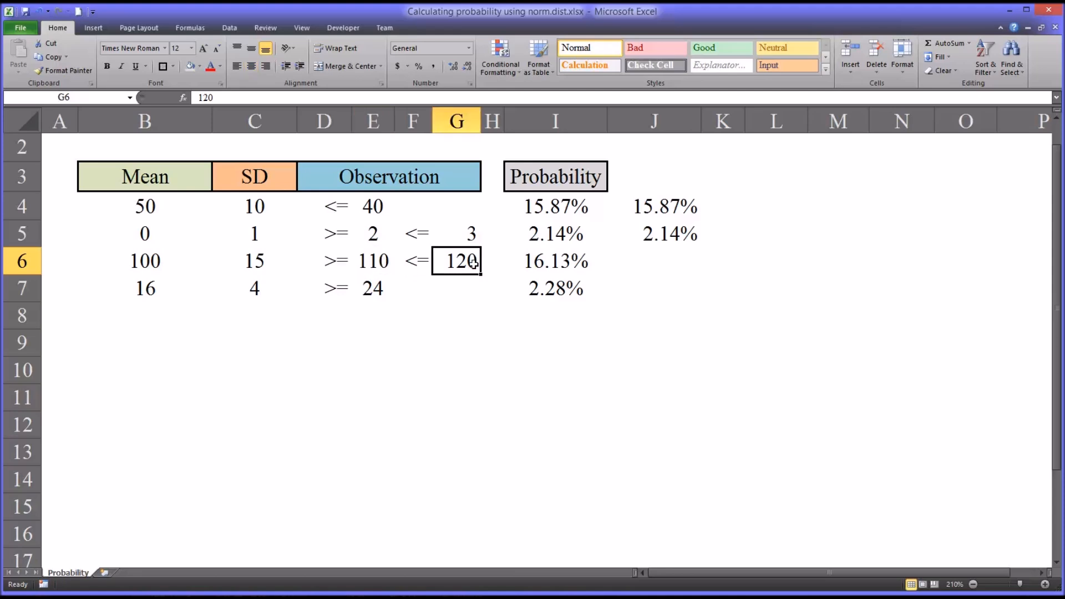
mouse_move(455, 279)
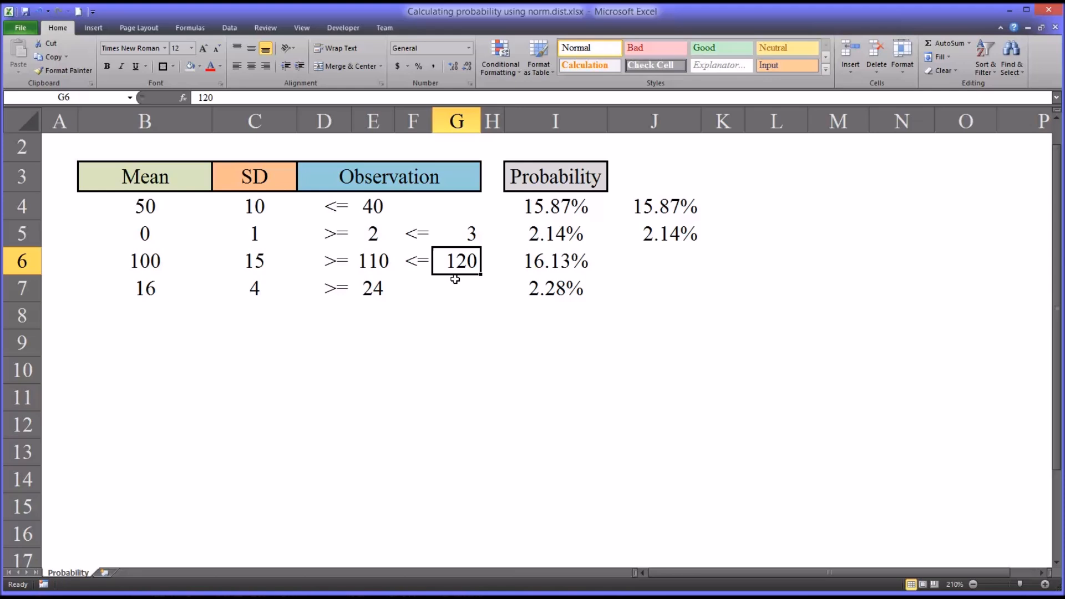
click(372, 261)
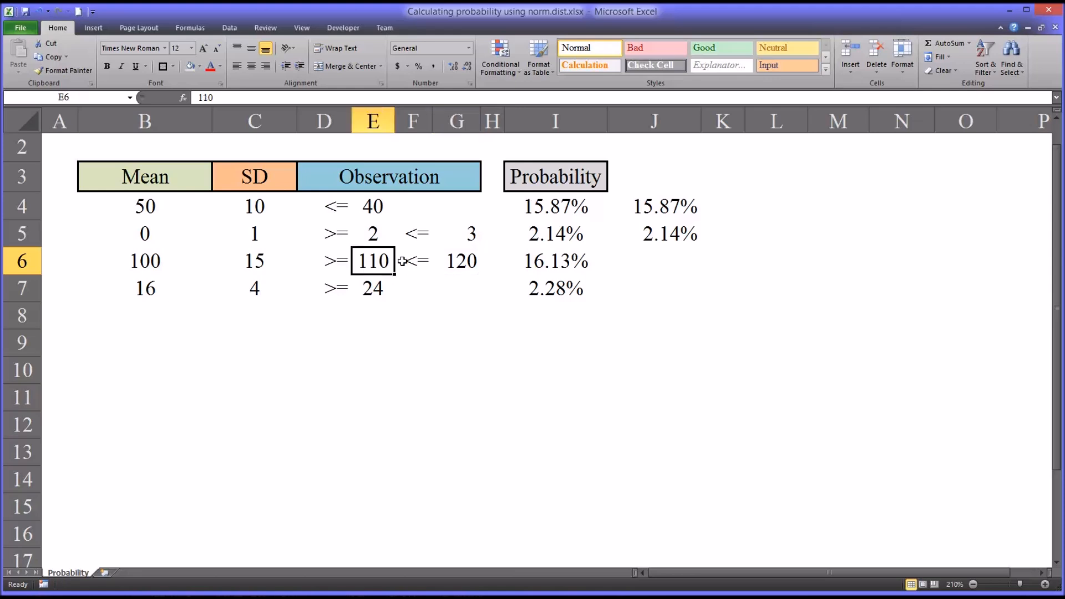
click(555, 260)
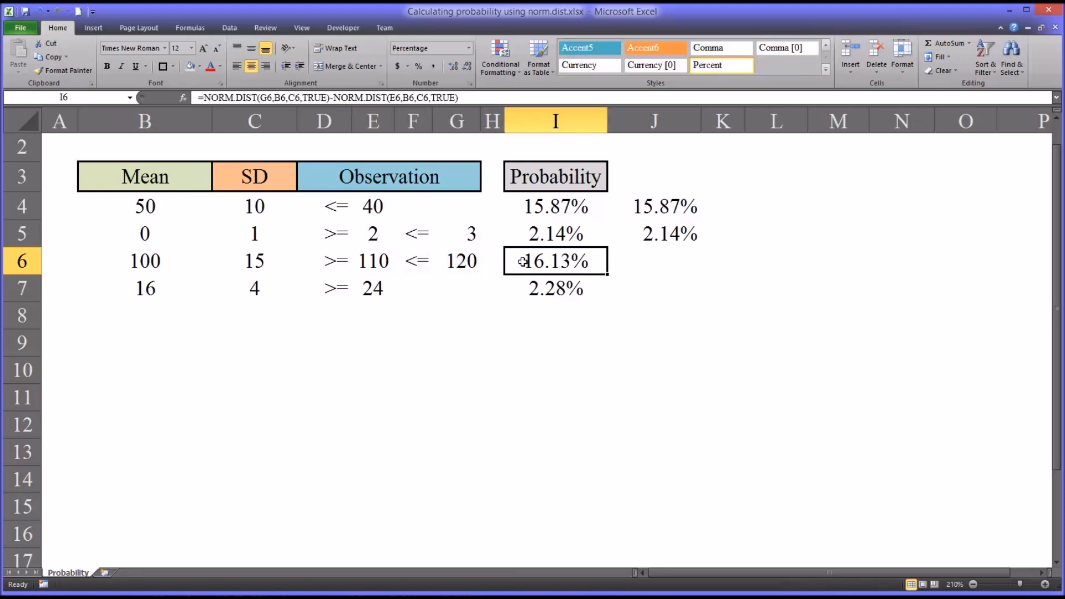
mouse_move(521, 267)
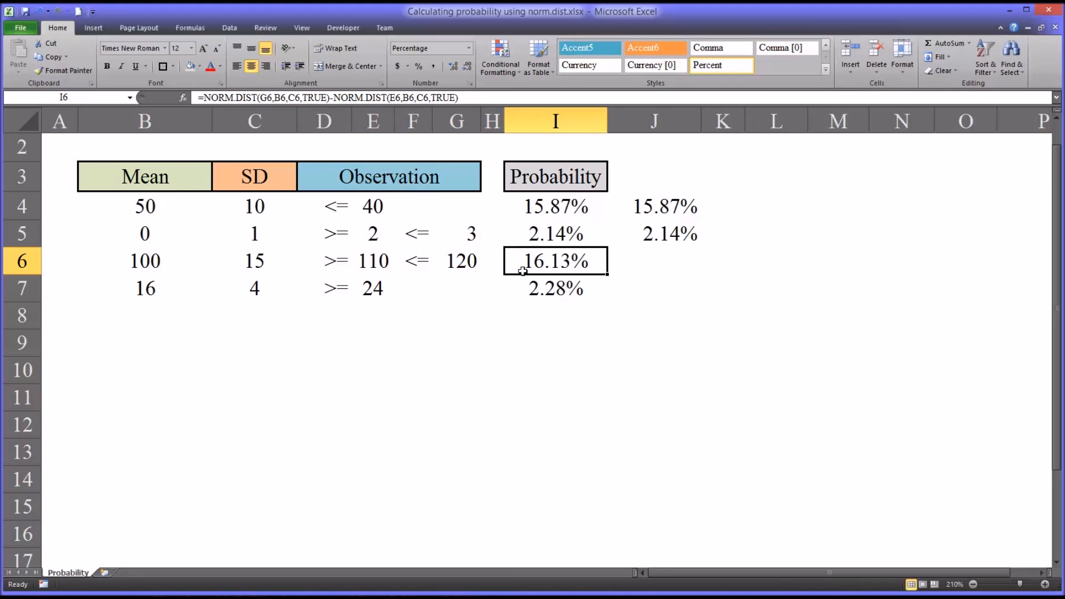
click(372, 261)
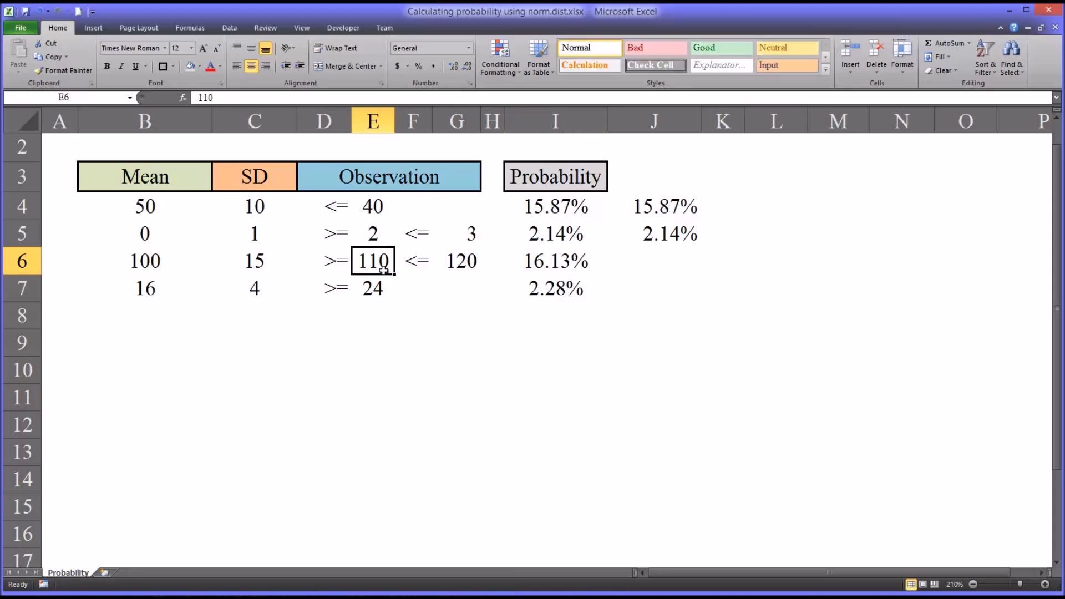
Set row 6's bounds to 95 in E6 and 105 in G6, and review the 26.11% formula
text(95)
click(457, 260)
text(110)
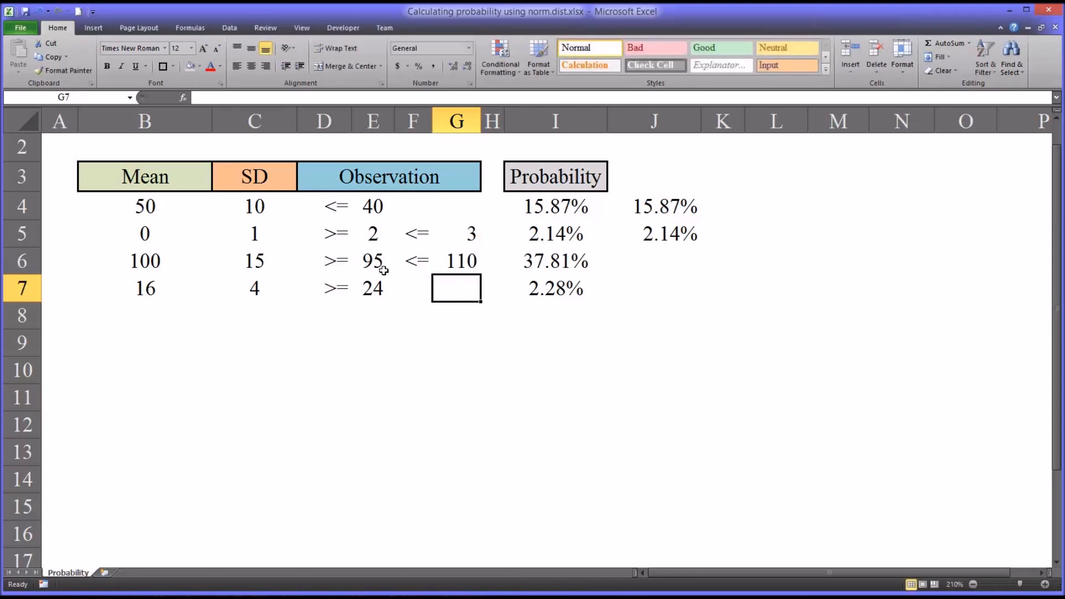
click(460, 261)
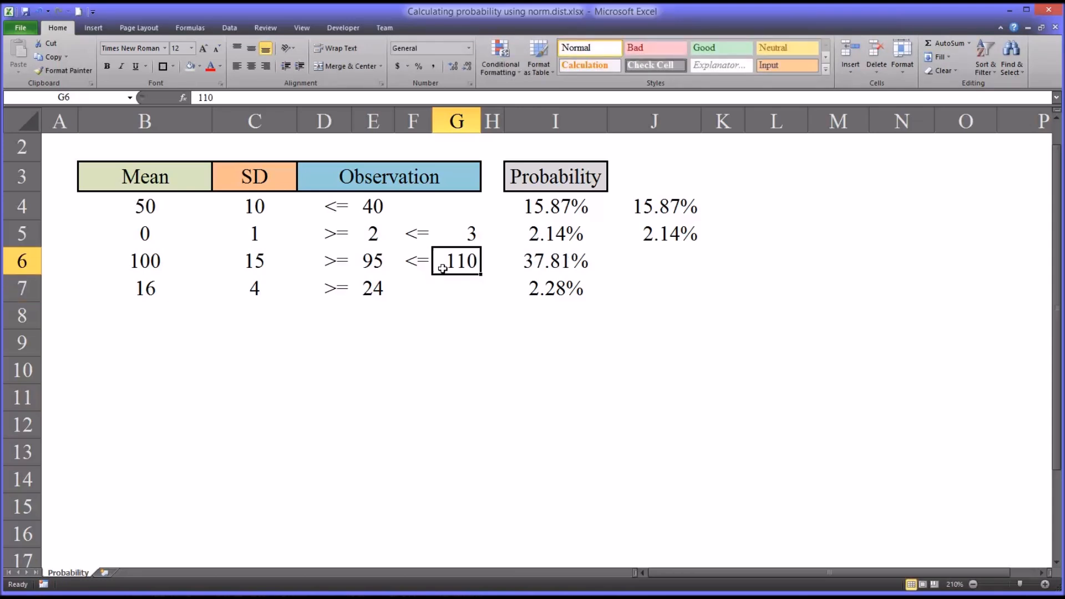
text(105)
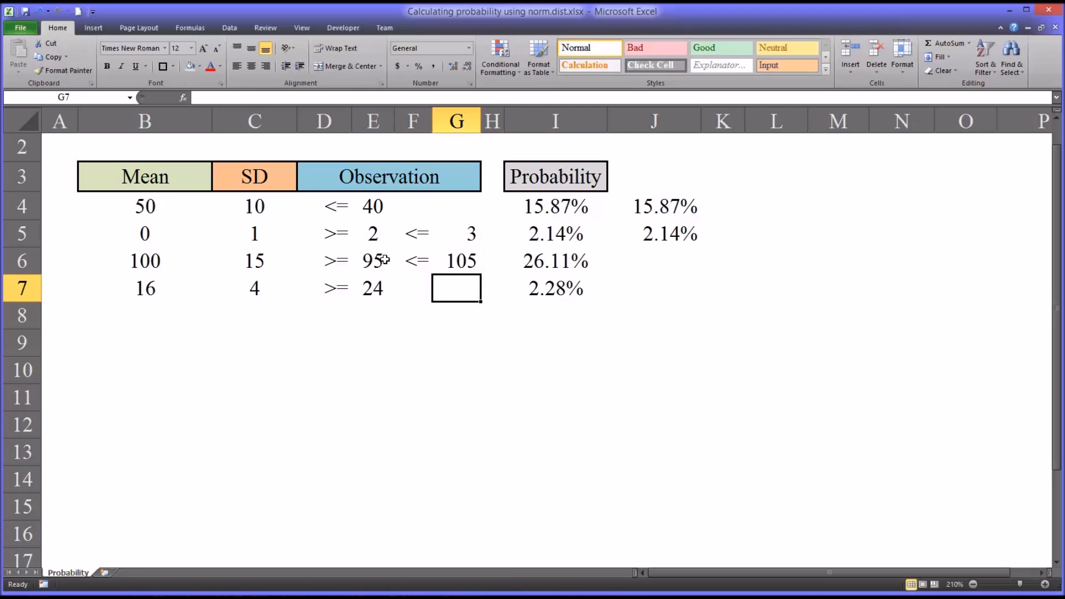
drag(372, 260, 457, 261)
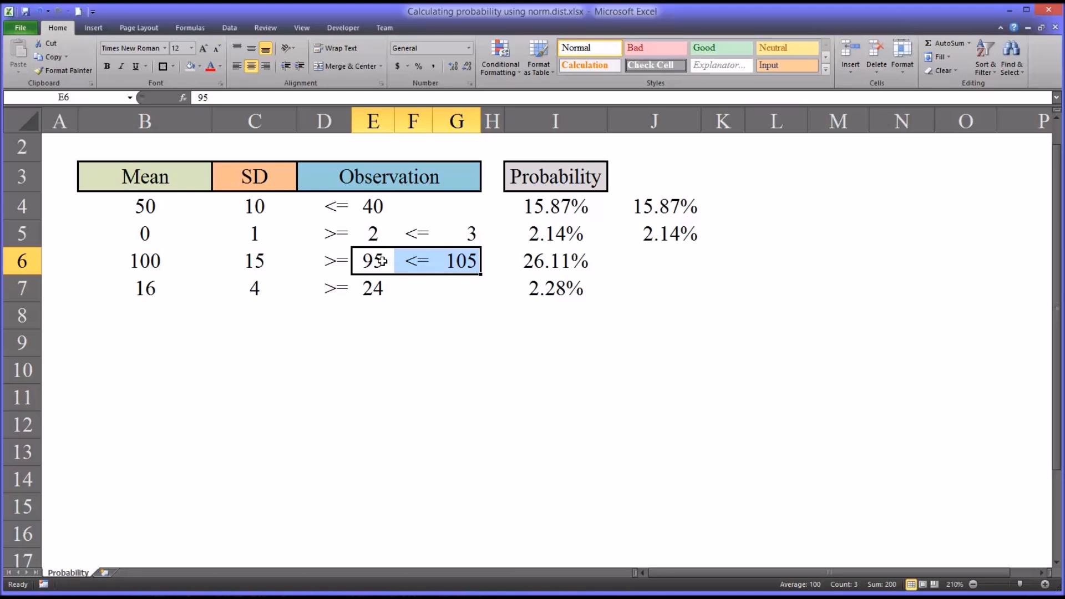
mouse_move(397, 265)
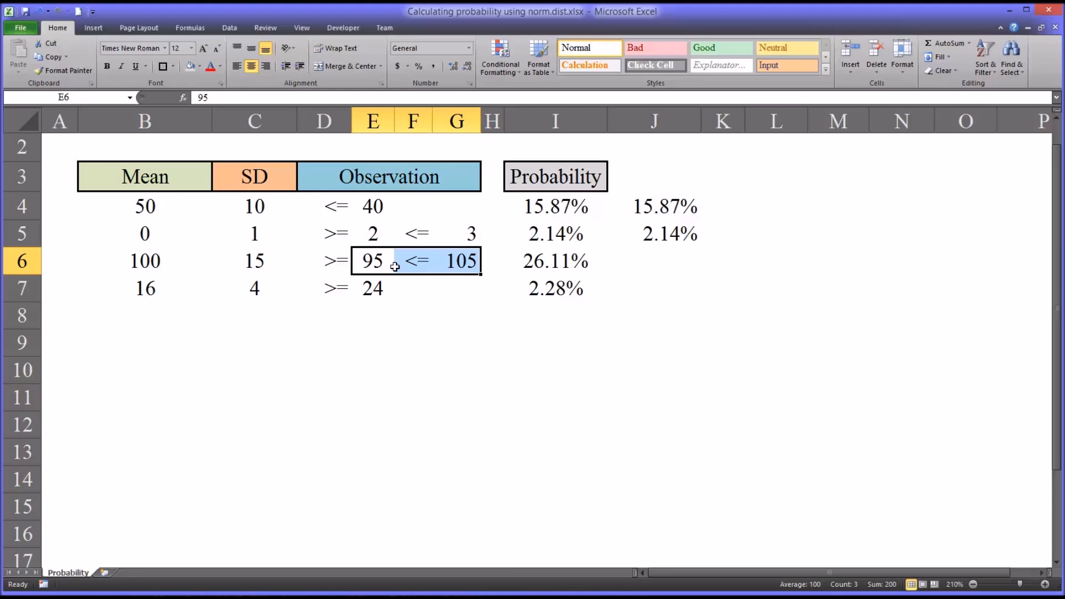
click(372, 261)
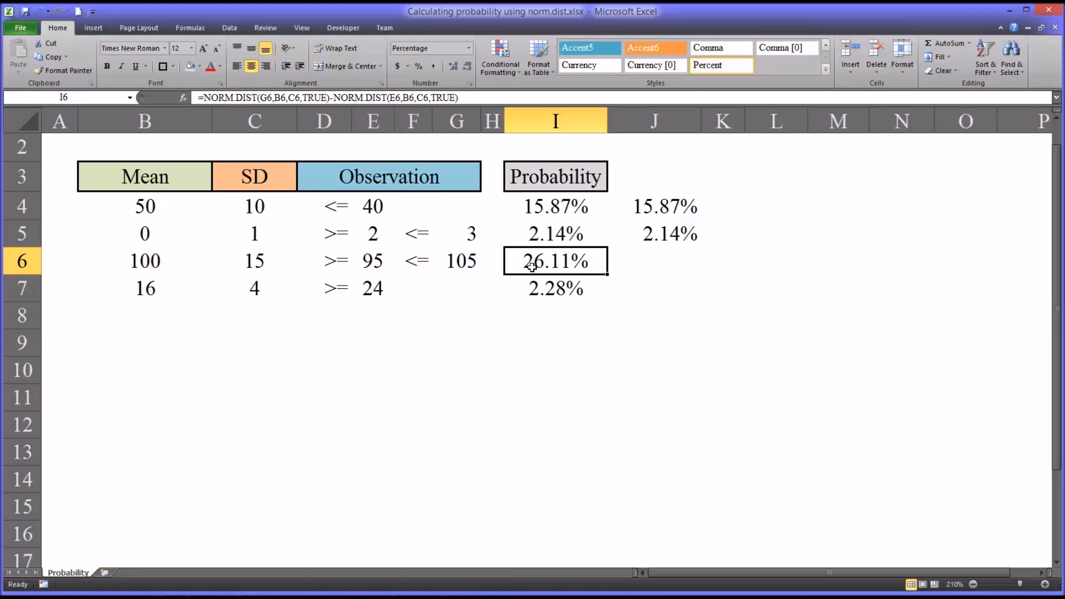
mouse_move(452, 292)
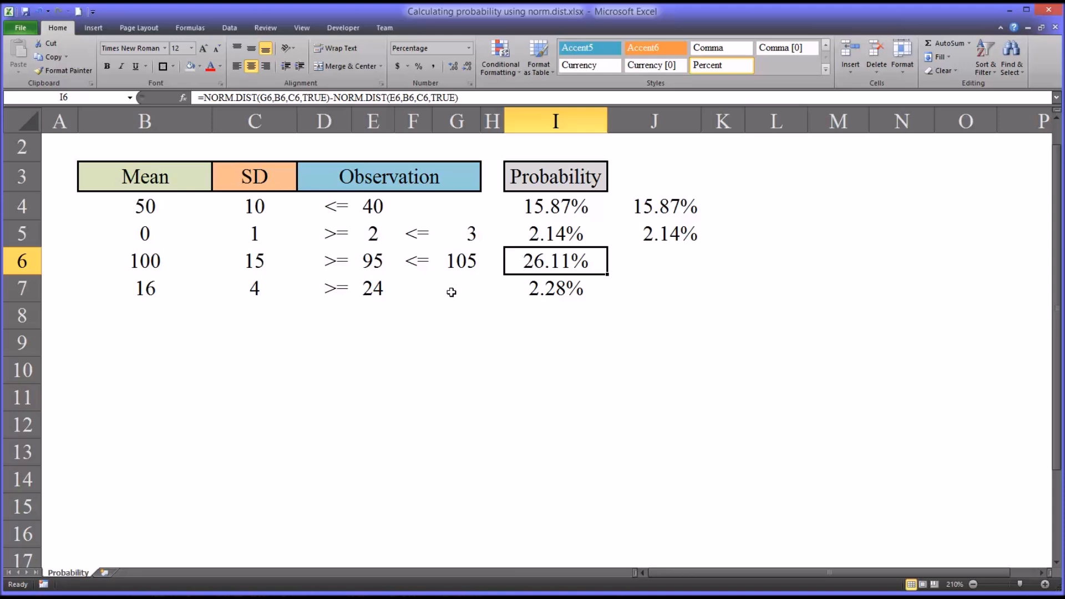
mouse_move(457, 284)
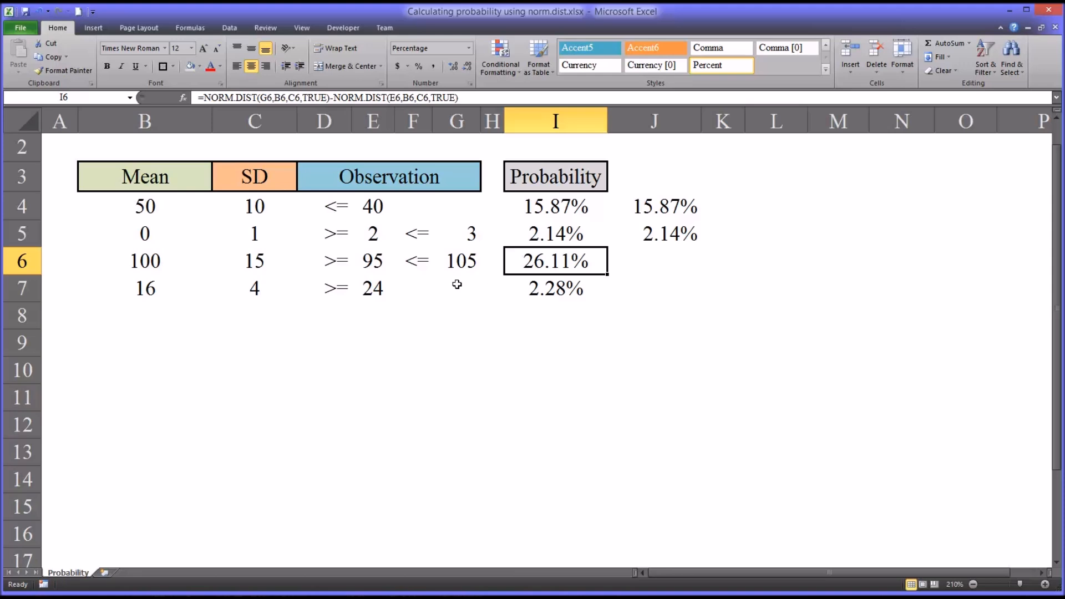
mouse_move(426, 269)
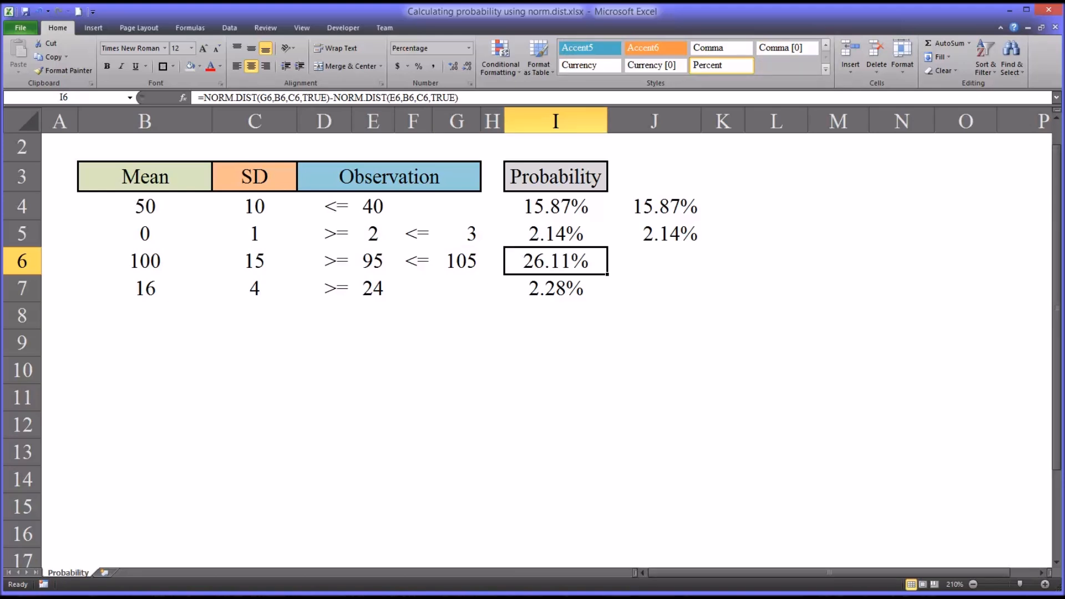
mouse_move(384, 282)
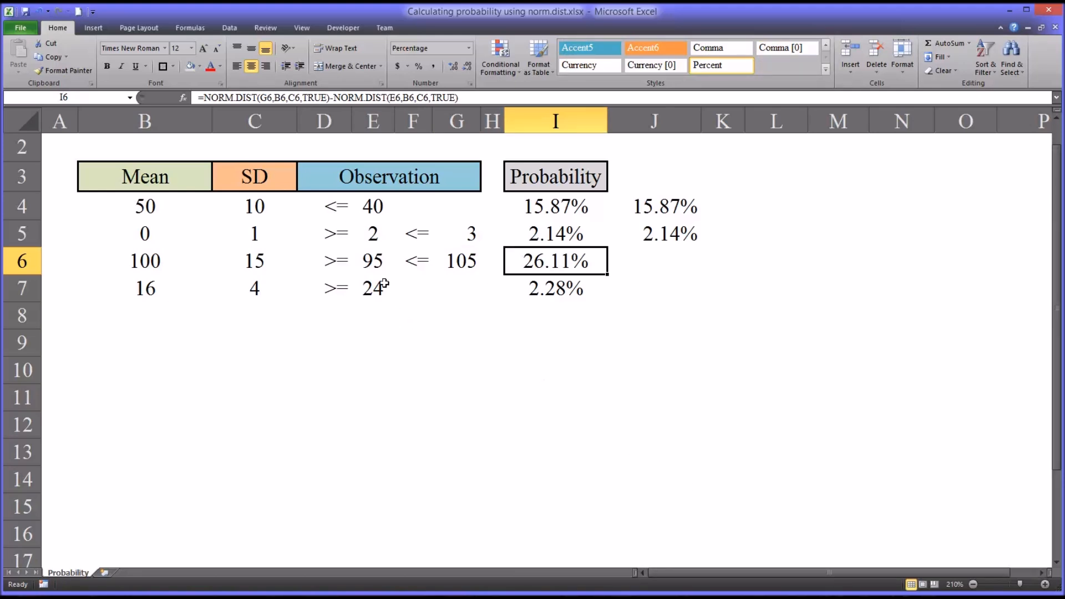
Change row 6's bounds to 125 and 126 and check the 0.63% result in I6
click(372, 261)
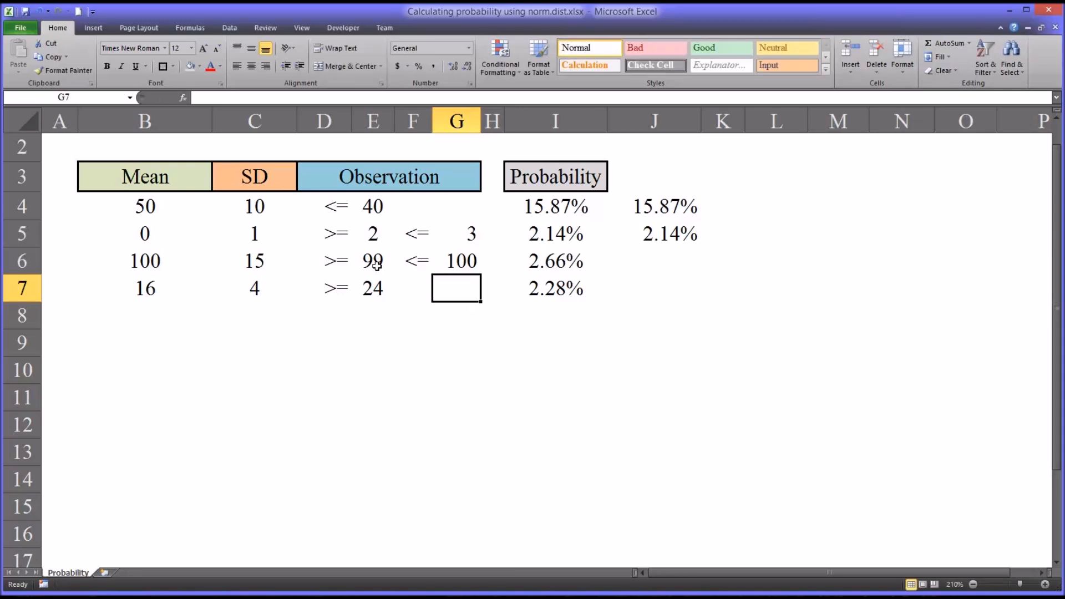
click(555, 260)
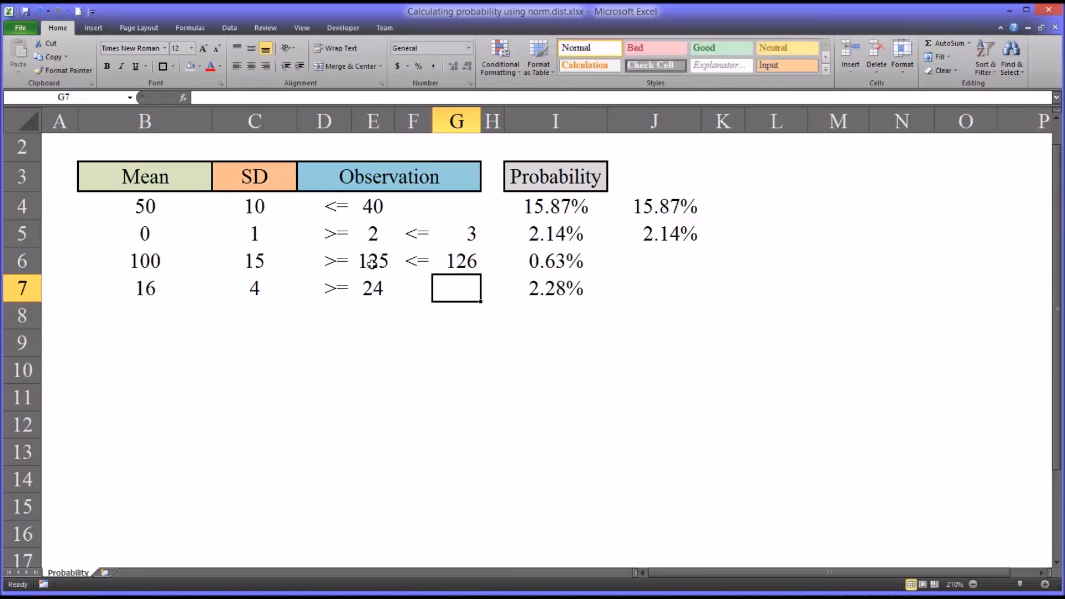
click(555, 261)
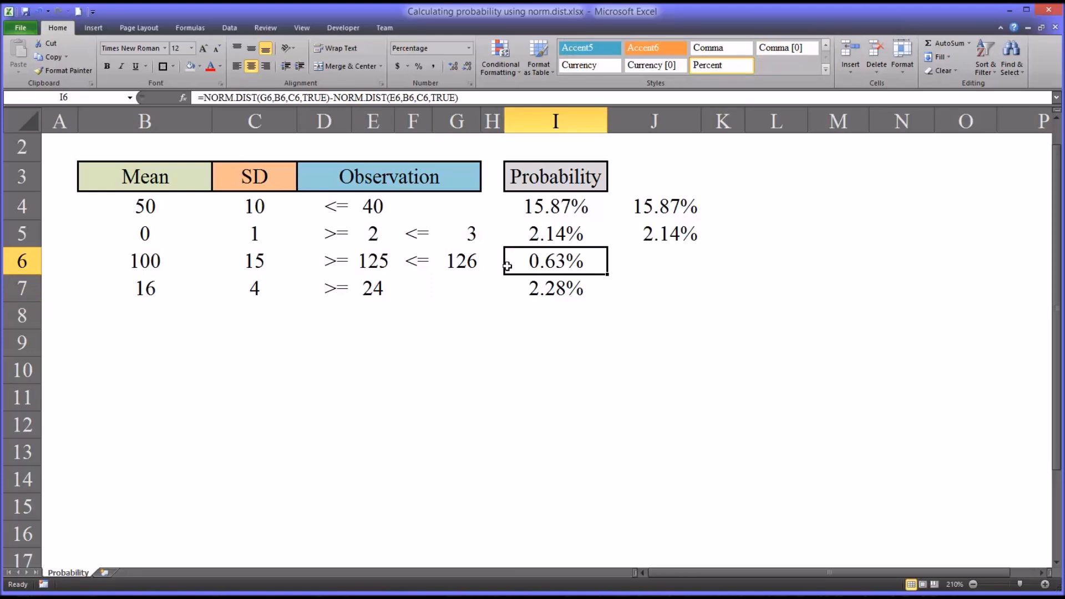
click(372, 261)
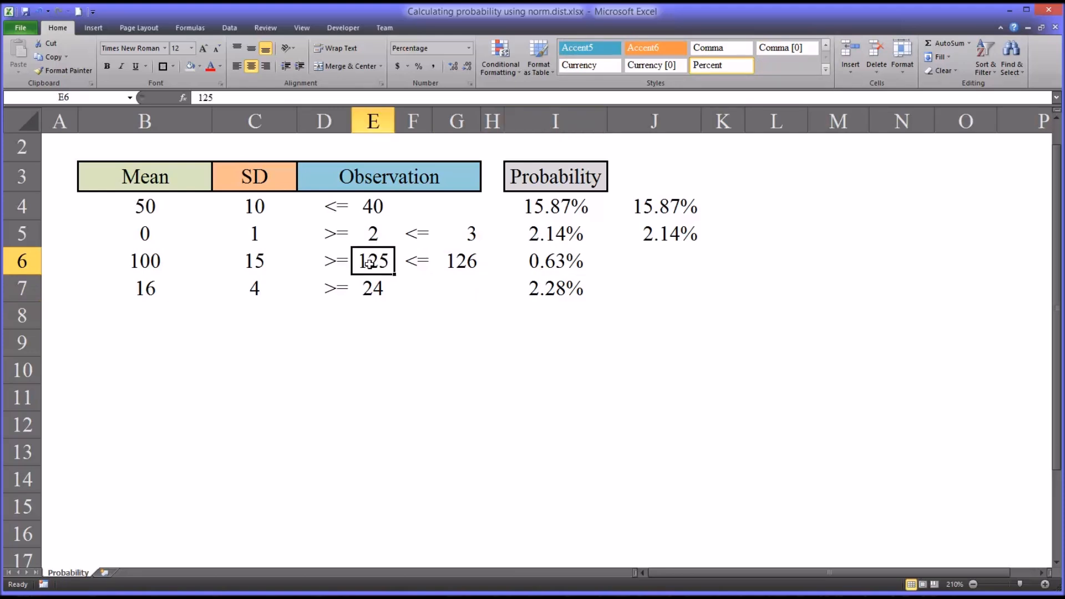
click(555, 261)
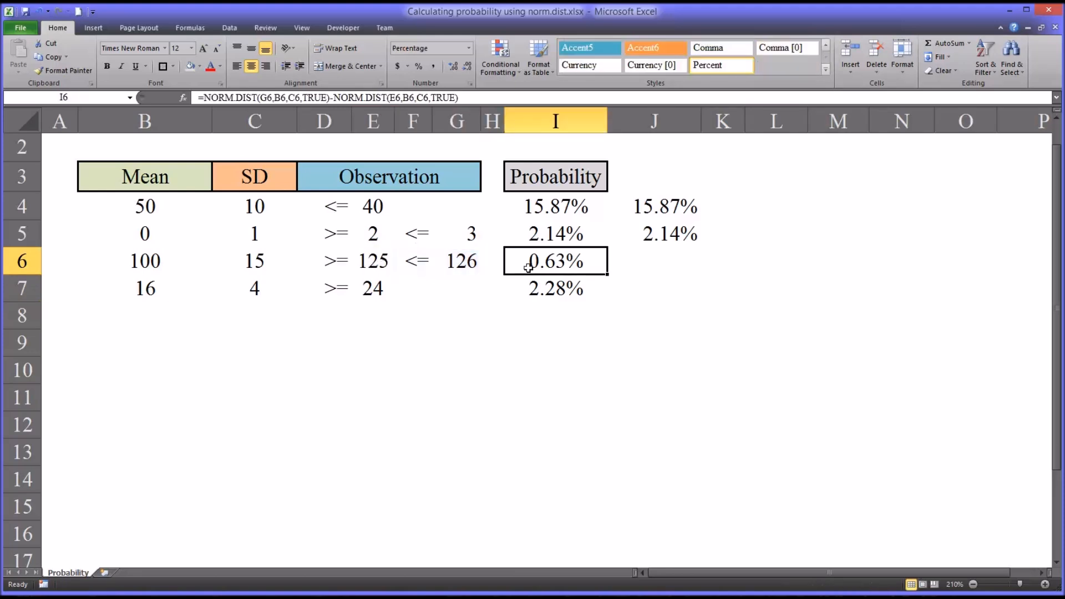
drag(372, 261, 457, 261)
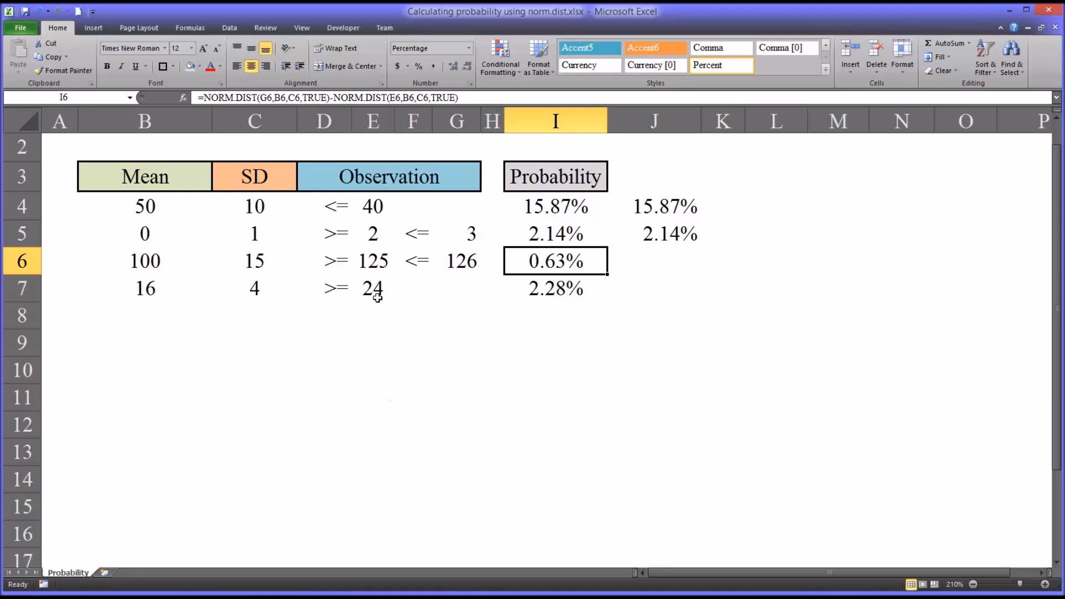
click(372, 288)
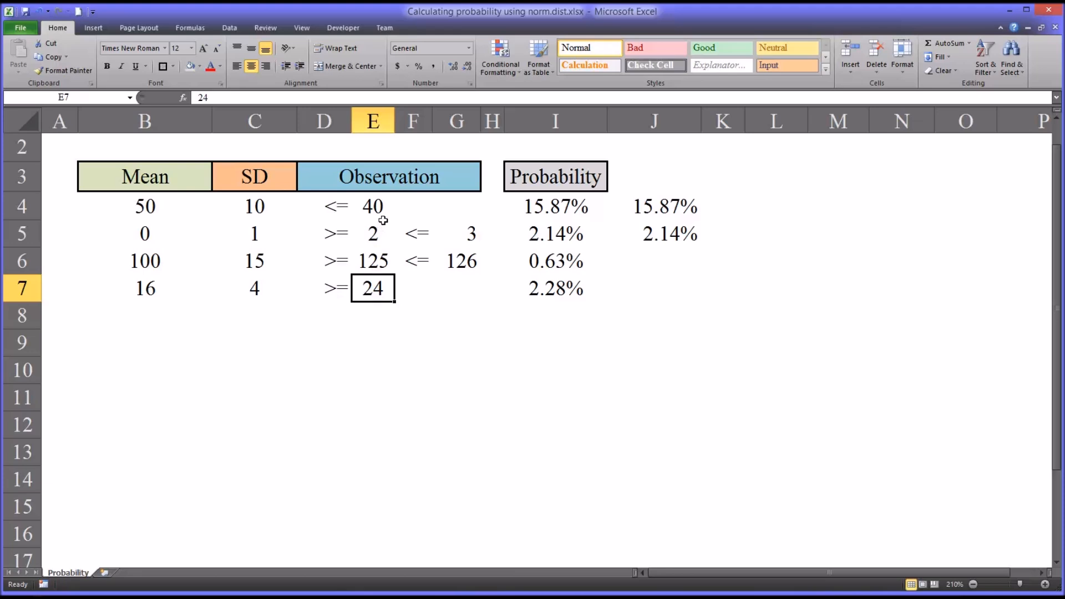
mouse_move(341, 215)
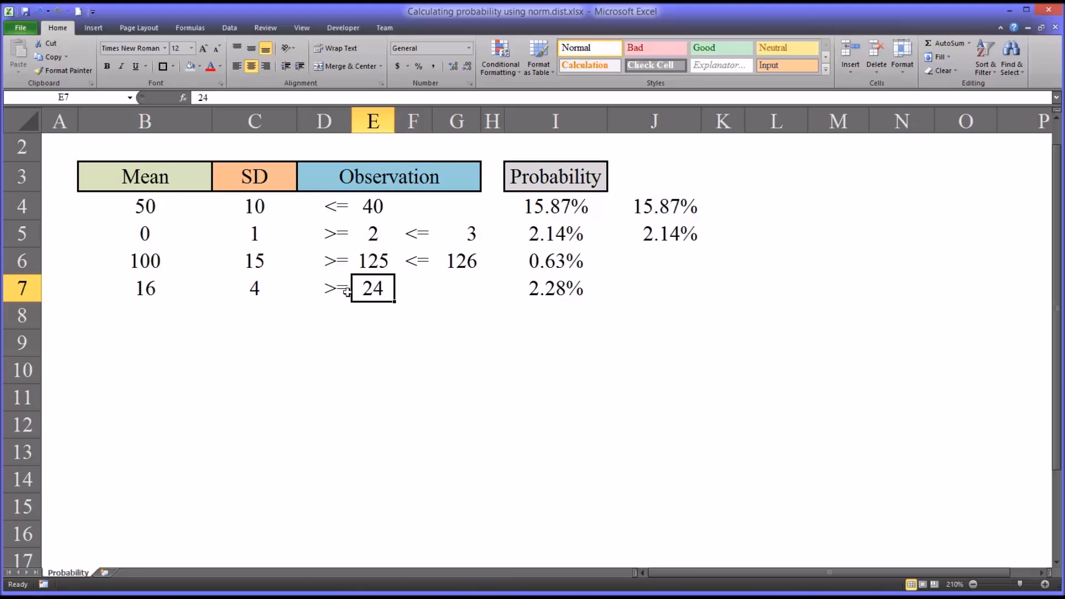
mouse_move(330, 295)
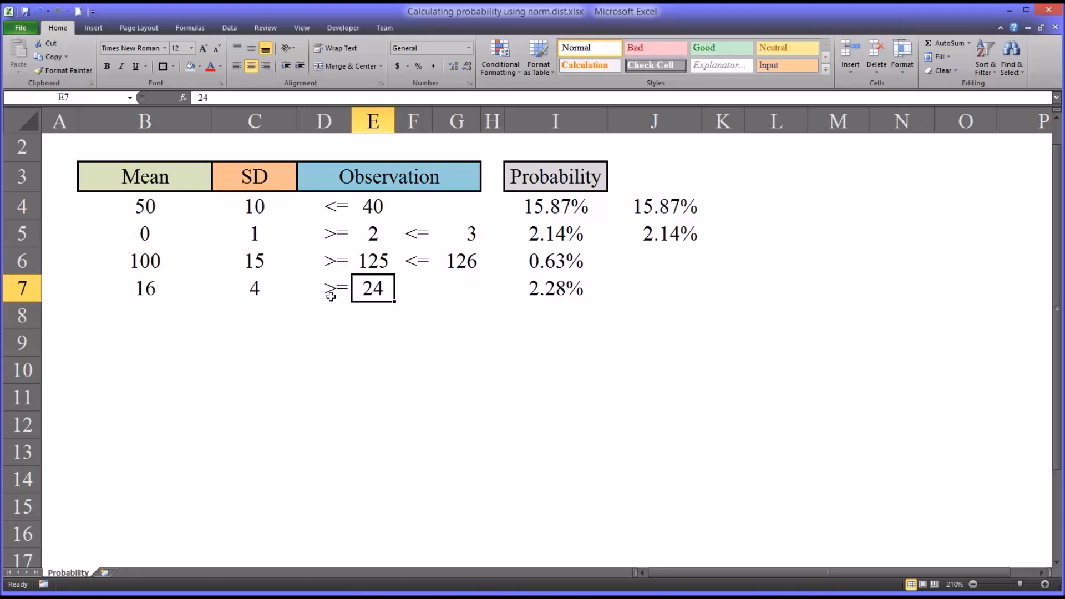
click(334, 288)
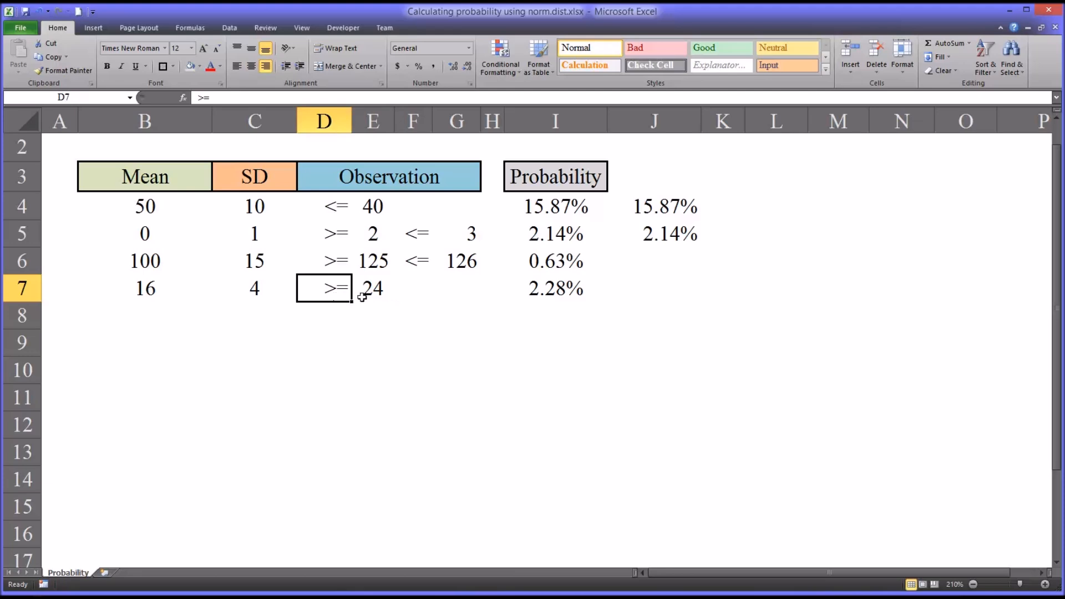
click(373, 288)
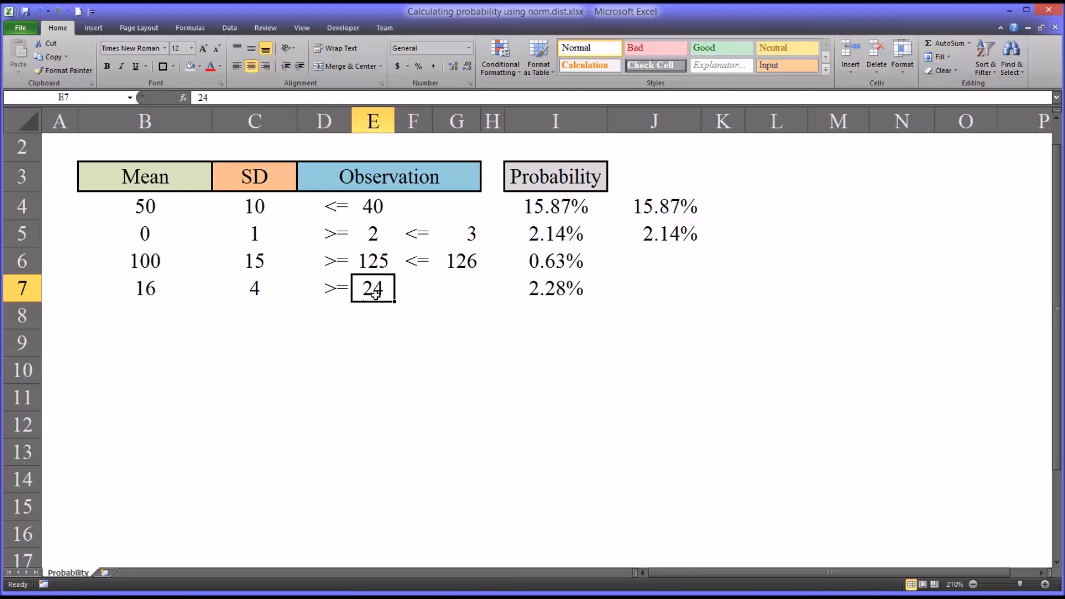
mouse_move(508, 435)
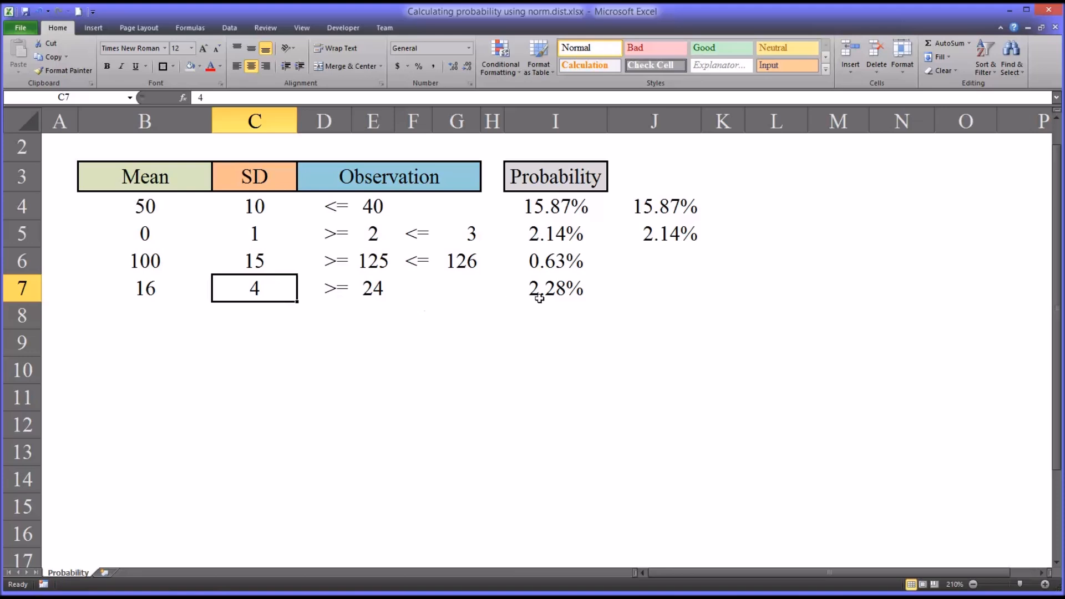
Enter =1-NORM.DIST(E7,B7,C7,TRUE) in J7, returning 2.28%
click(654, 288)
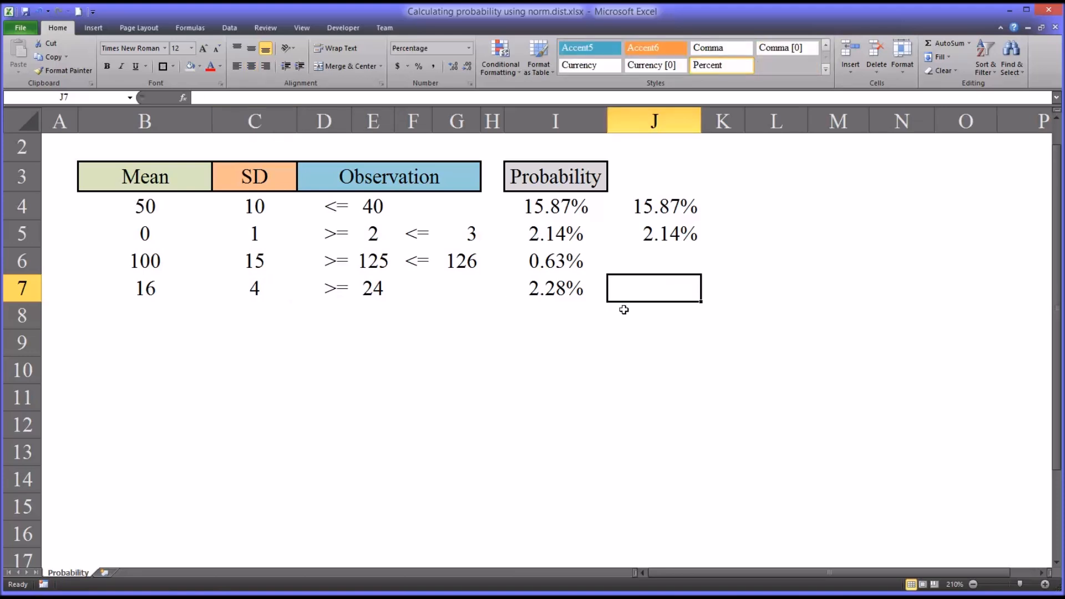
text(=)
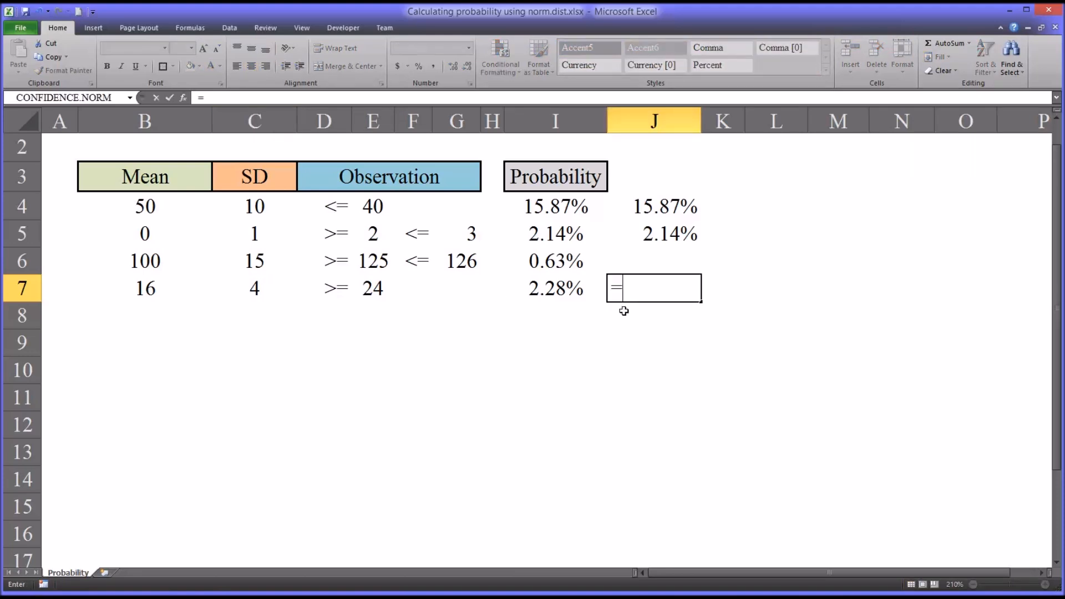
text(1-)
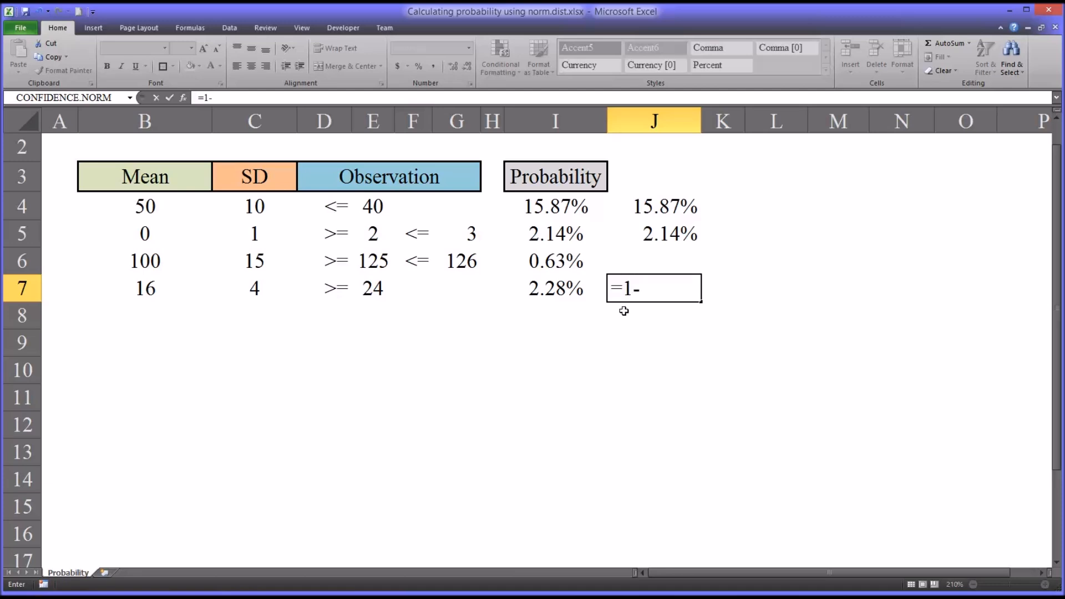
text(nor)
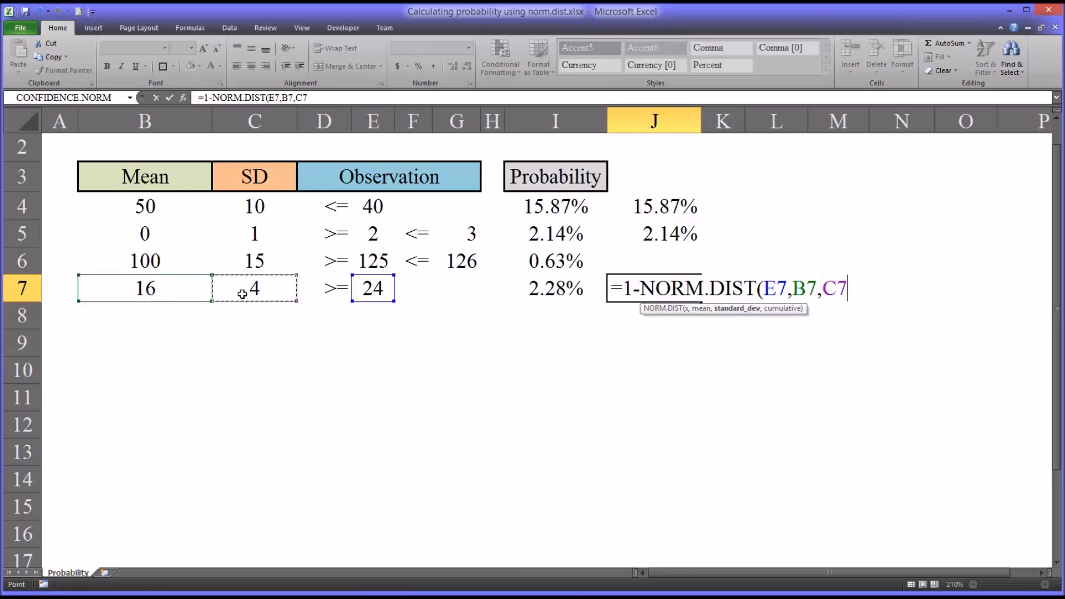
text(,TRUE)
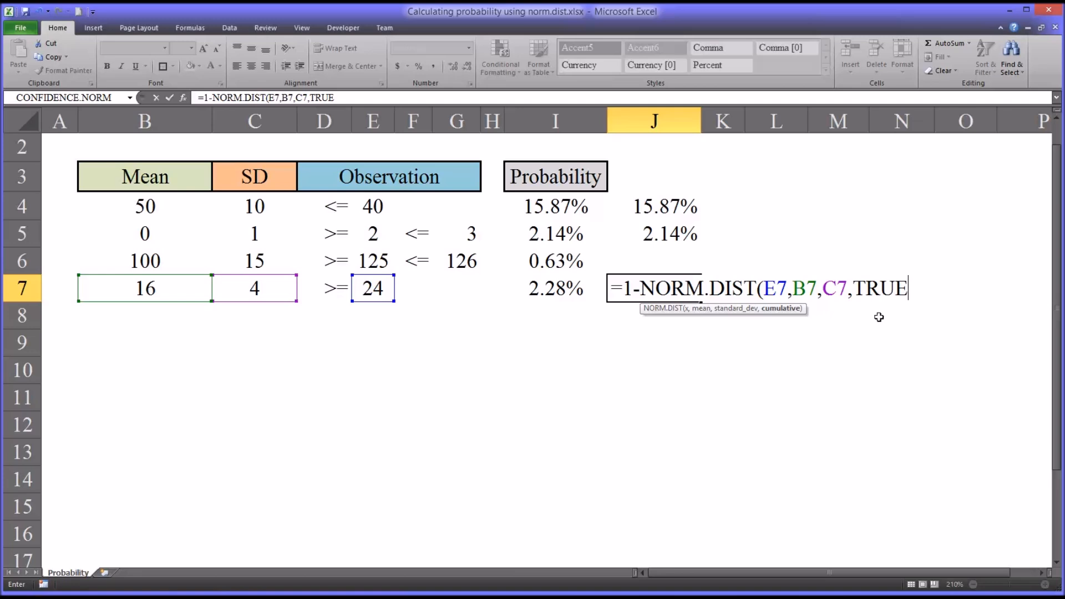
key(Enter)
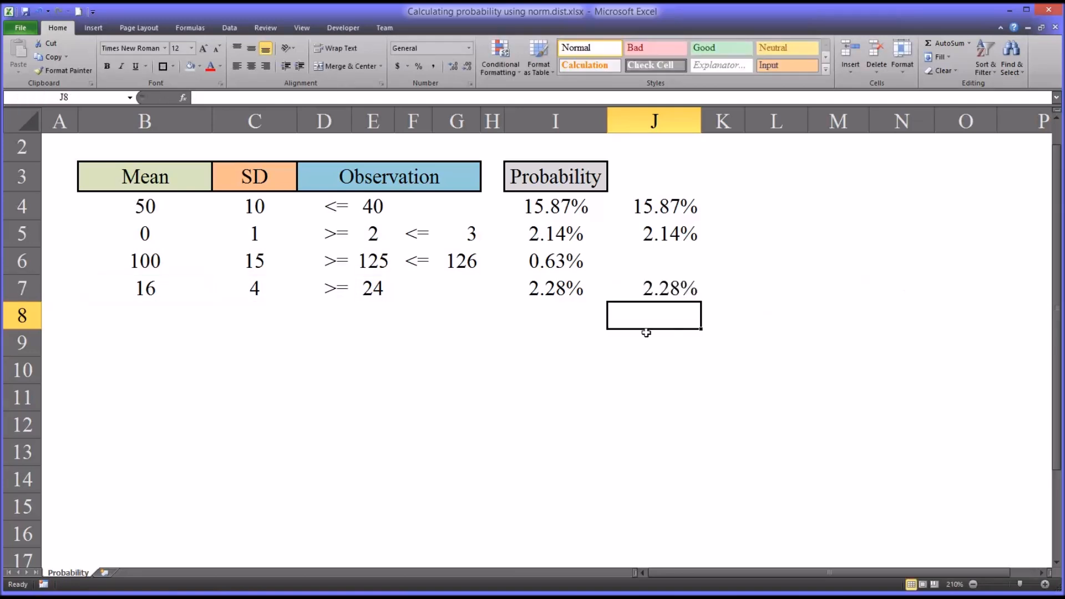
click(653, 289)
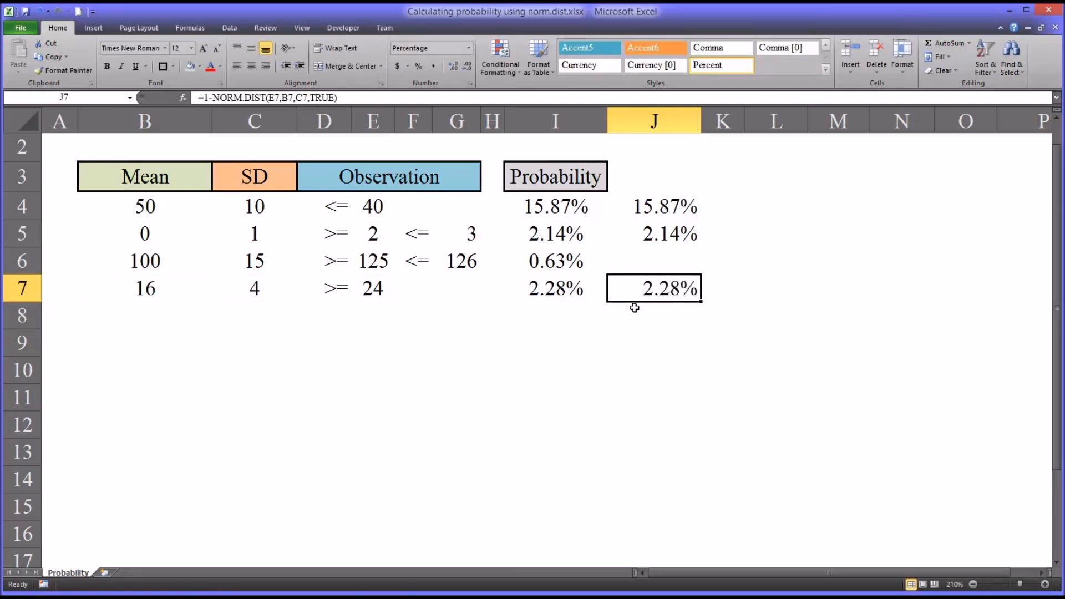
mouse_move(667, 303)
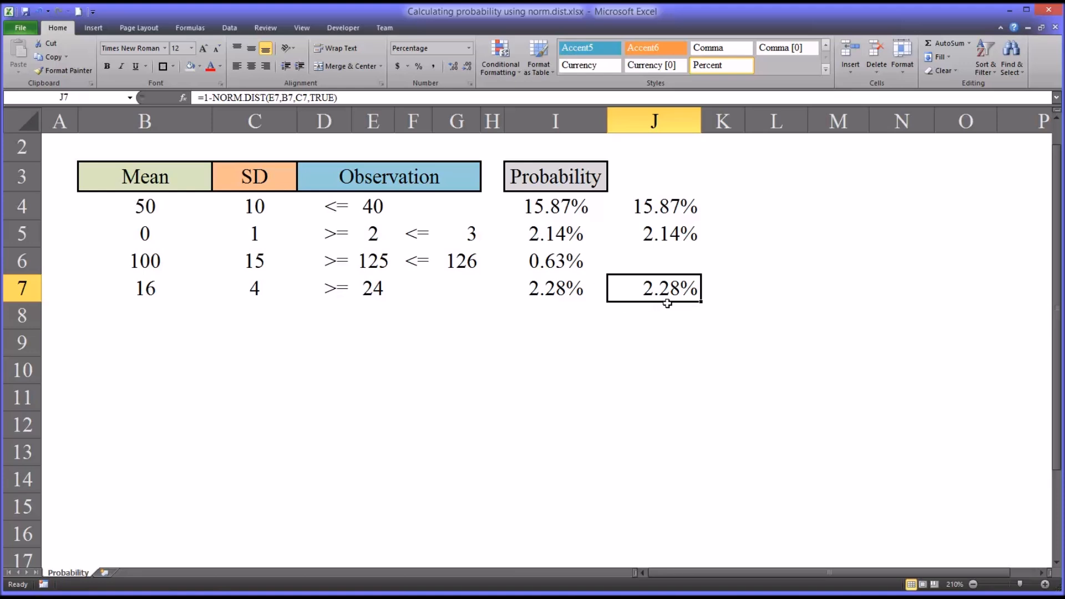
mouse_move(653, 309)
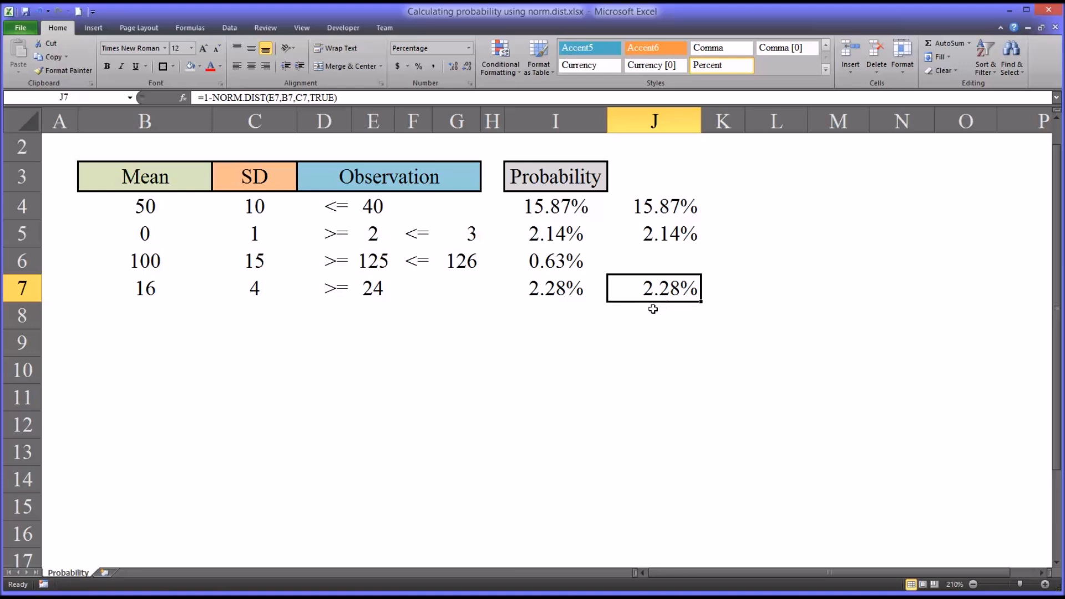
mouse_move(680, 305)
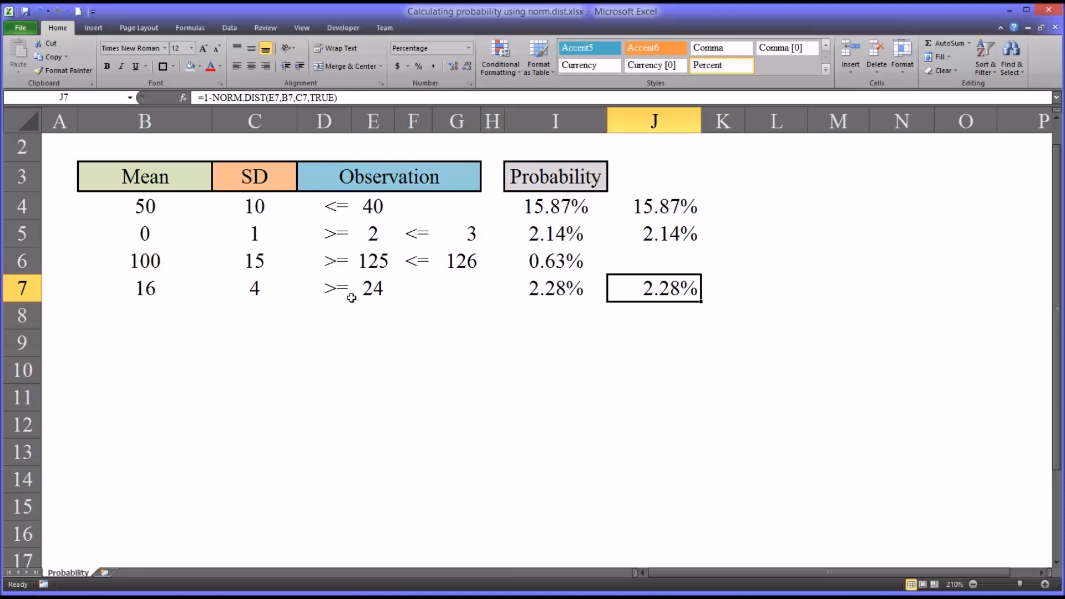
mouse_move(373, 294)
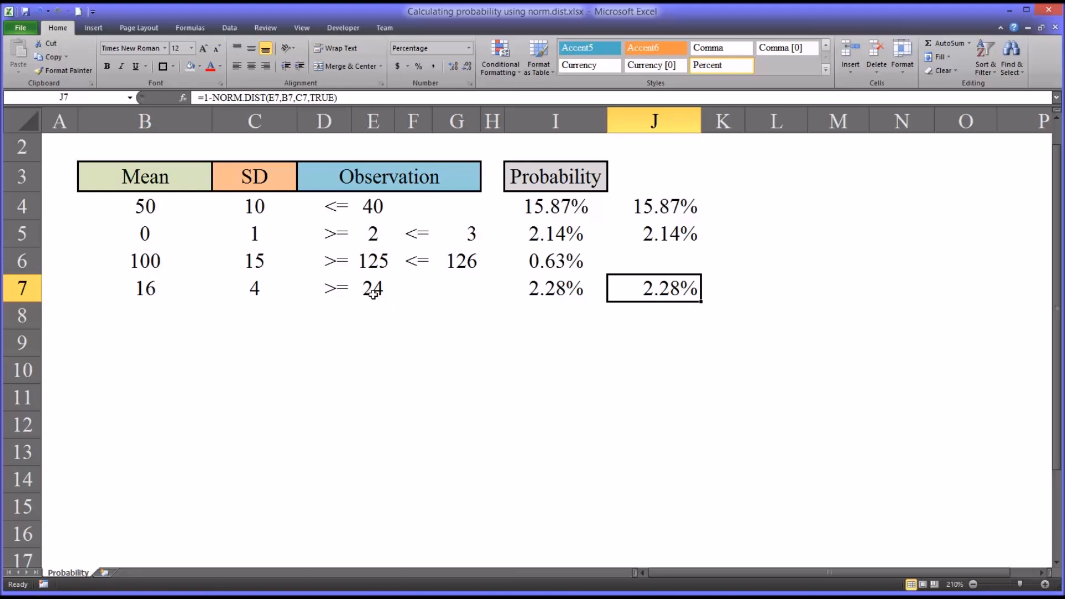
drag(145, 288, 340, 288)
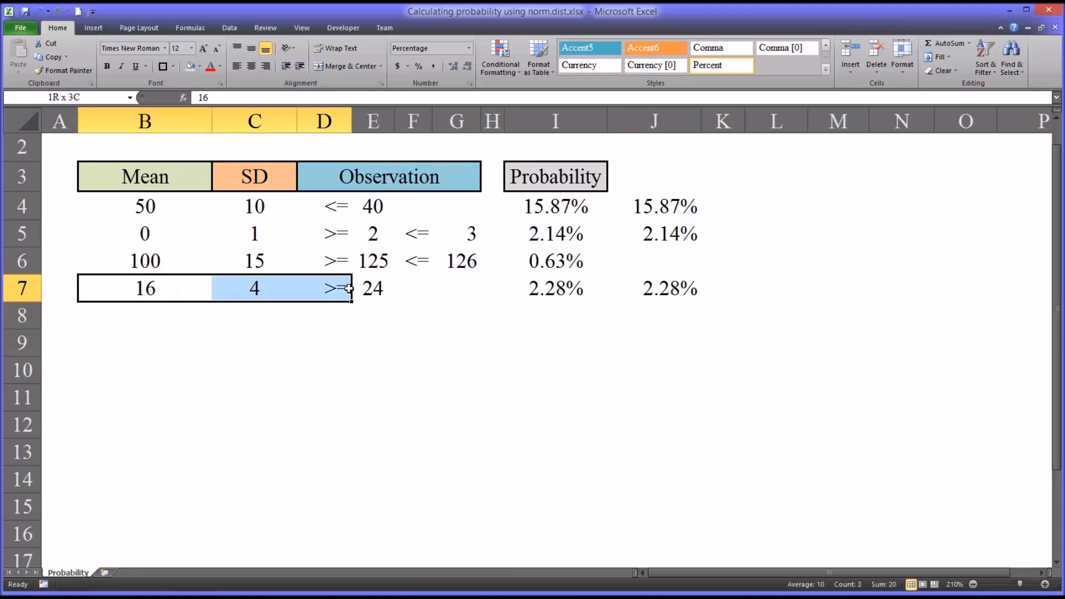
click(653, 289)
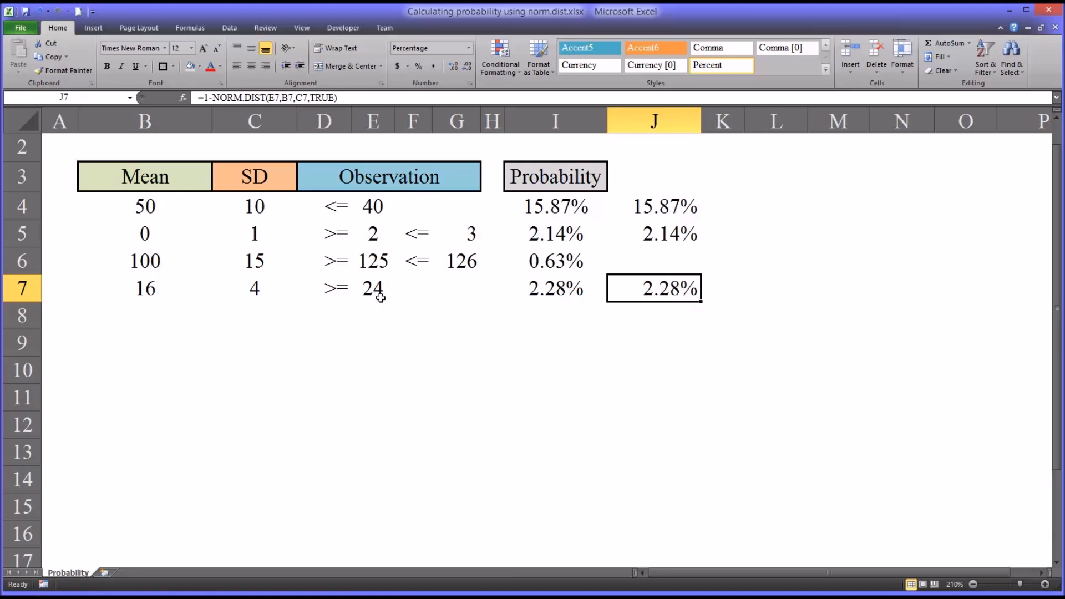
mouse_move(303, 218)
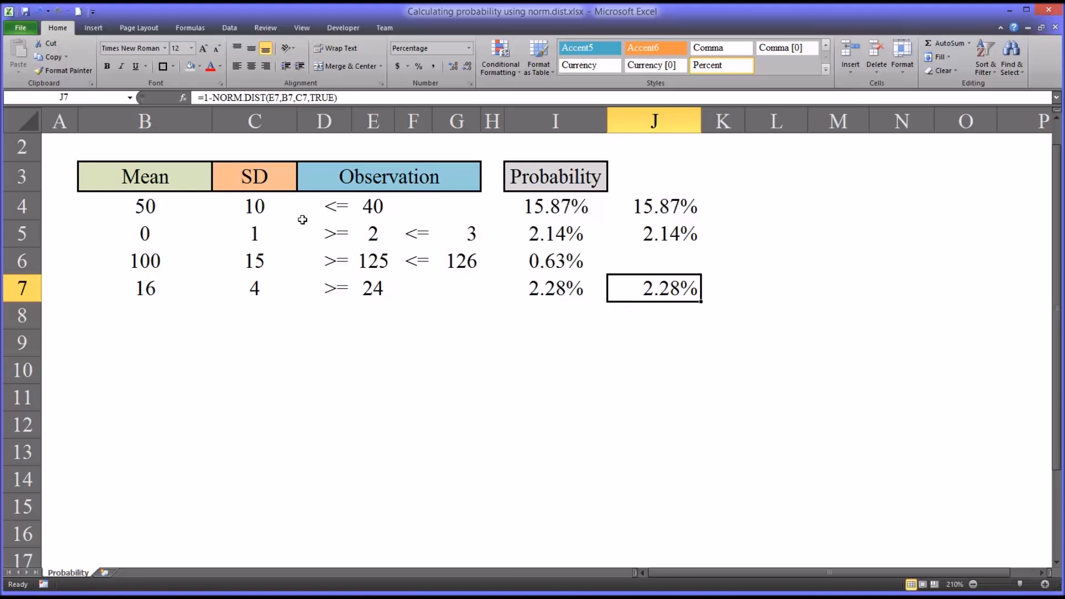
mouse_move(212, 98)
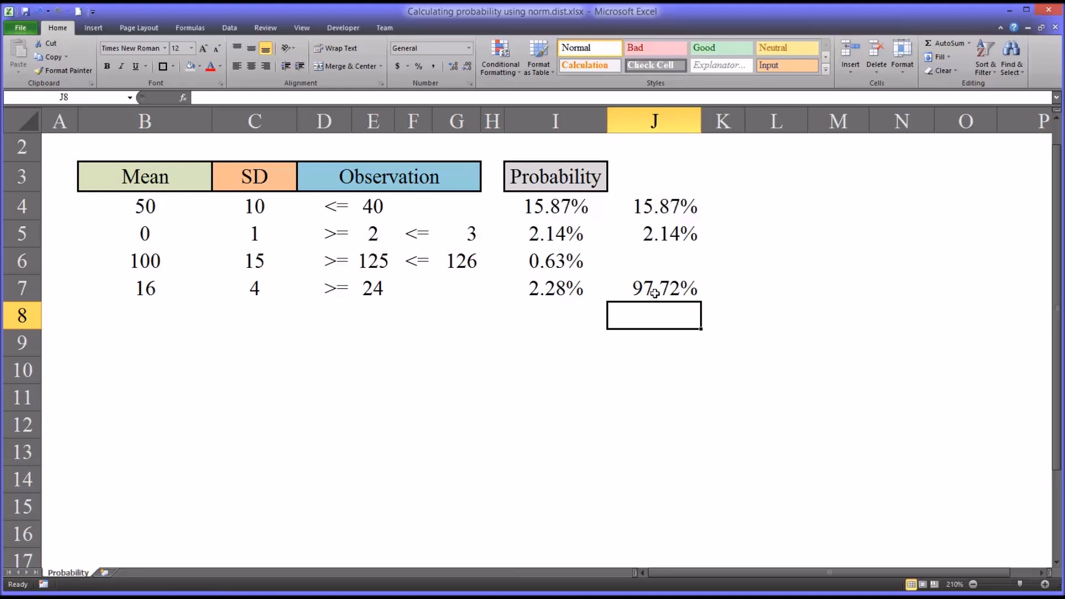
Compare J7's =NORM.DIST(E7,B7,C7,TRUE) at 97.72% with I7's one-minus formula
click(653, 289)
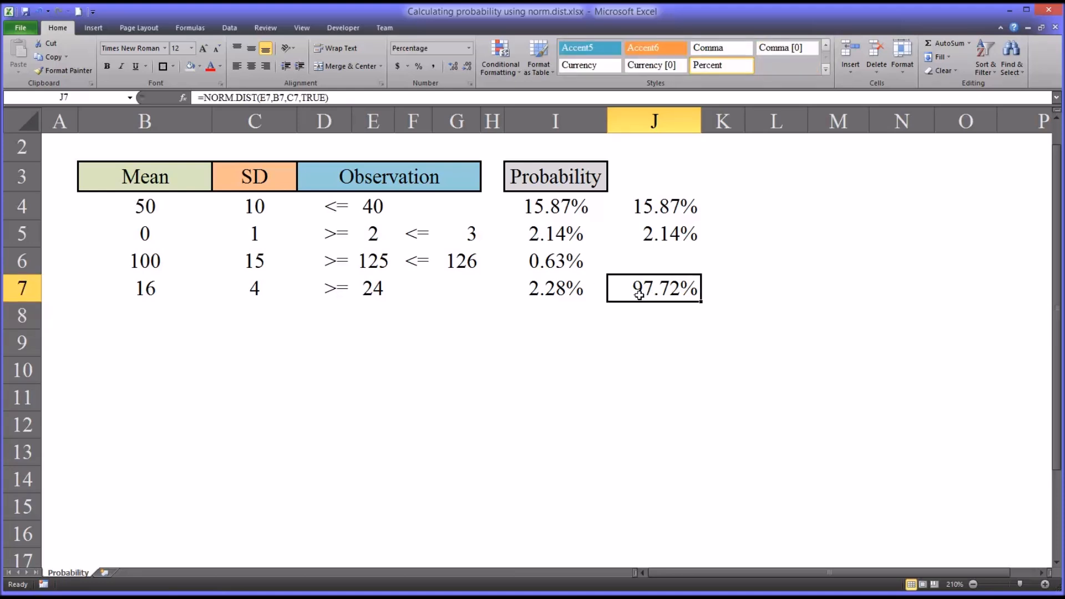
mouse_move(642, 294)
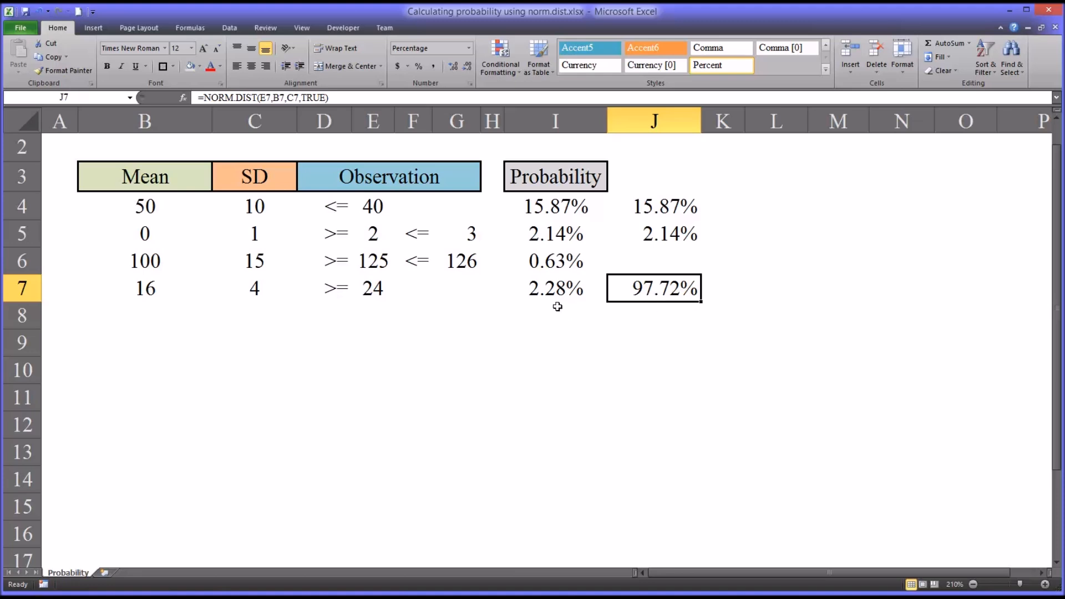
click(555, 288)
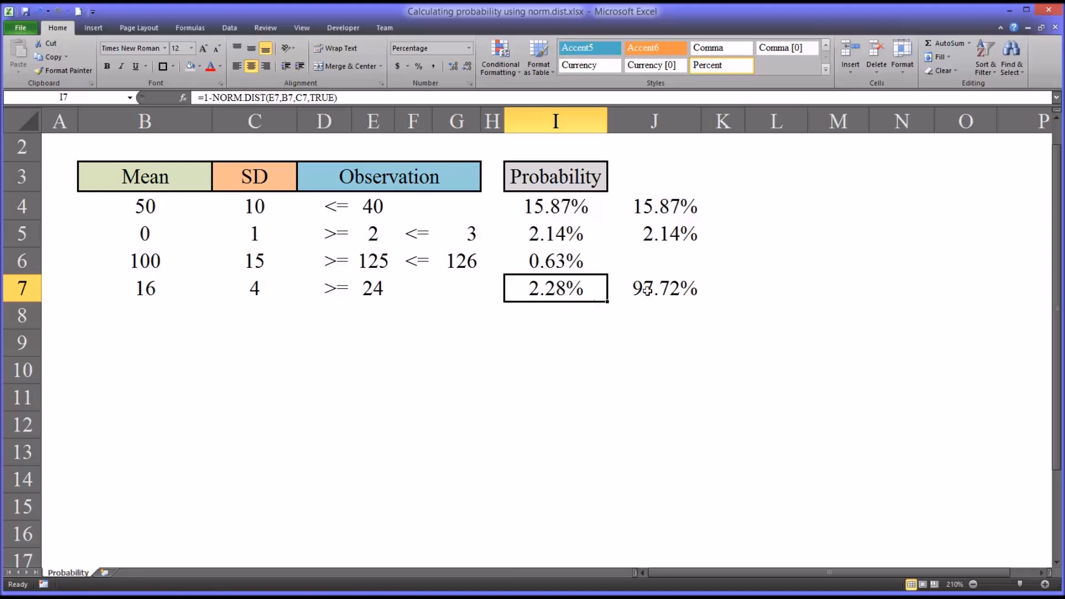
Clear J7 and switch J4's cumulative argument to FALSE, giving 2.42%
click(654, 288)
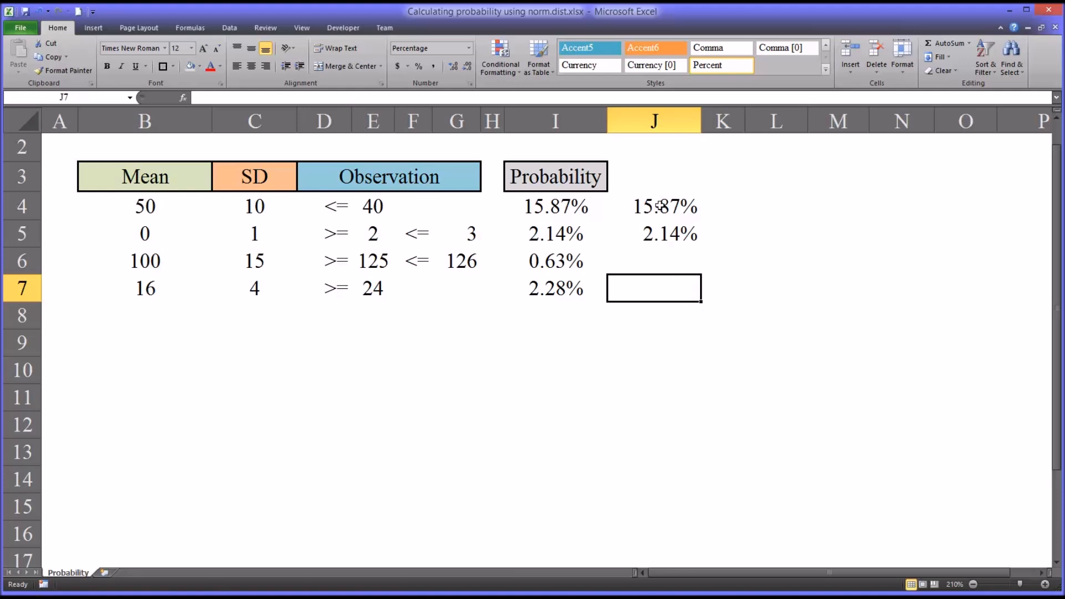
click(653, 206)
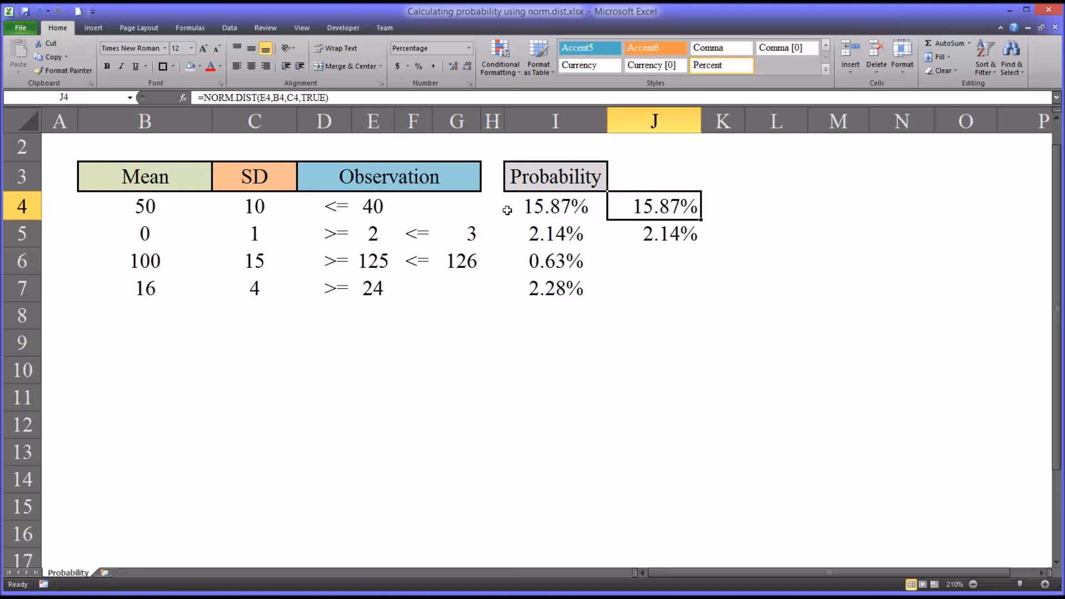
mouse_move(639, 226)
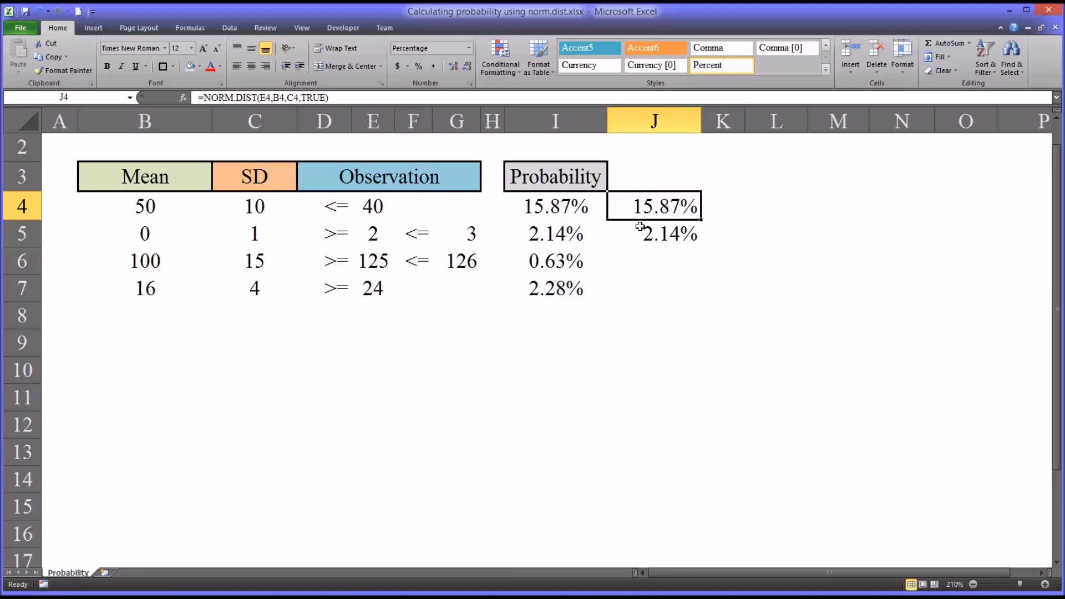
mouse_move(626, 231)
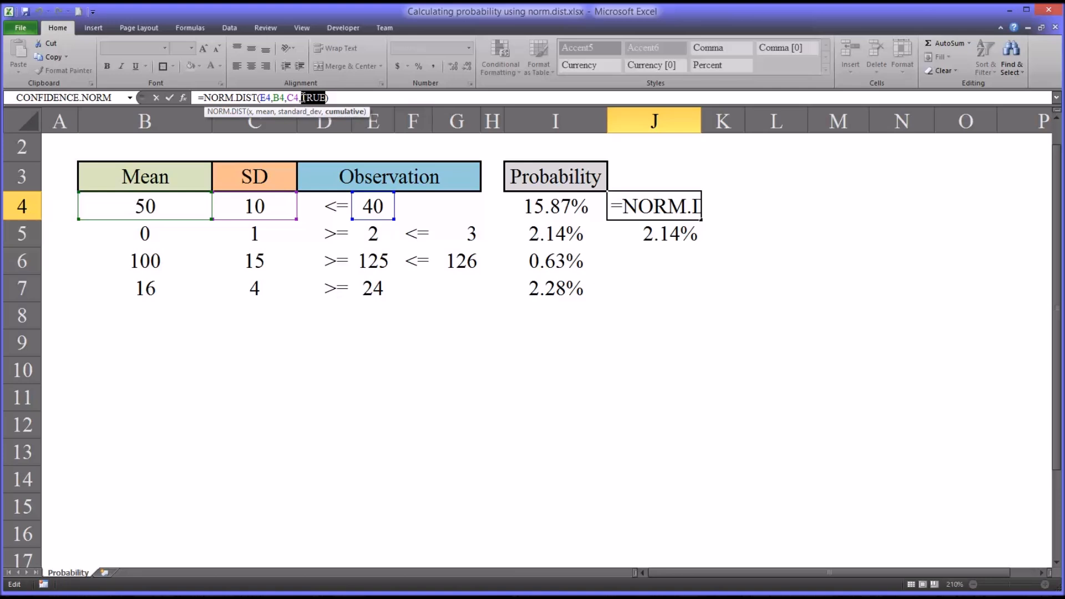
text(FALSE)
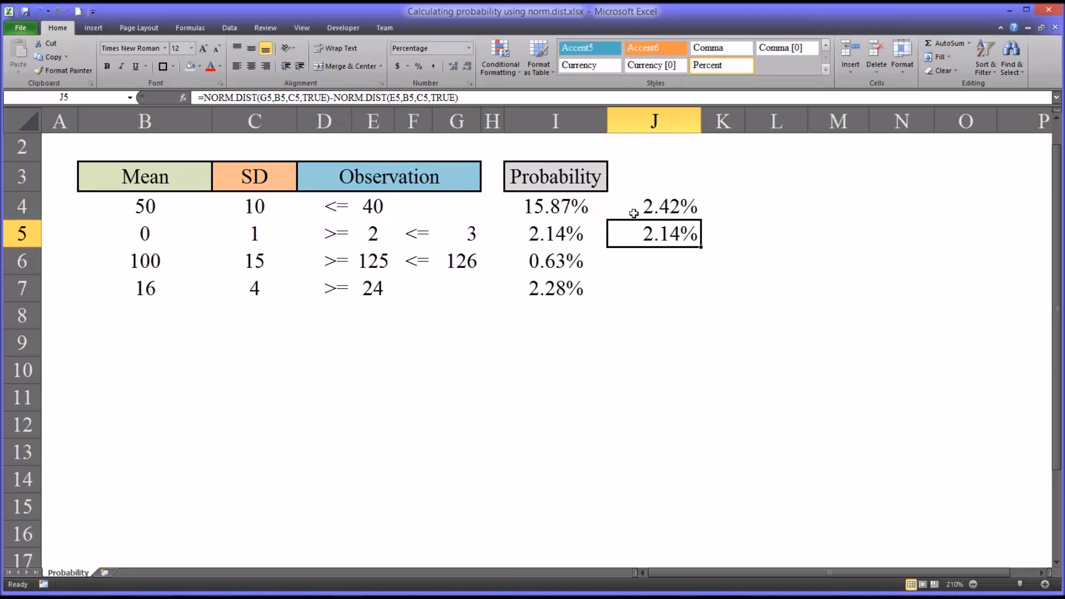
click(653, 207)
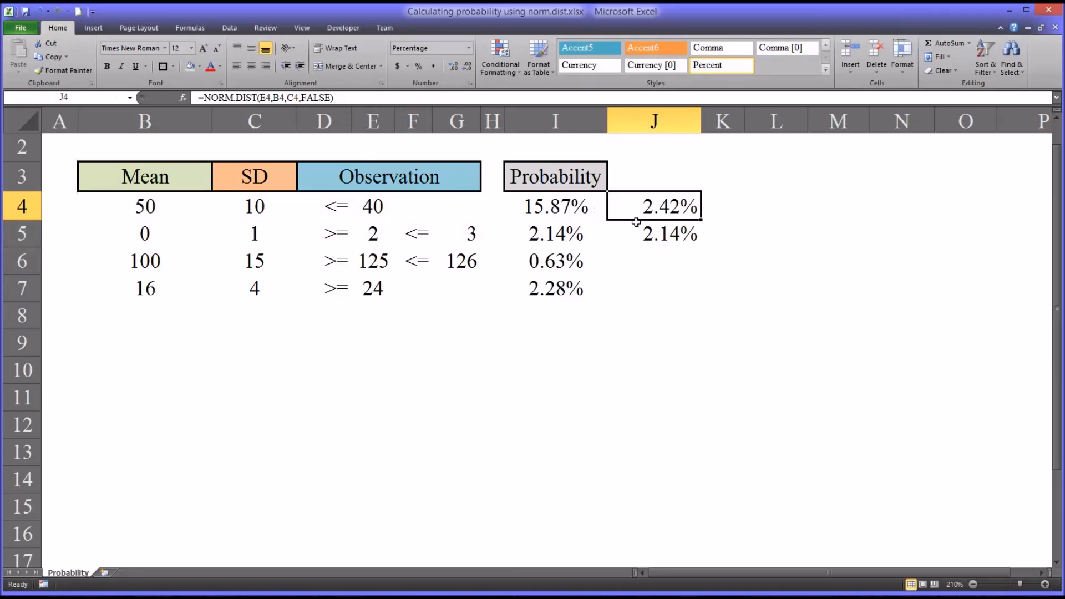
mouse_move(632, 216)
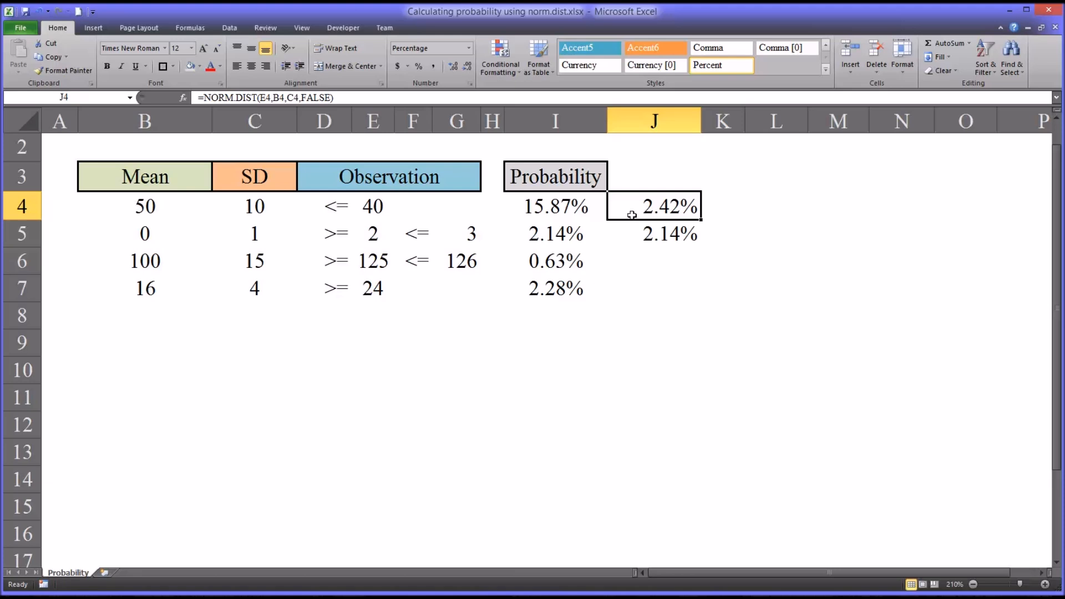
mouse_move(626, 211)
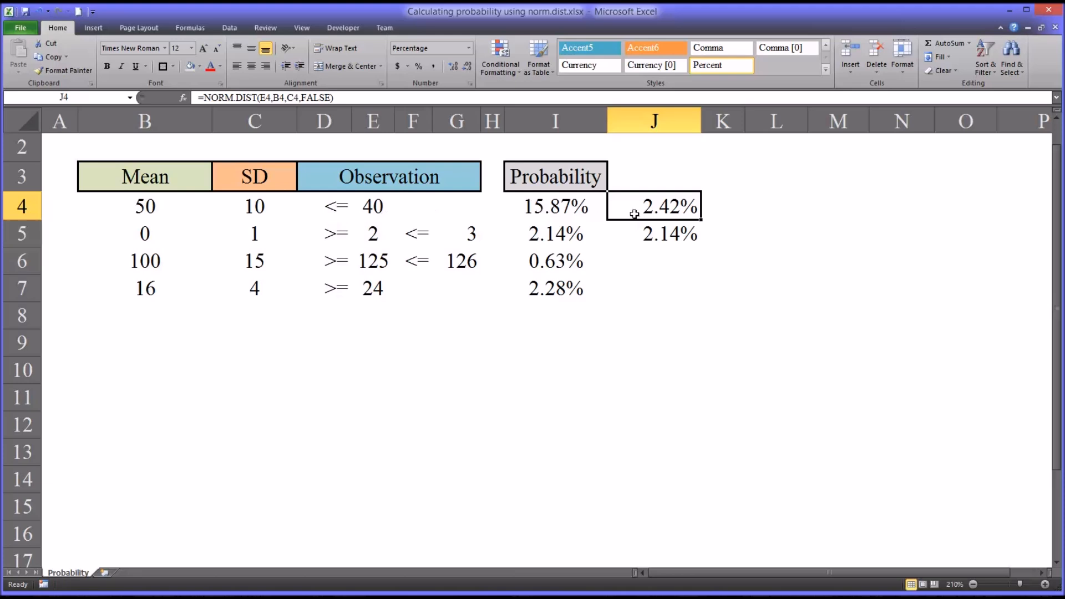
click(372, 205)
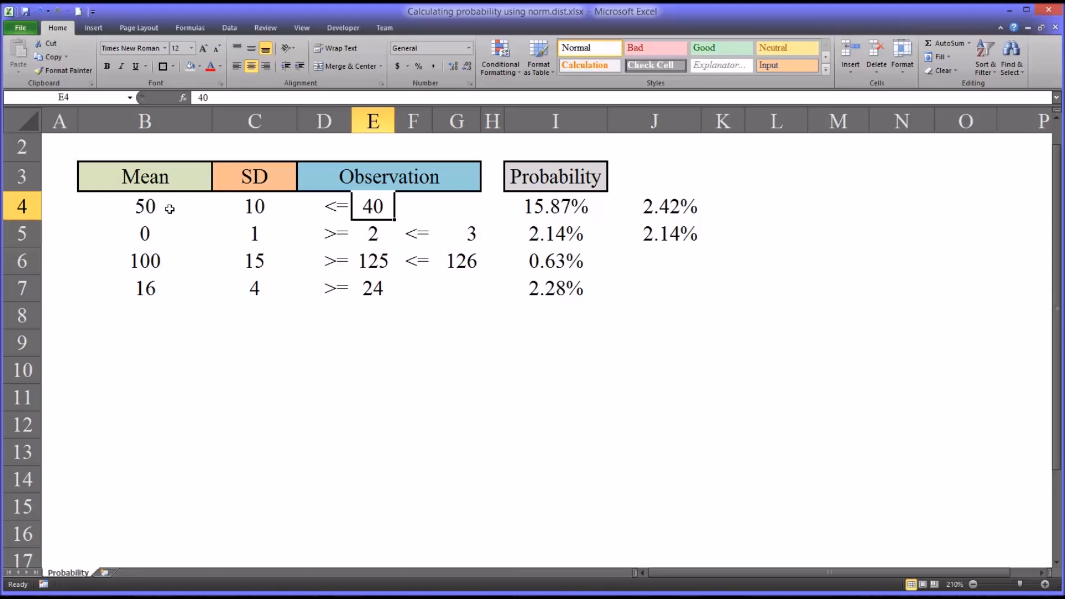
click(254, 206)
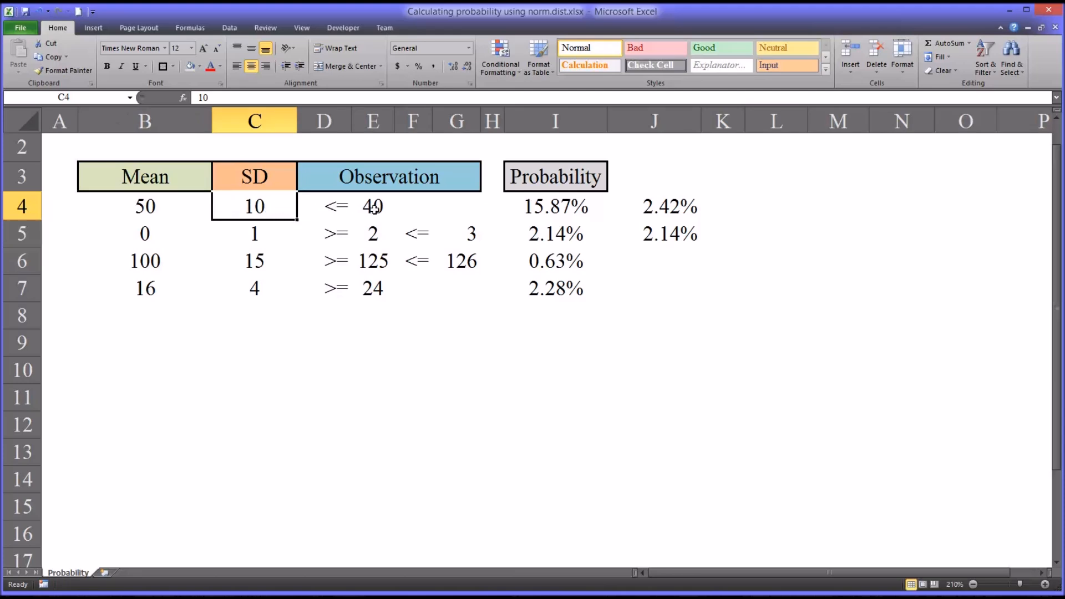
click(371, 206)
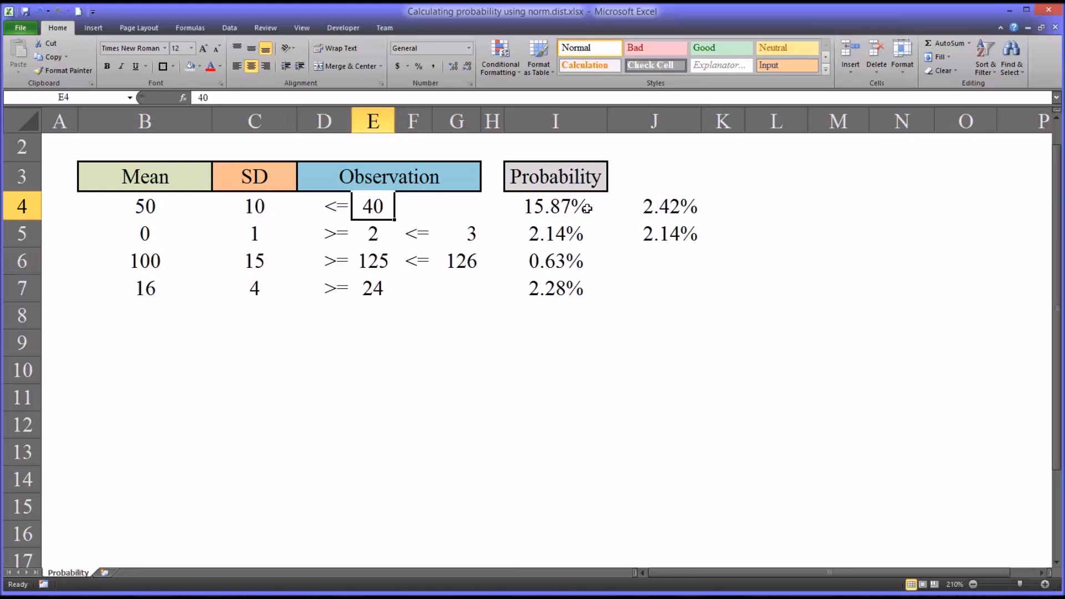
click(654, 206)
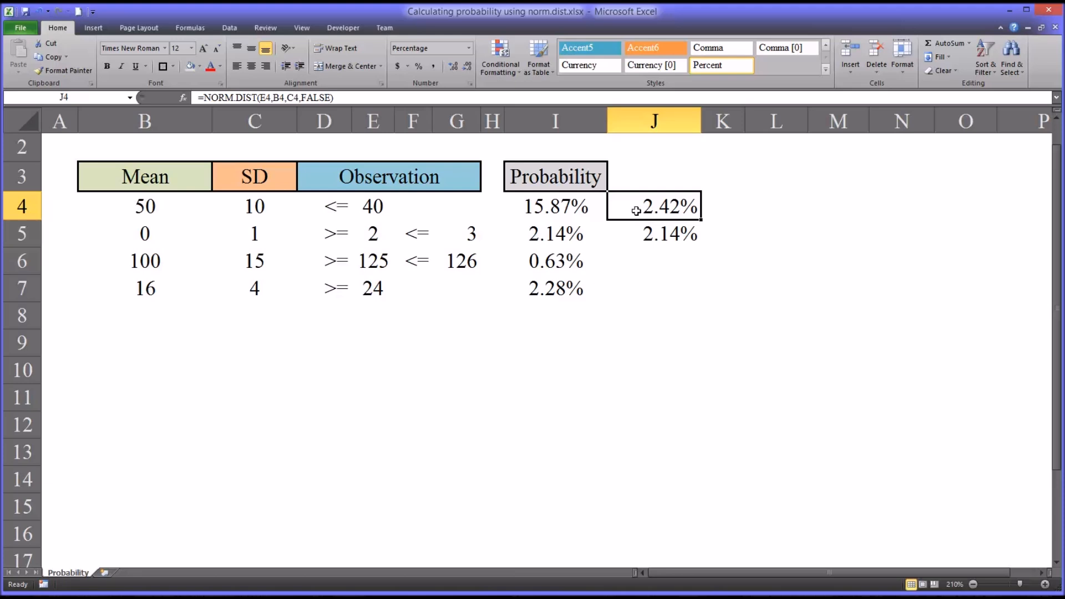
Inspect J5's between-values formula and compare it with I4's cumulative formula
click(654, 233)
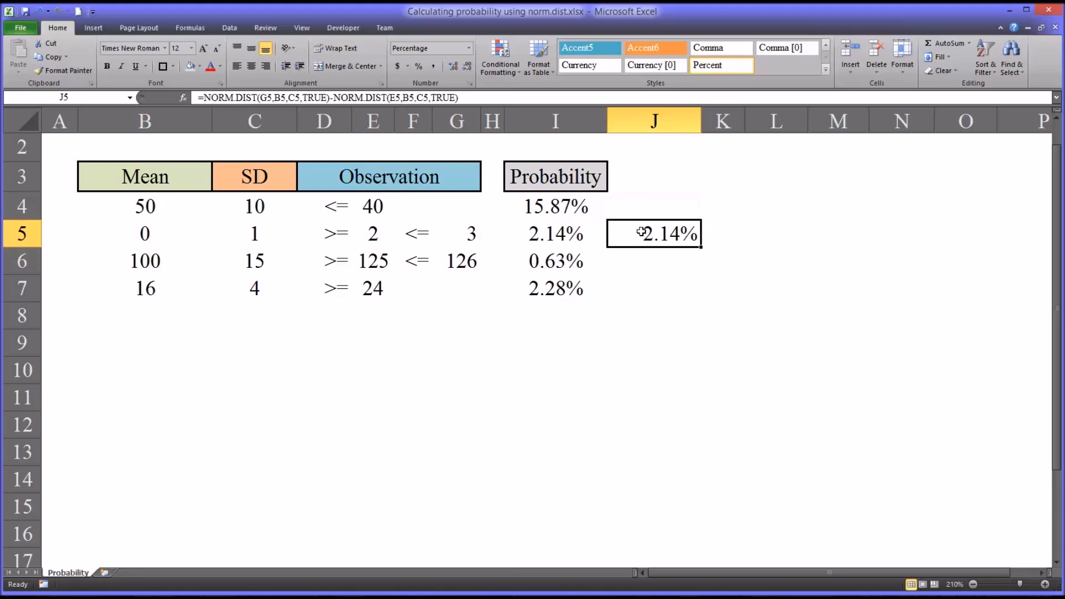
click(555, 207)
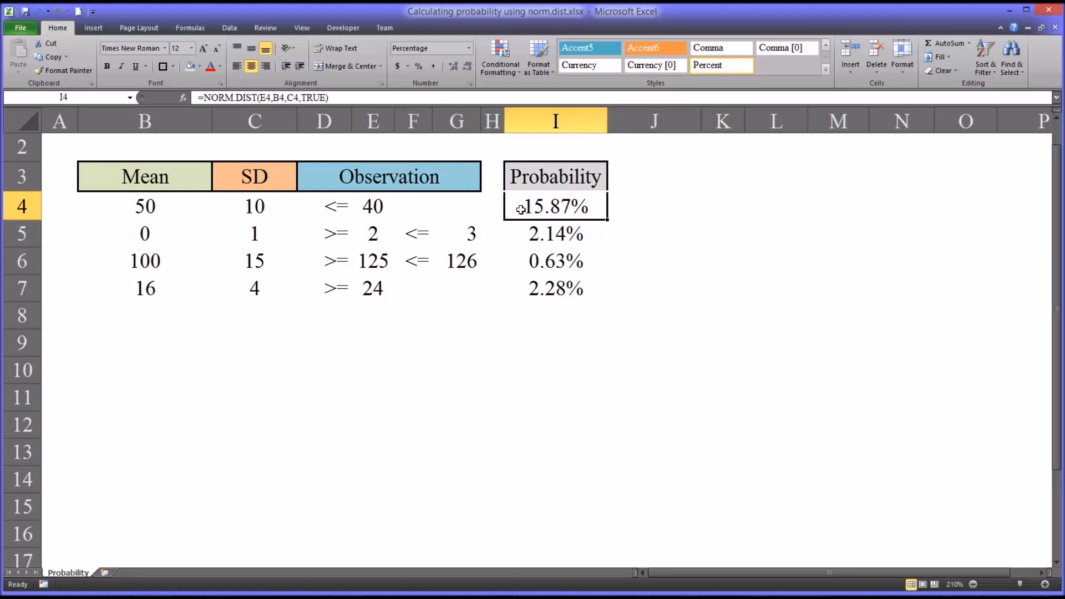